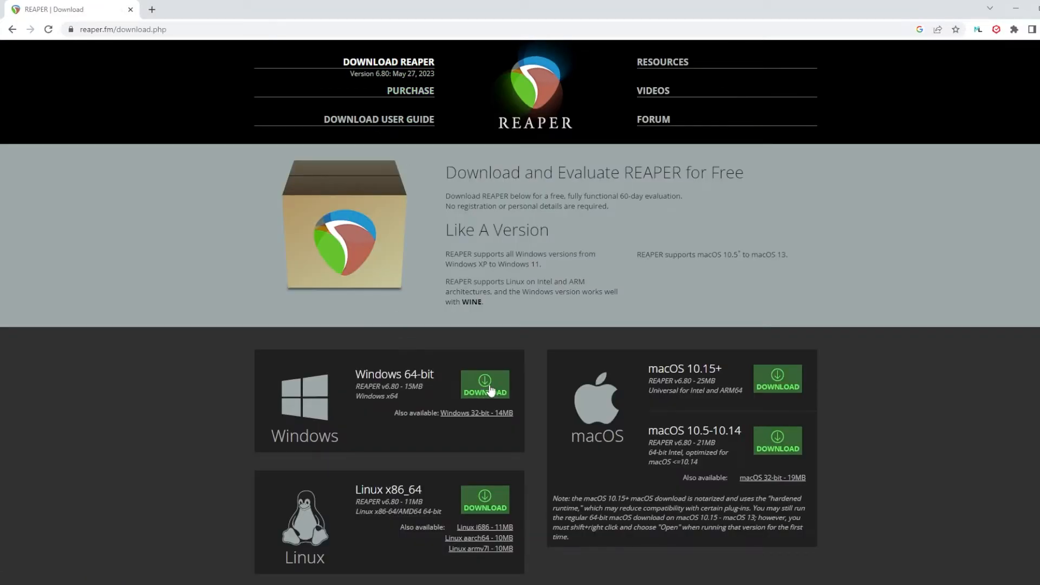
# Download the REAPER 6.80 Windows 64-bit installer from reaper.fm
pyautogui.click(485, 385)
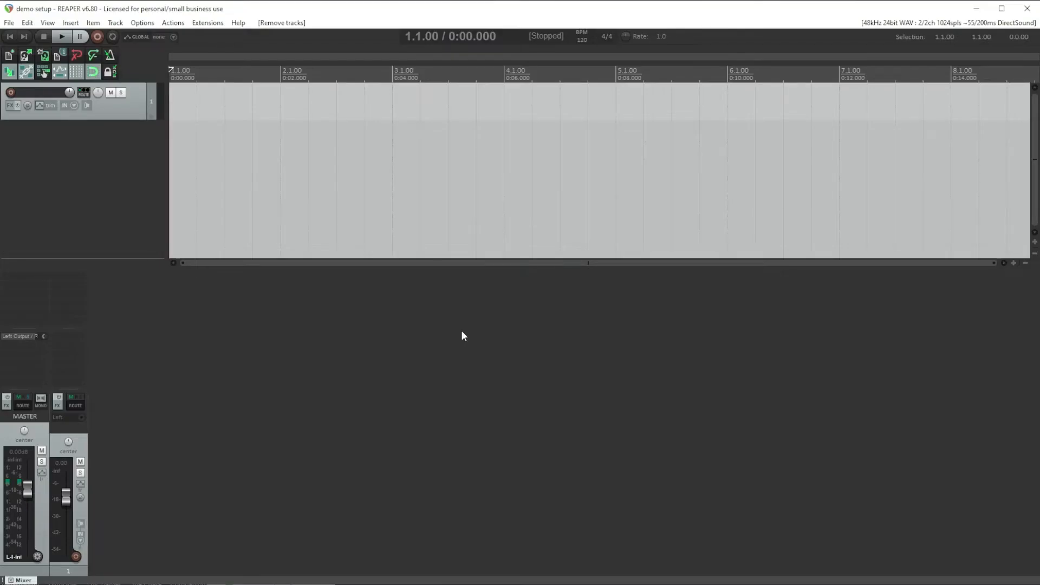
pyautogui.moveTo(418, 303)
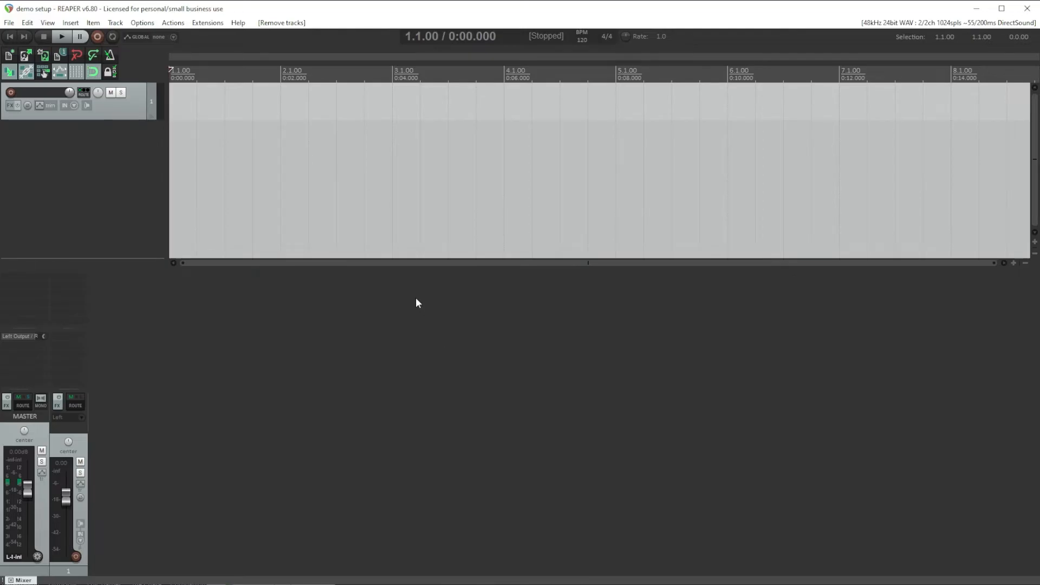
pyautogui.moveTo(412, 299)
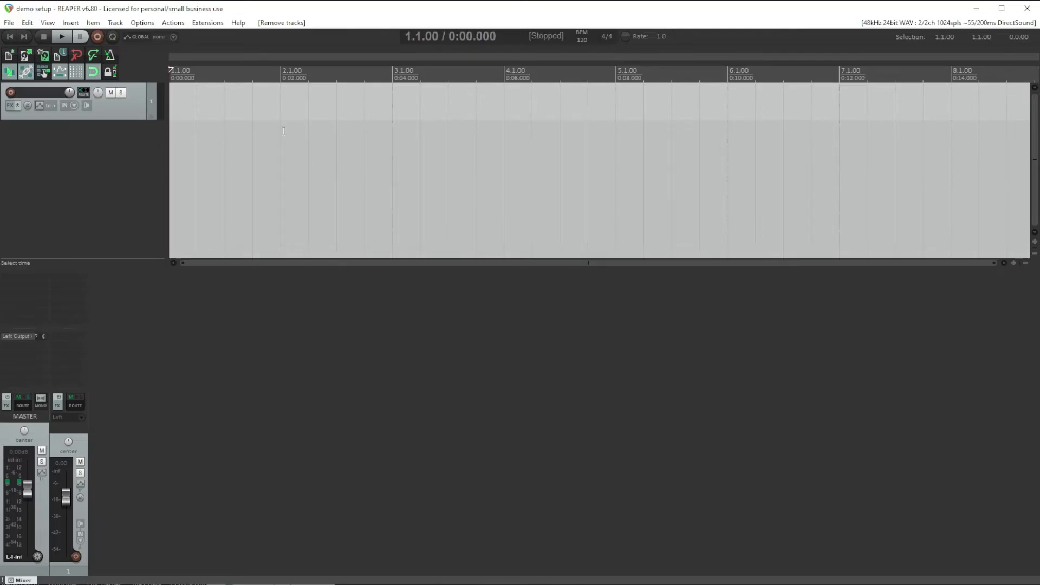
pyautogui.click(142, 23)
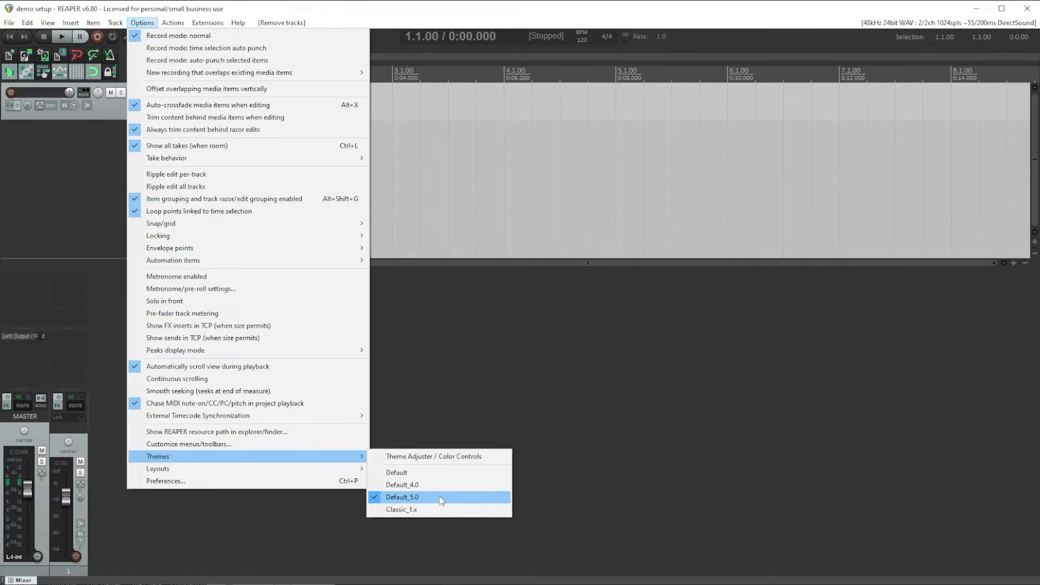
pyautogui.moveTo(440, 501)
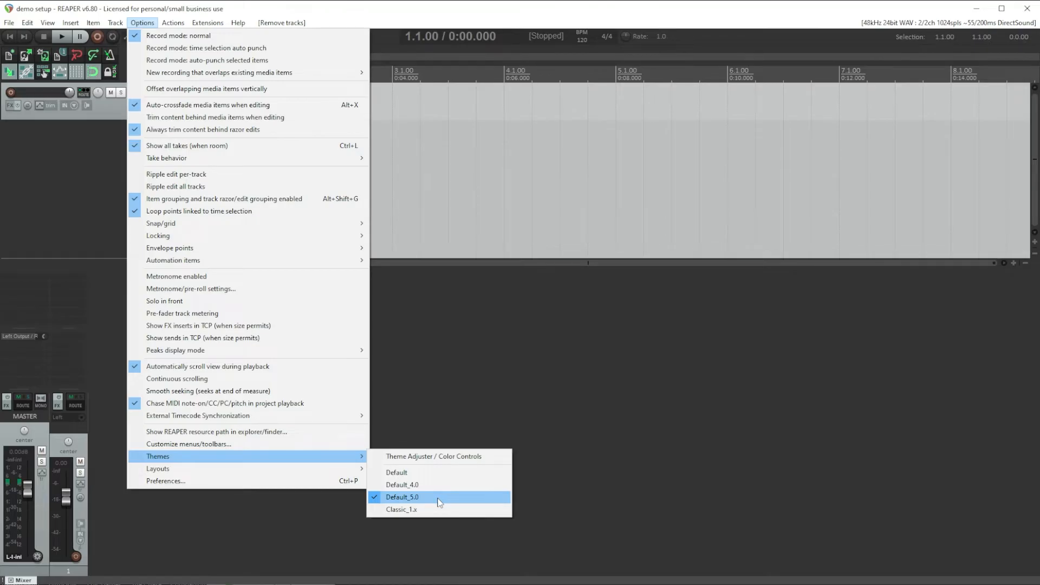
pyautogui.click(423, 497)
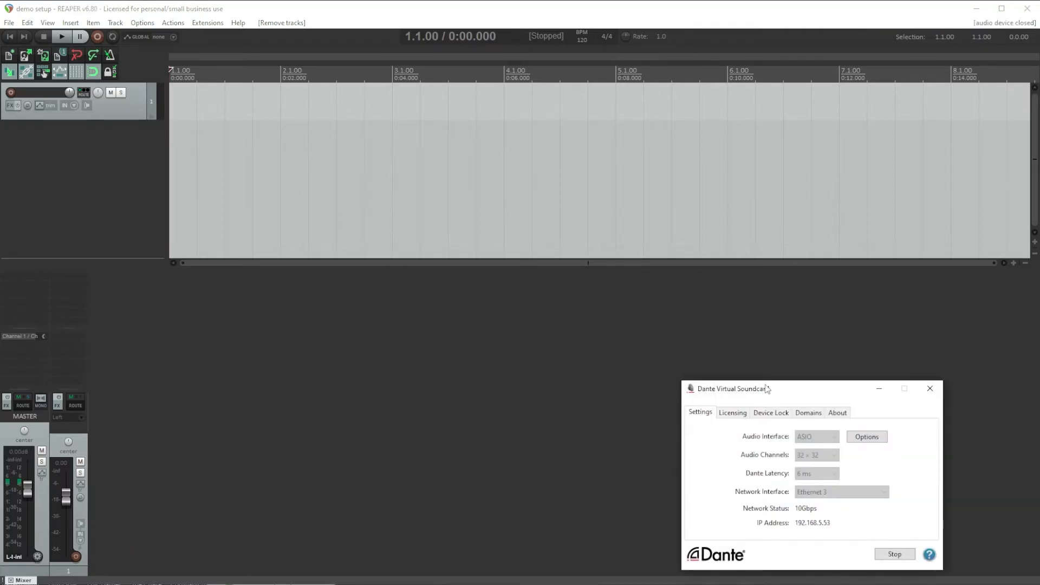
# Bring the Dante Virtual Soundcard window over REAPER to show its ASIO 32 × 32 settings
pyautogui.moveTo(751, 388); pyautogui.dragTo(714, 336)
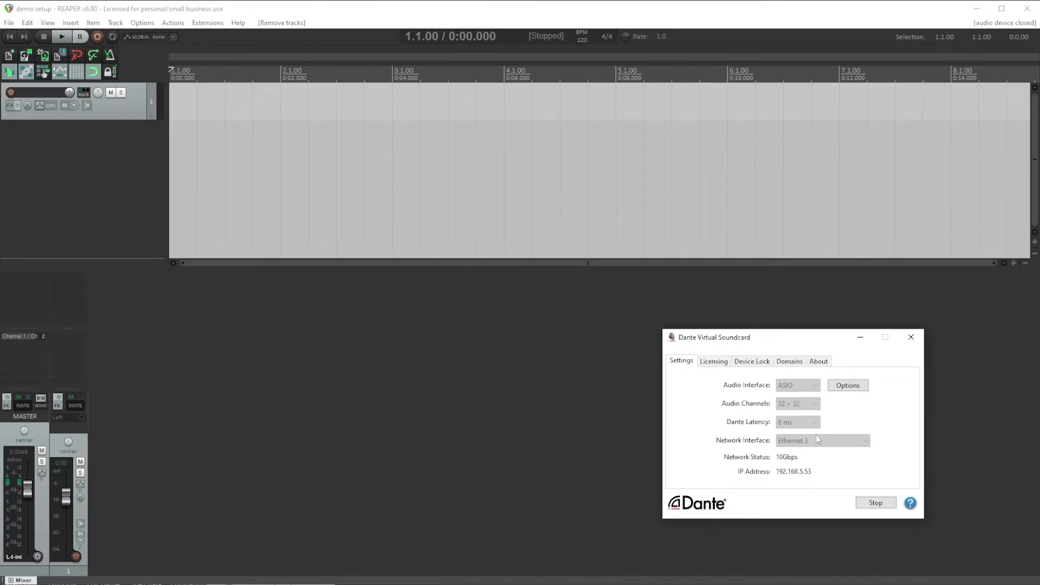
pyautogui.moveTo(726, 307)
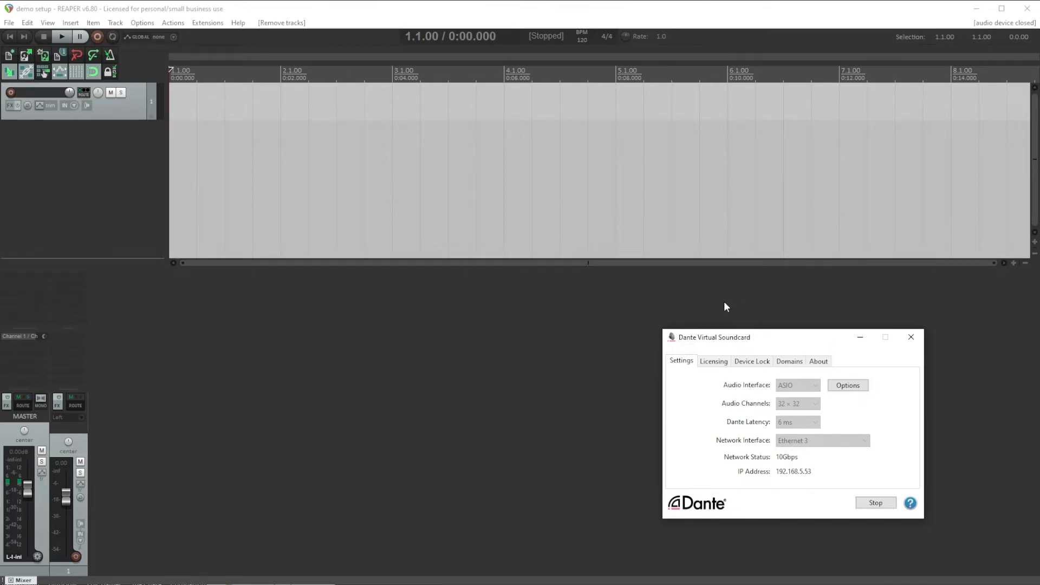
pyautogui.click(910, 337)
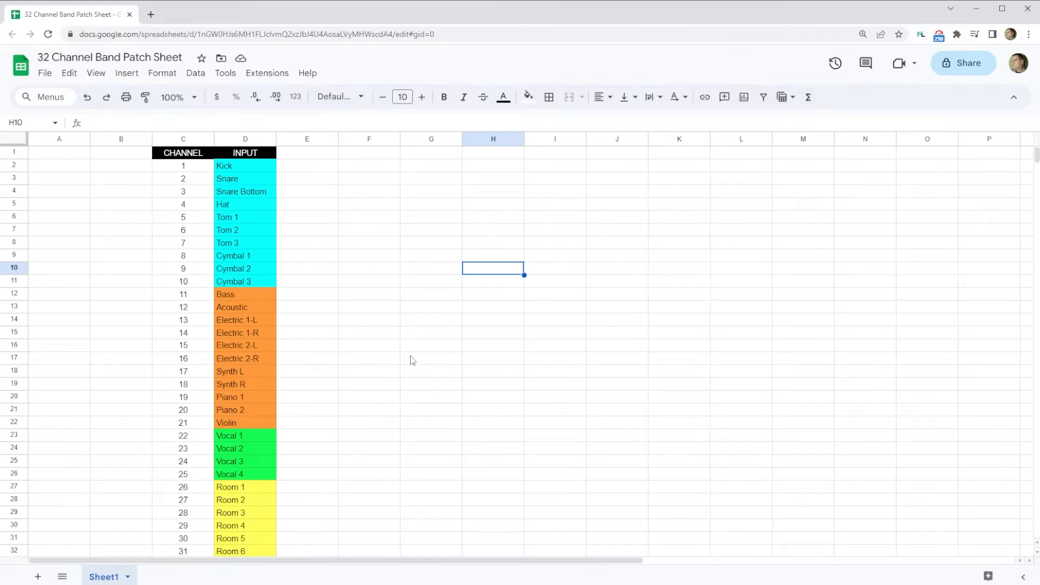
# Switch to the Google Sheets patch sheet and scroll down to channel 32, Room 7
pyautogui.click(430, 358)
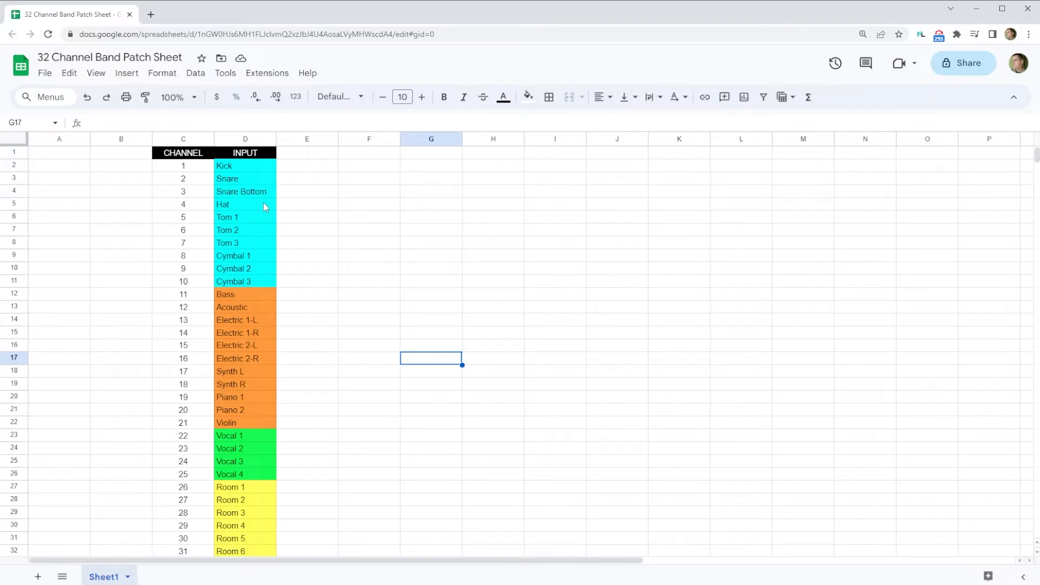
pyautogui.moveTo(255, 255)
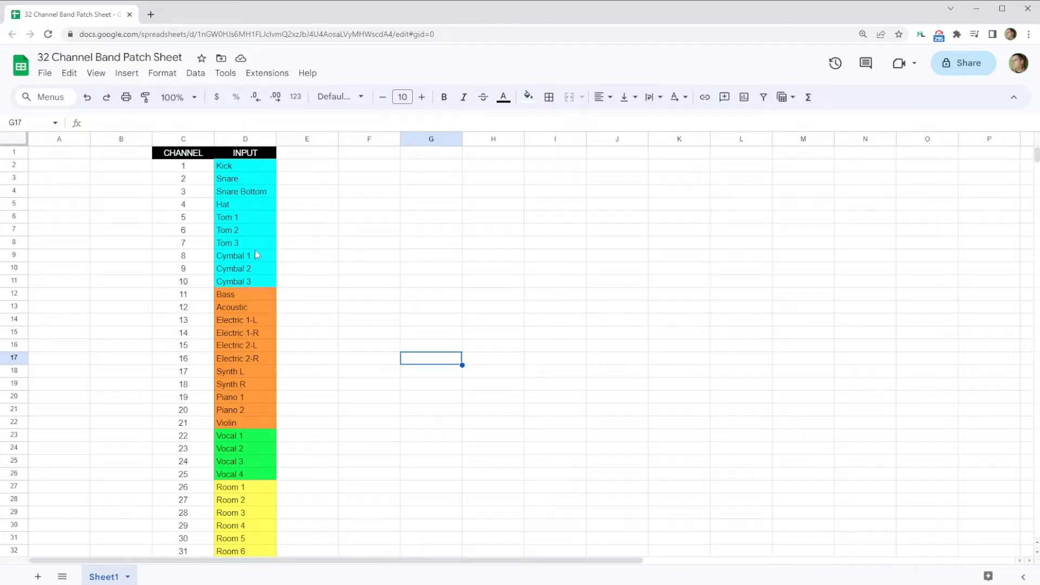
pyautogui.scroll(-3)
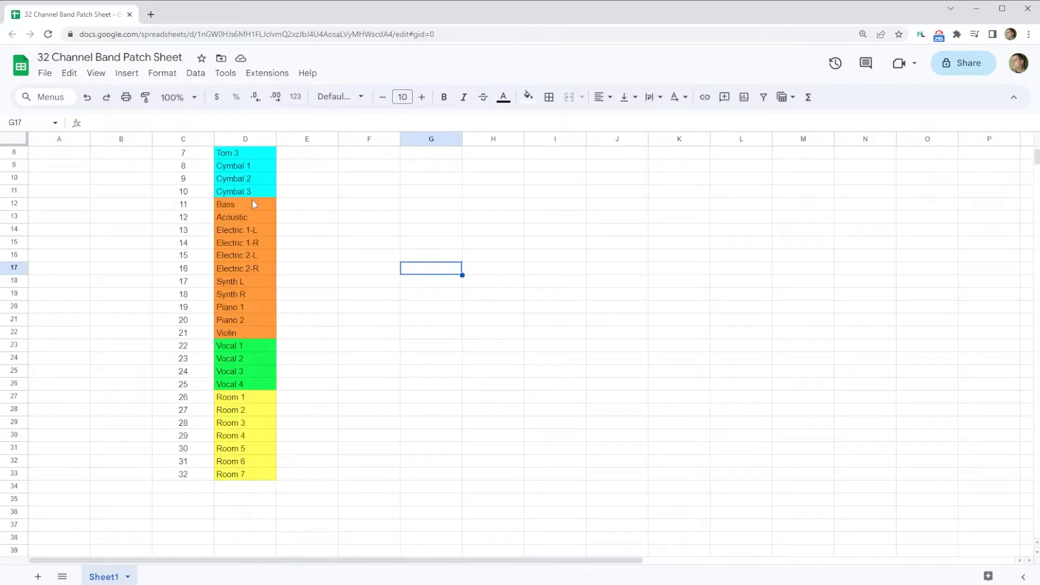
pyautogui.moveTo(255, 255)
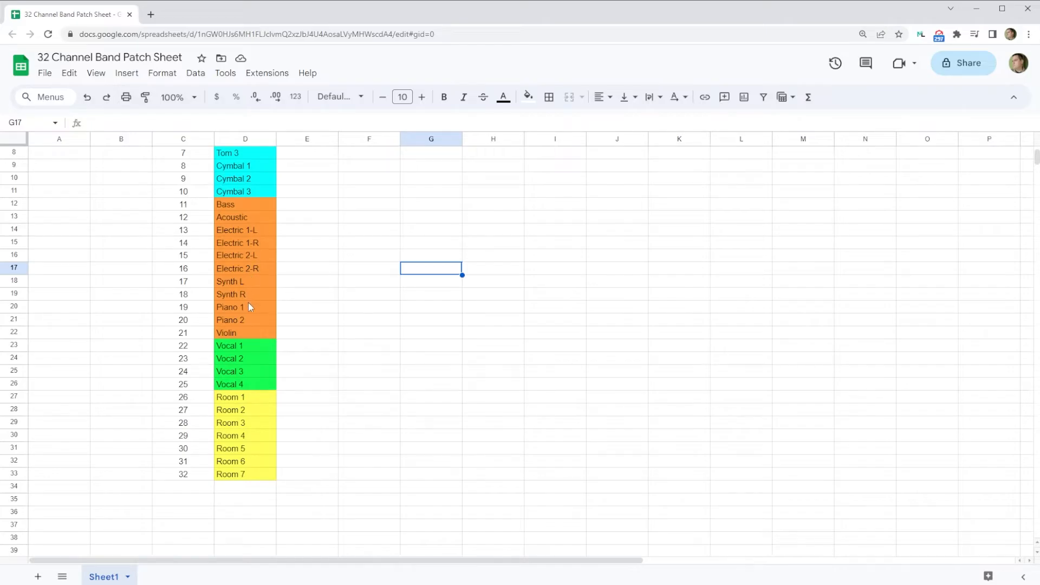
pyautogui.moveTo(250, 326)
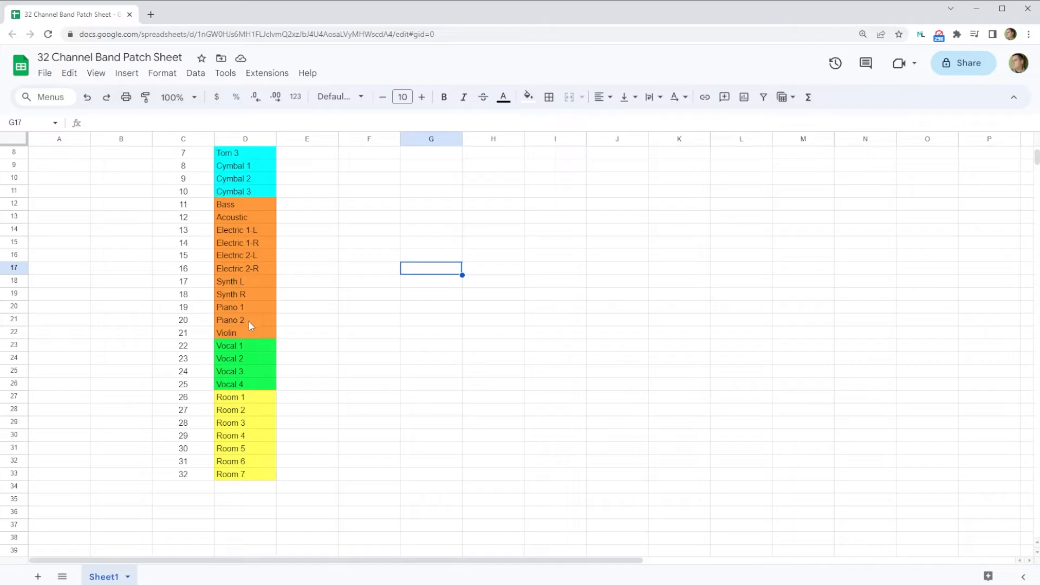
pyautogui.moveTo(249, 357)
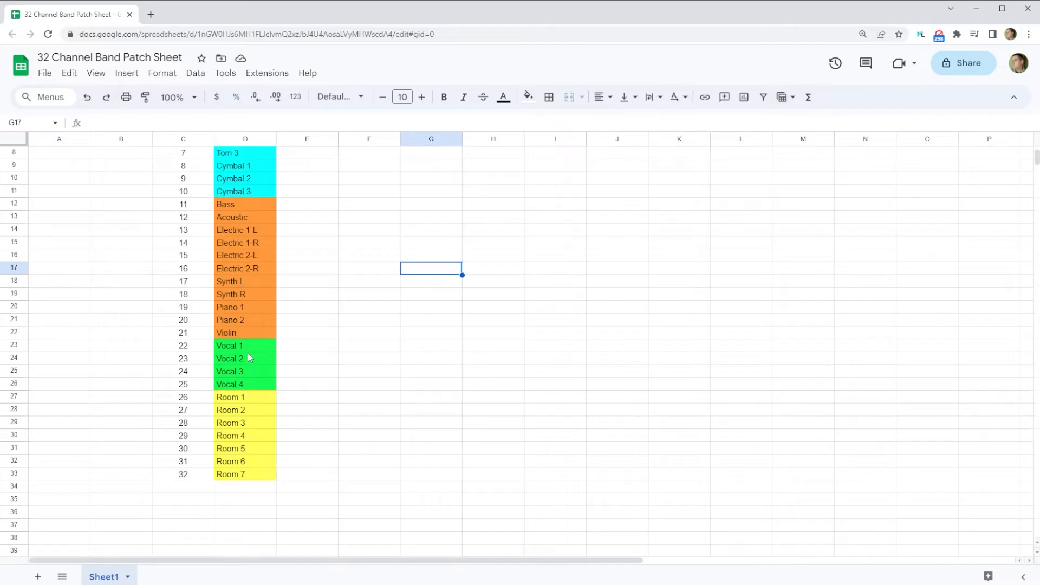
pyautogui.moveTo(260, 437)
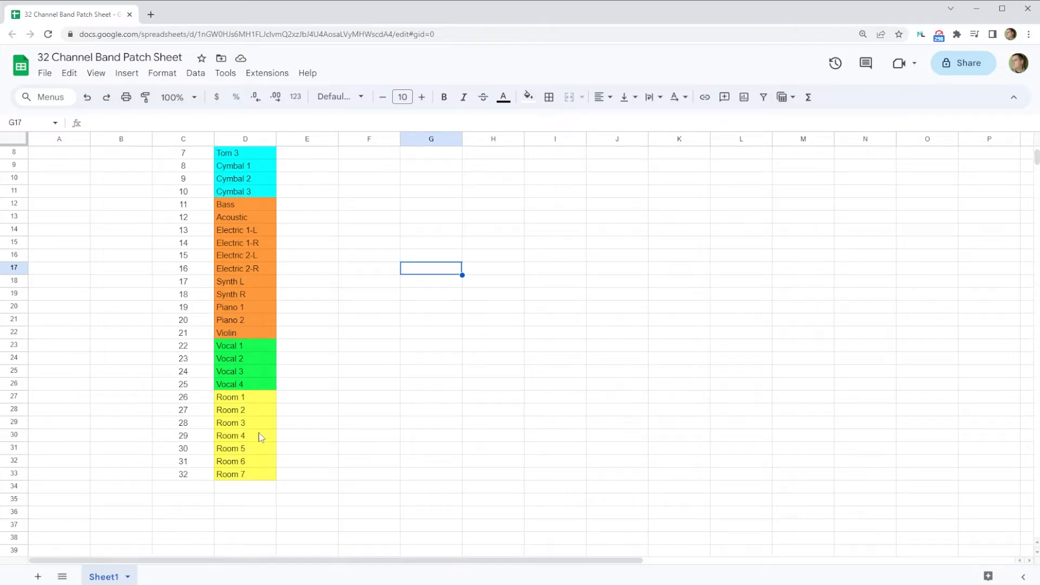
pyautogui.moveTo(228, 458)
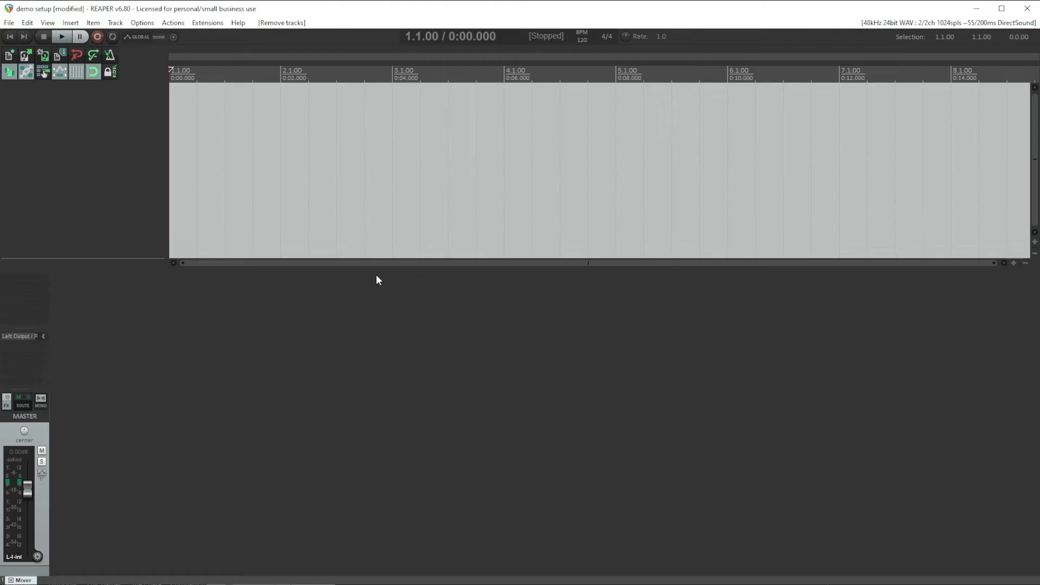
pyautogui.moveTo(377, 332)
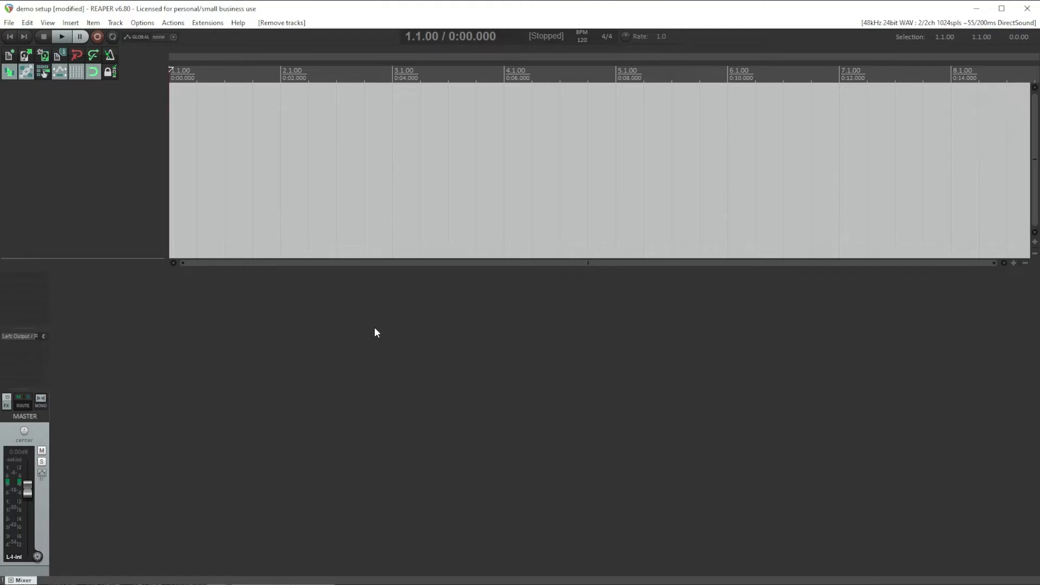
pyautogui.moveTo(331, 366)
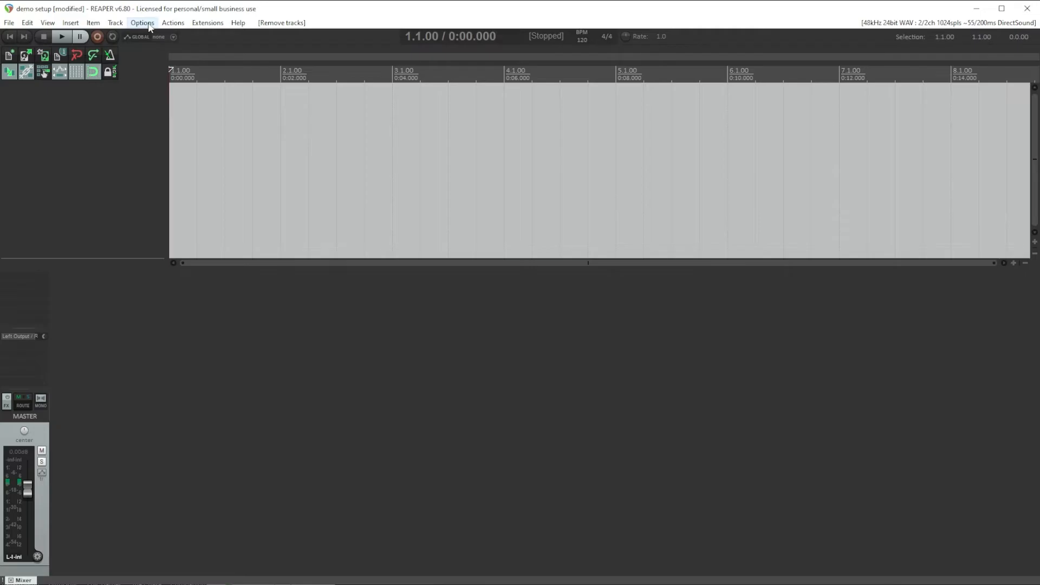
# Set REAPER's audio device to ASIO Dante Virtual Soundcard, inputs and outputs 1–32, 48 kHz
pyautogui.click(141, 22)
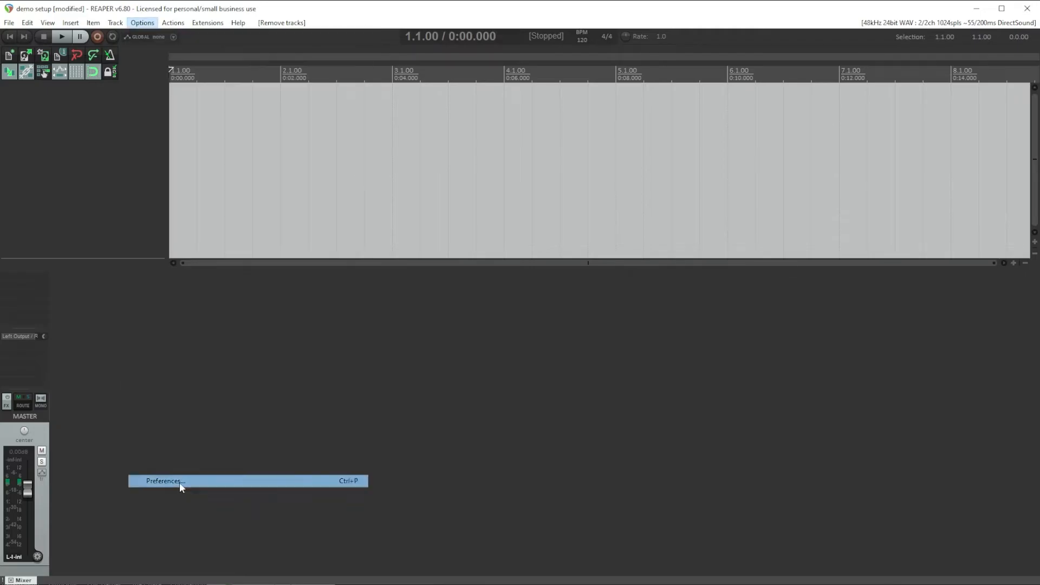
pyautogui.click(164, 481)
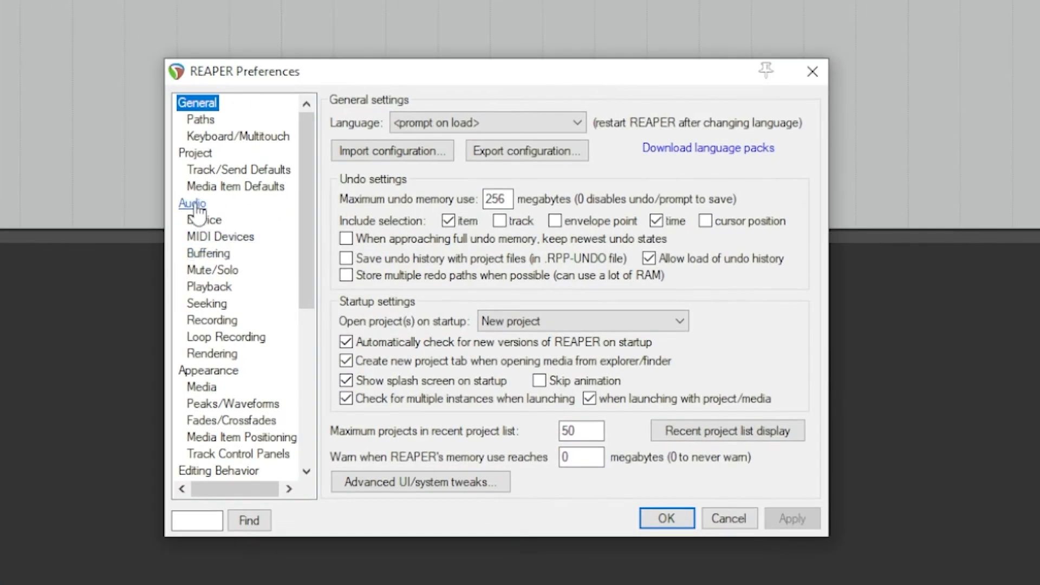
pyautogui.click(204, 220)
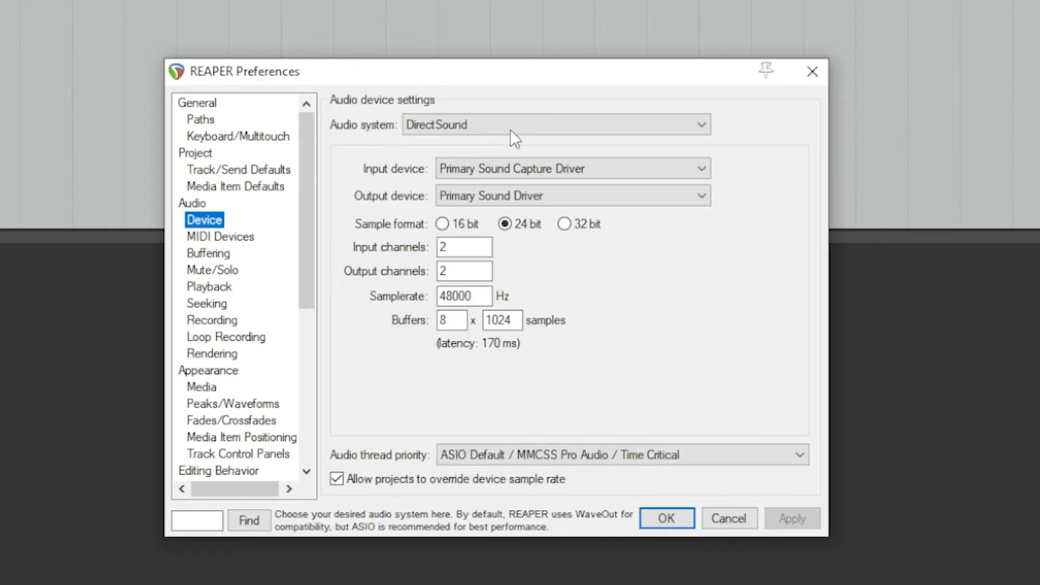
pyautogui.click(557, 124)
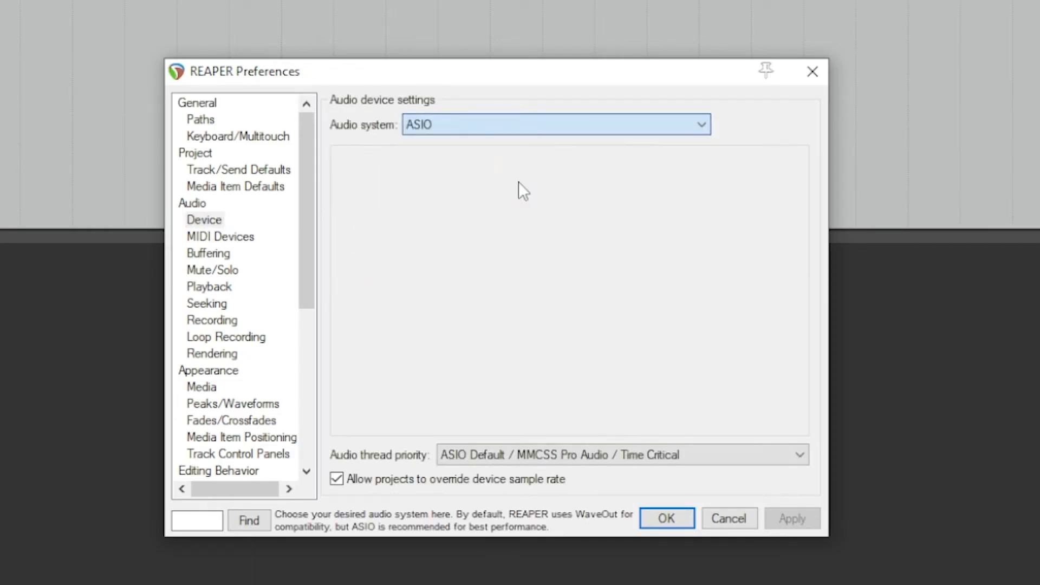
pyautogui.click(561, 168)
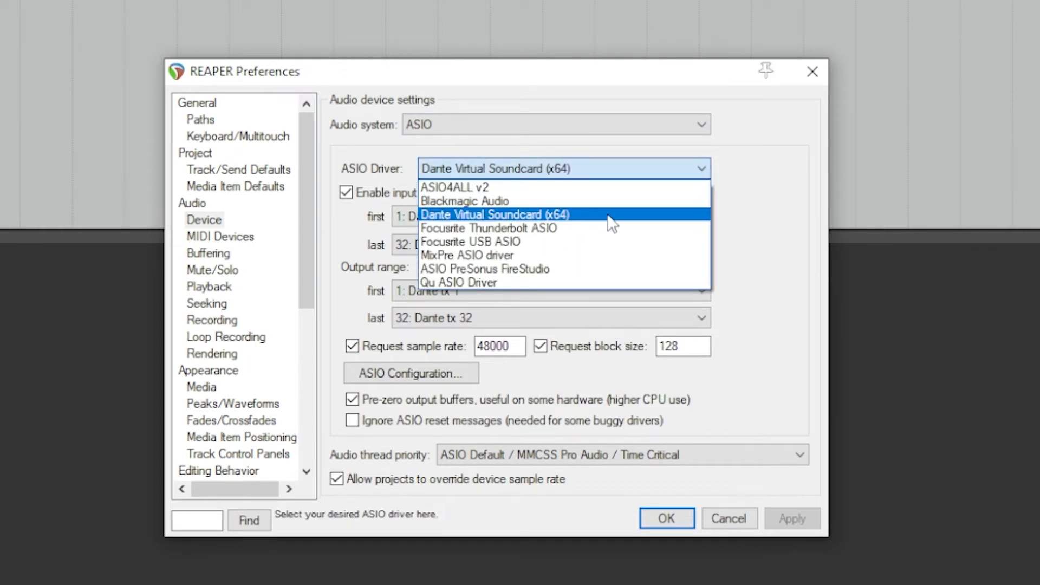
pyautogui.click(515, 213)
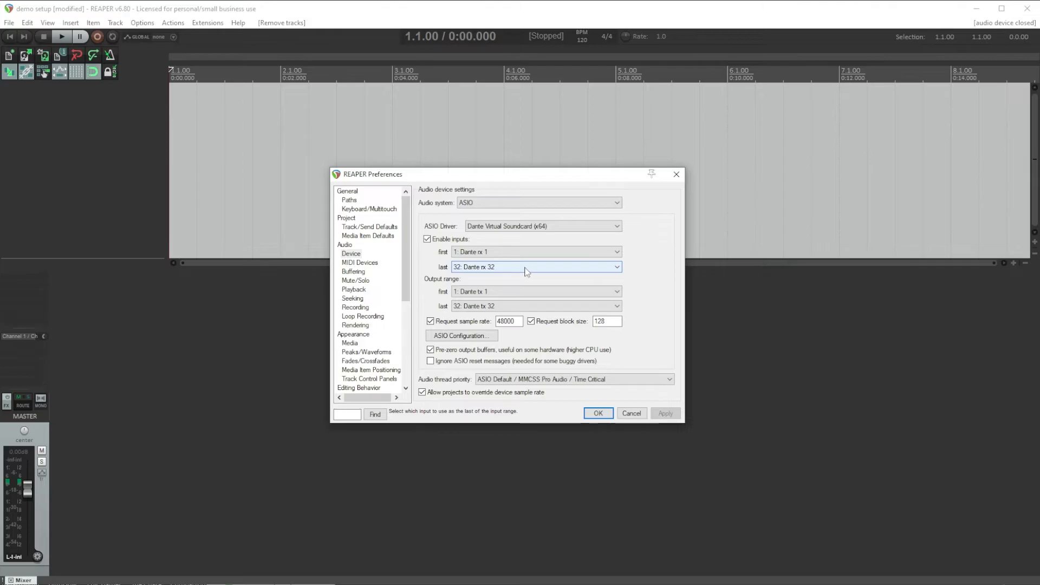
pyautogui.moveTo(571, 270)
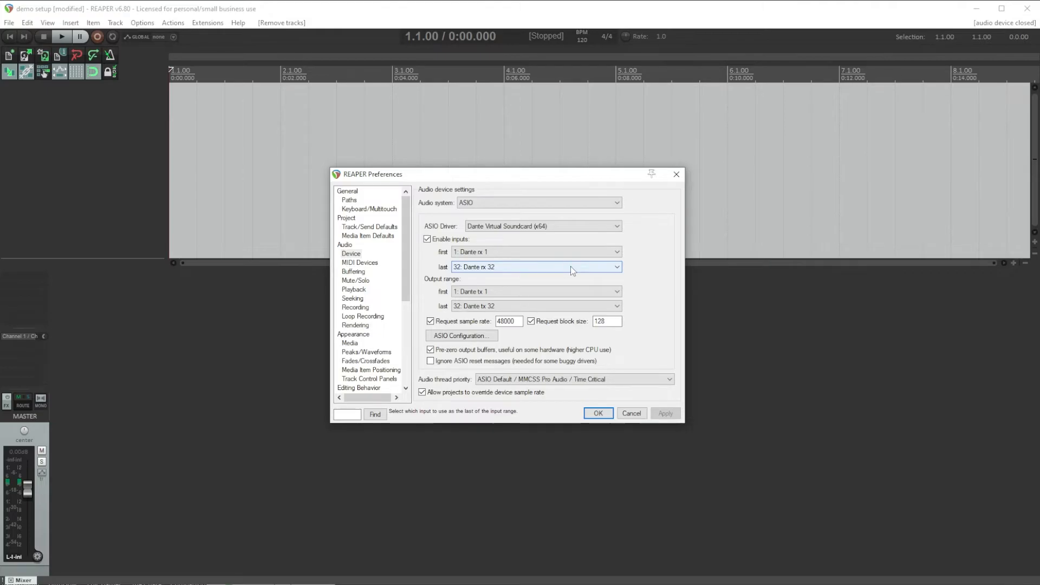
pyautogui.moveTo(574, 379)
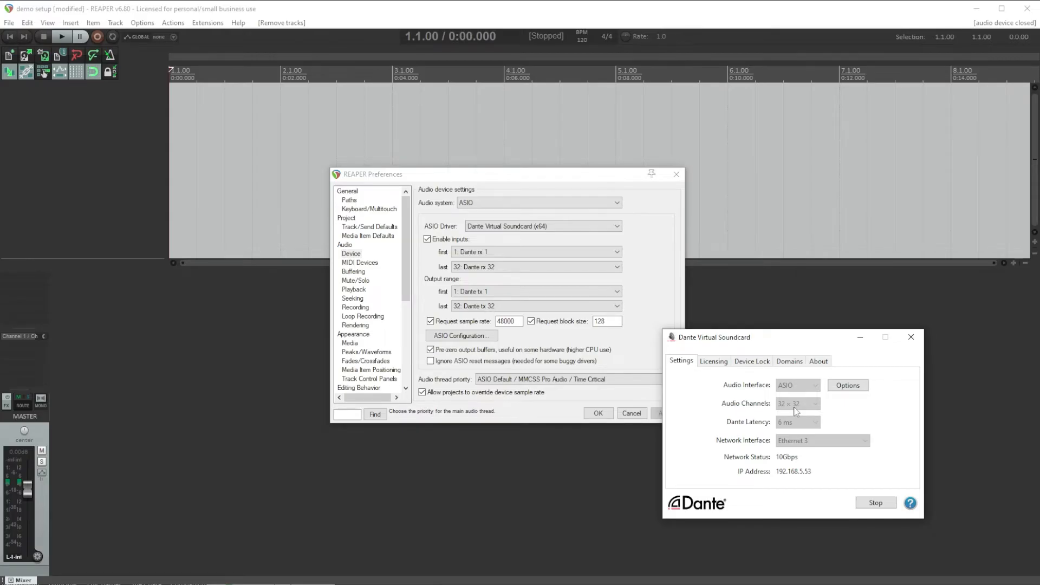
pyautogui.click(910, 337)
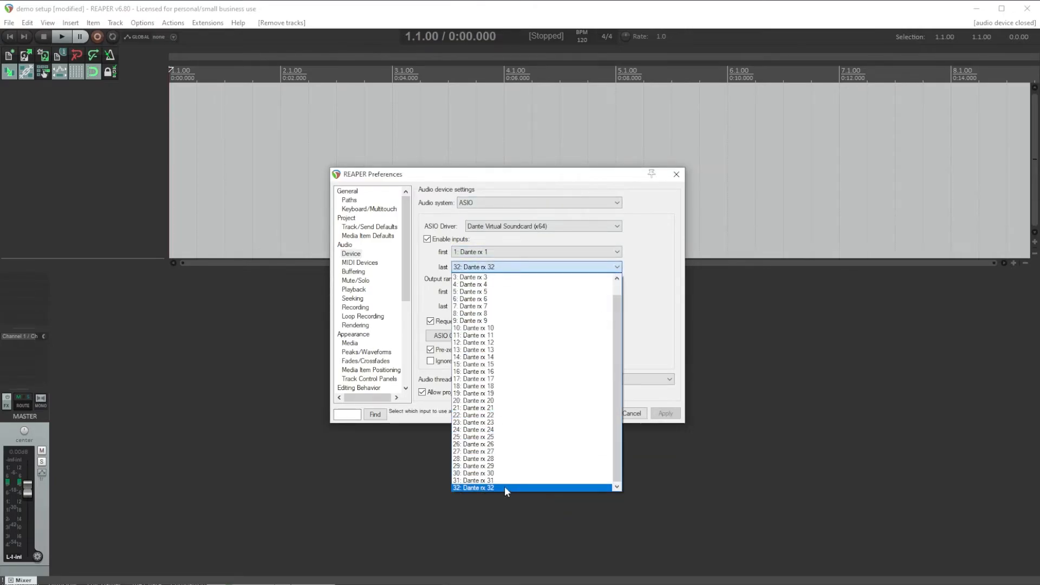
pyautogui.click(495, 487)
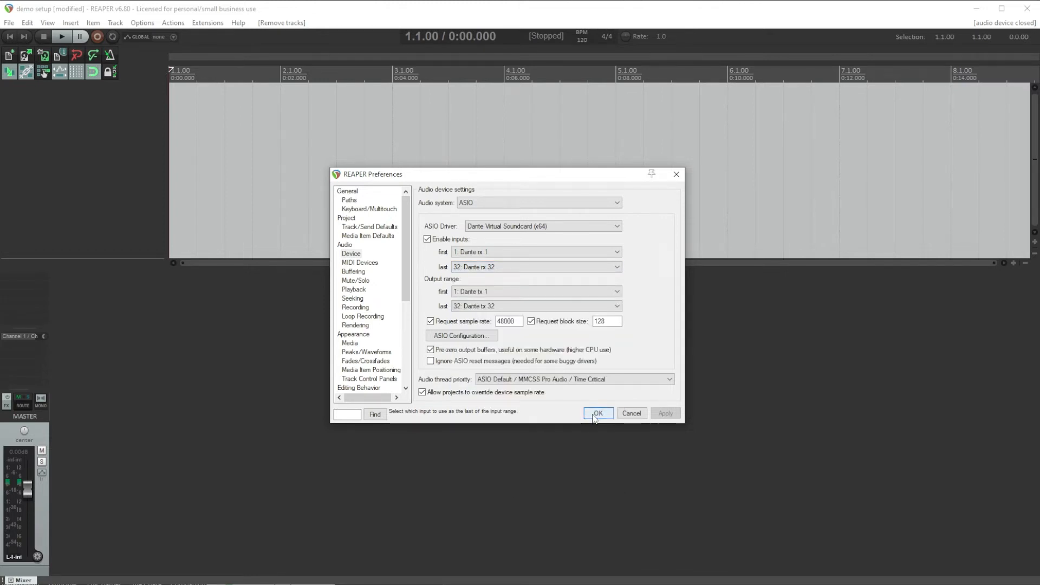
pyautogui.click(599, 412)
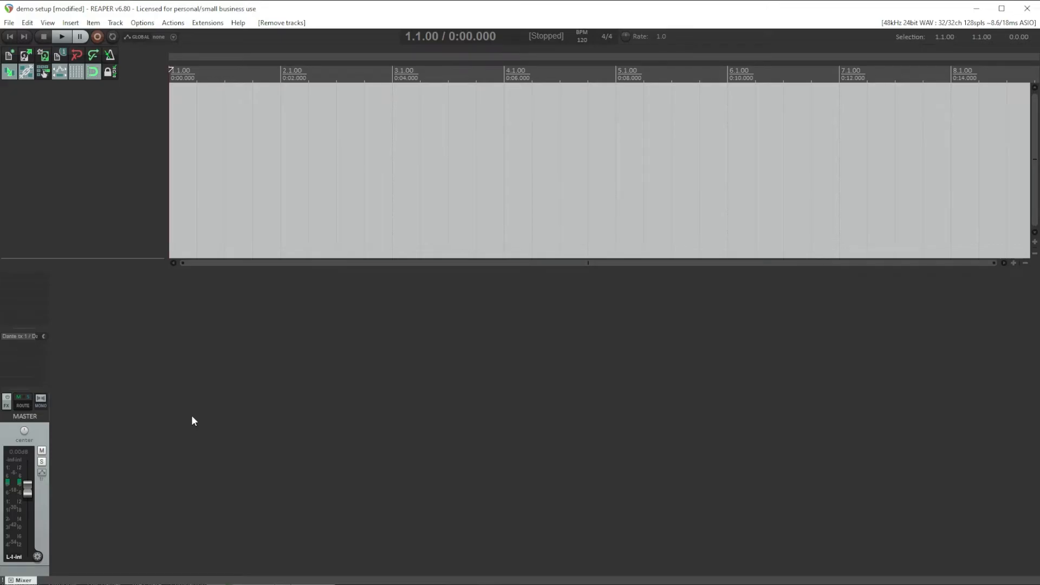
# Insert empty tracks with Ctrl+T until the project holds 32 tracks
pyautogui.press('Ctrl+T')
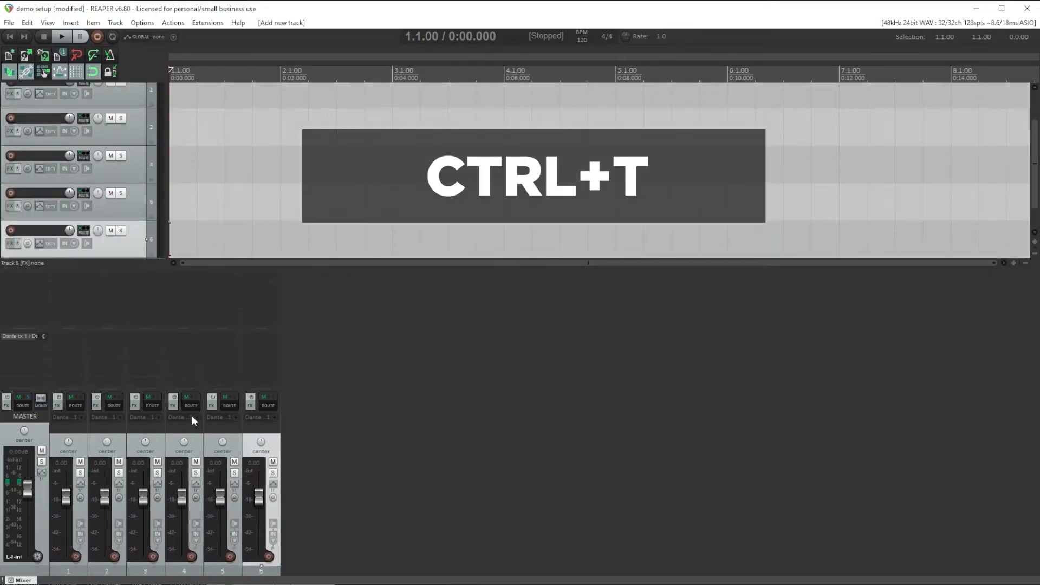
pyautogui.press('ctrl+t')
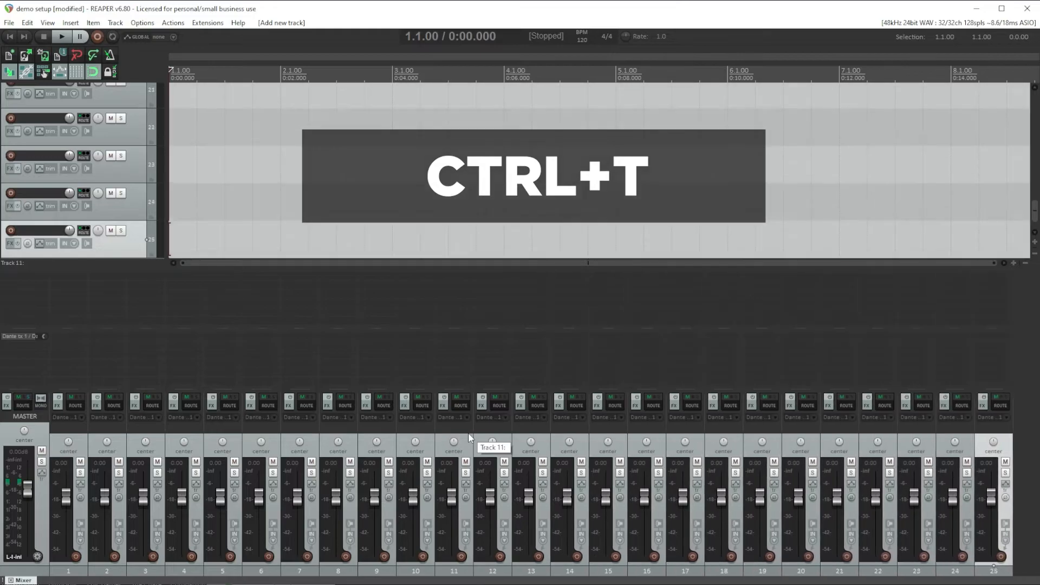
pyautogui.press('ctrl+t')
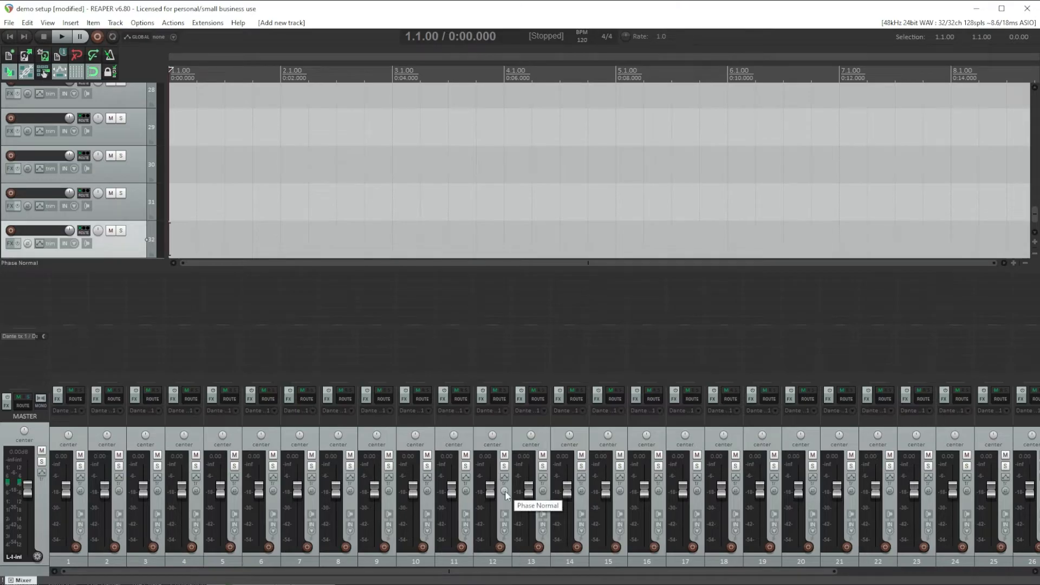
pyautogui.moveTo(248, 528)
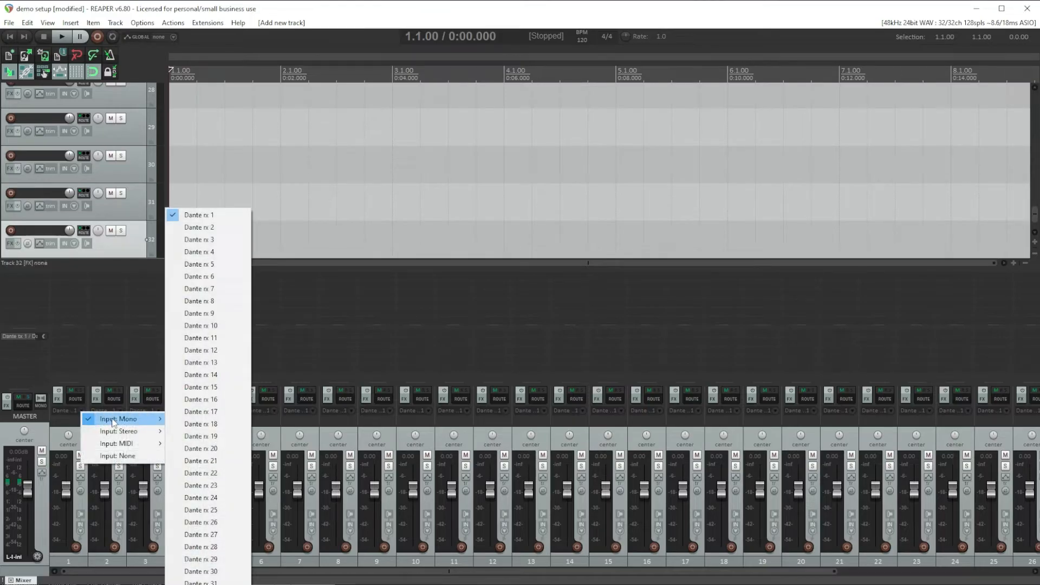
pyautogui.moveTo(200, 399)
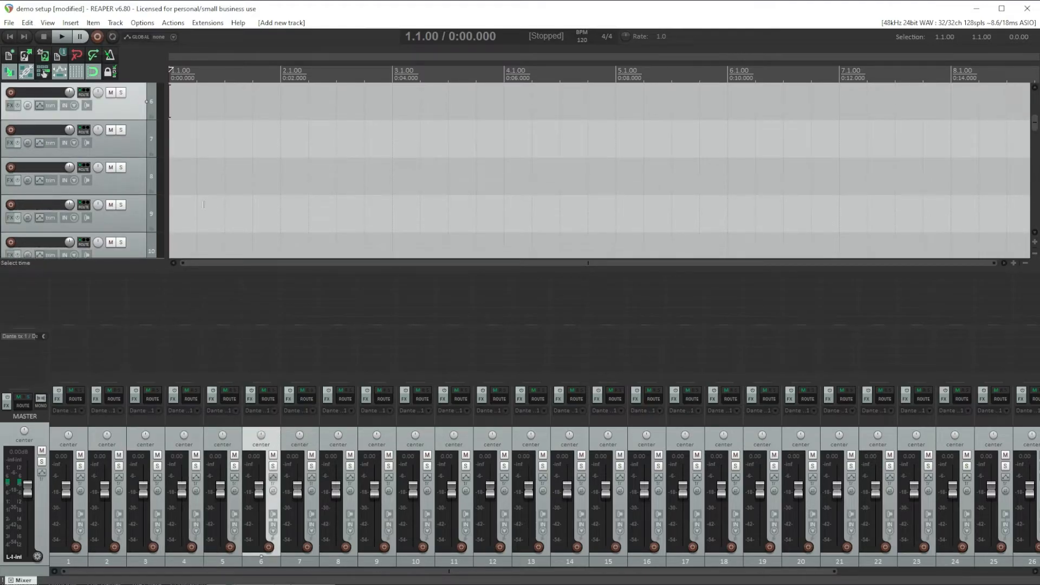
# In the Routing Matrix, set each track N to record from Dante rx N
pyautogui.click(47, 23)
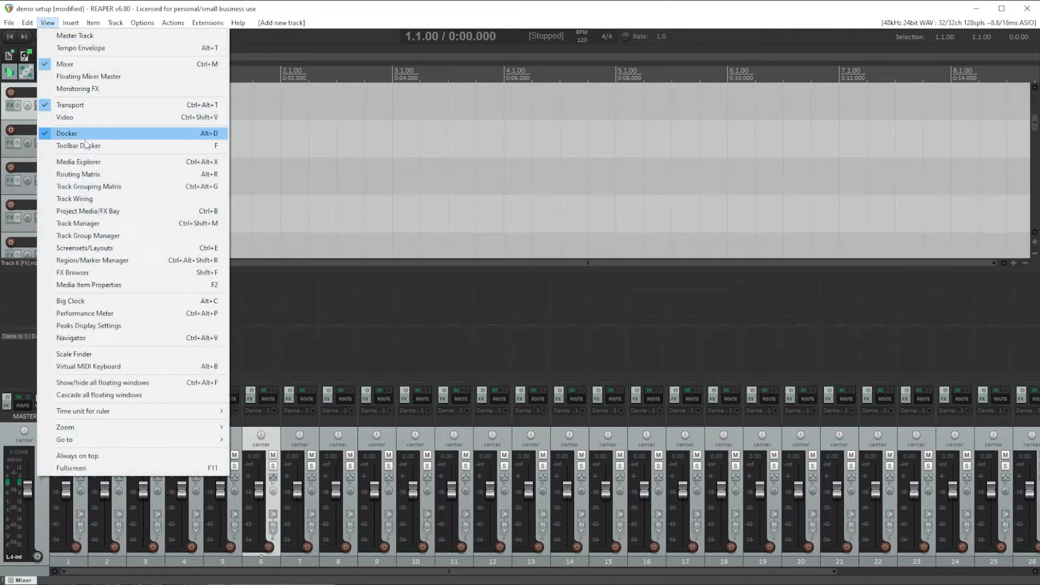
pyautogui.click(78, 174)
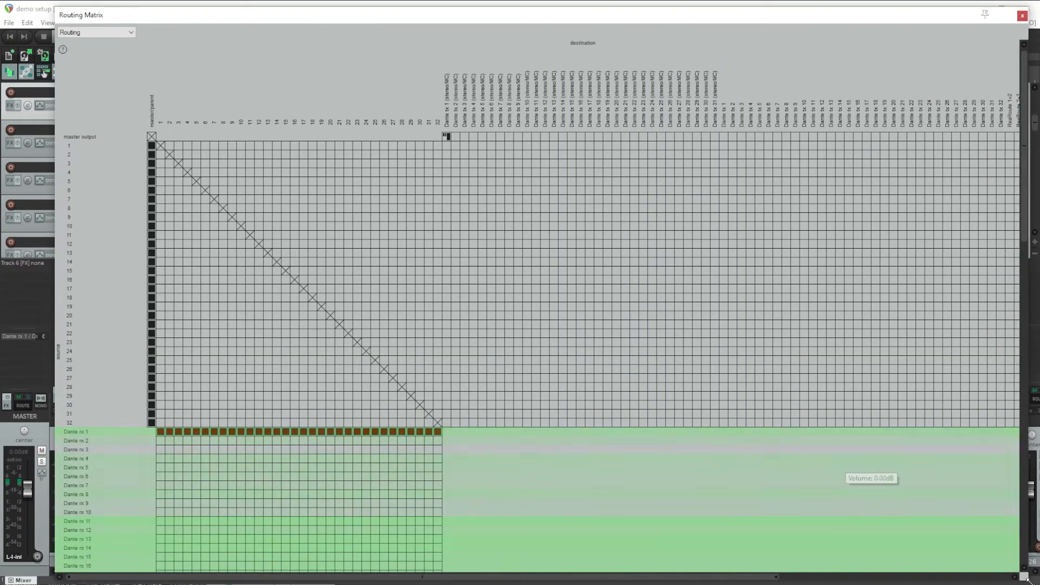
pyautogui.moveTo(81, 15); pyautogui.dragTo(428, 18)
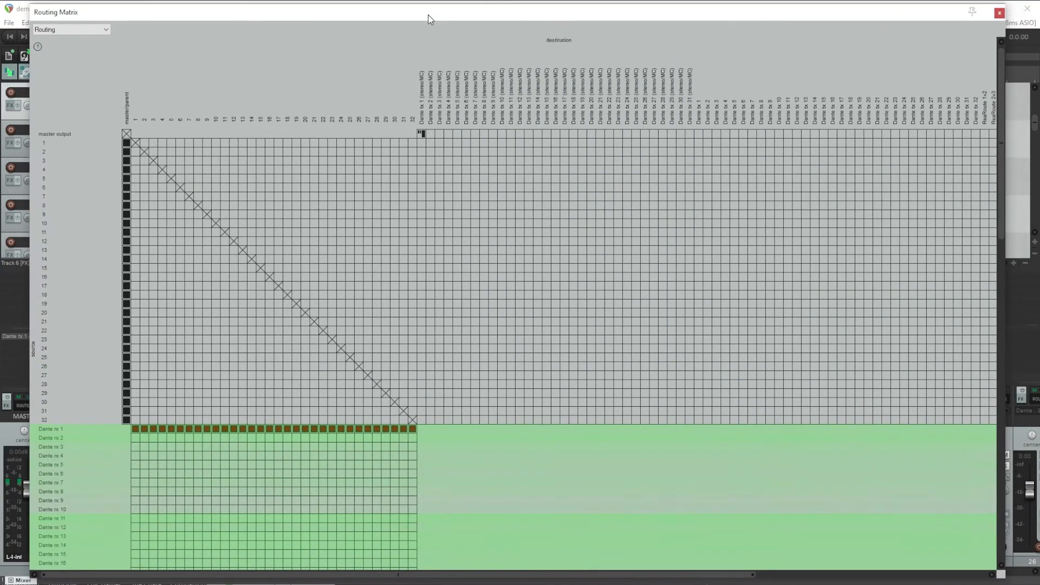
pyautogui.moveTo(288, 271)
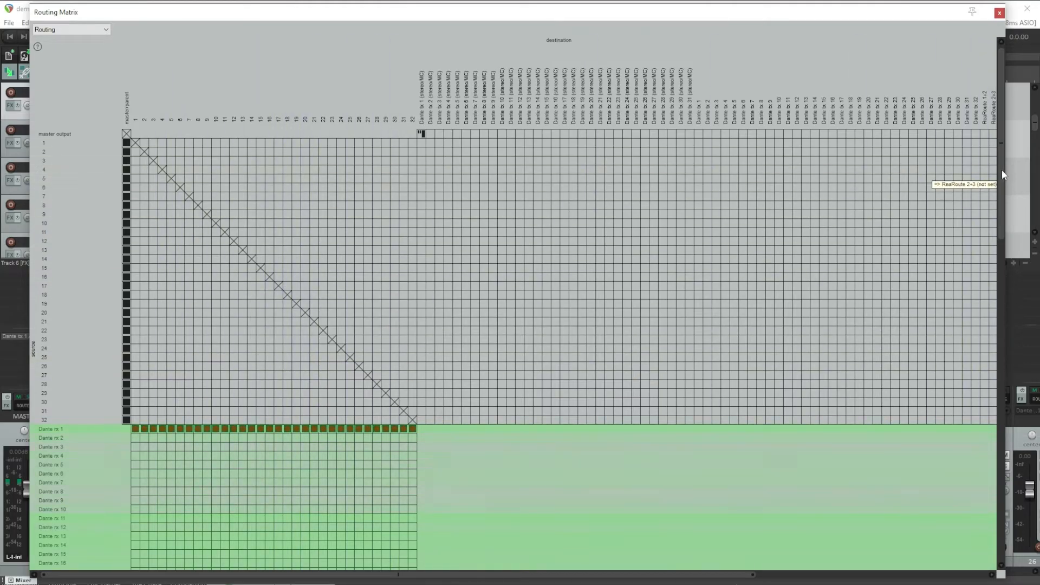
pyautogui.scroll(-3)
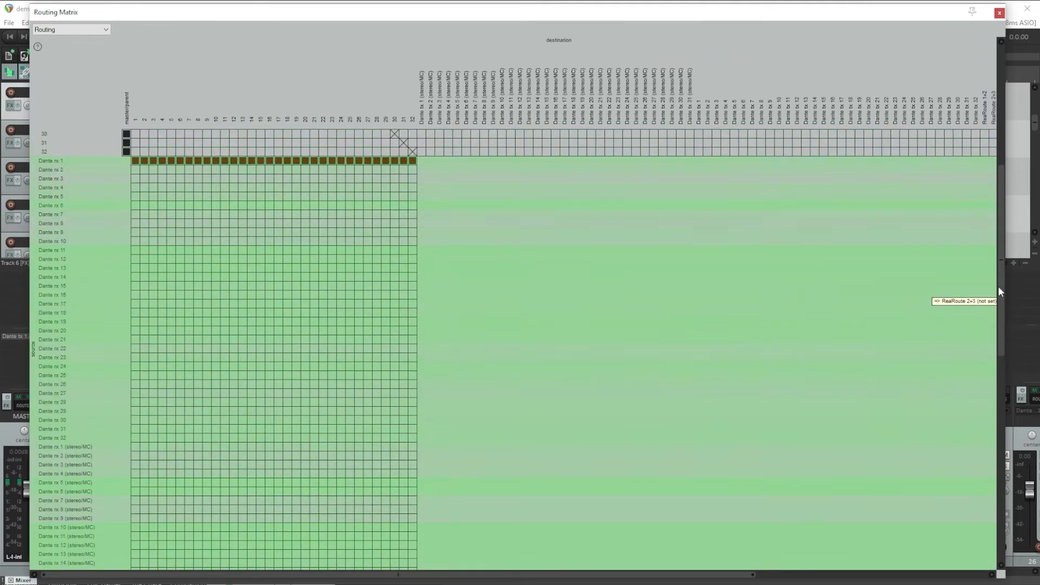
pyautogui.moveTo(294, 257)
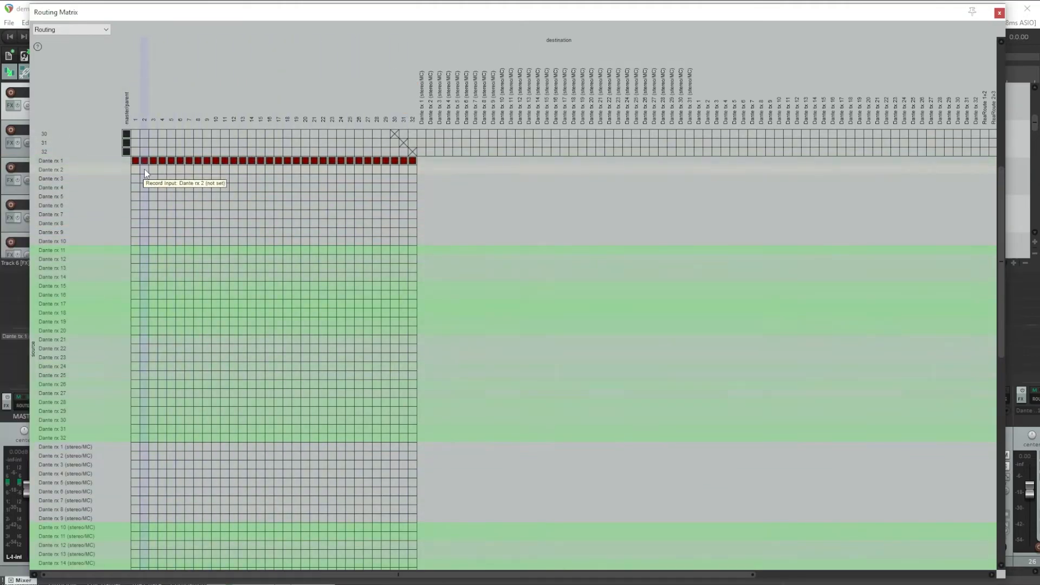
pyautogui.click(143, 169)
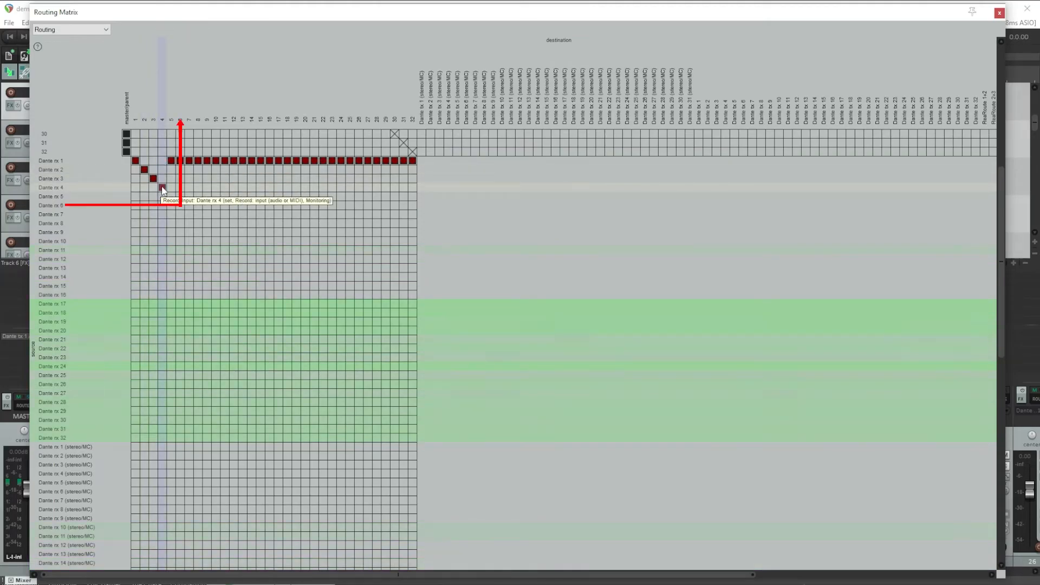
pyautogui.moveTo(174, 196)
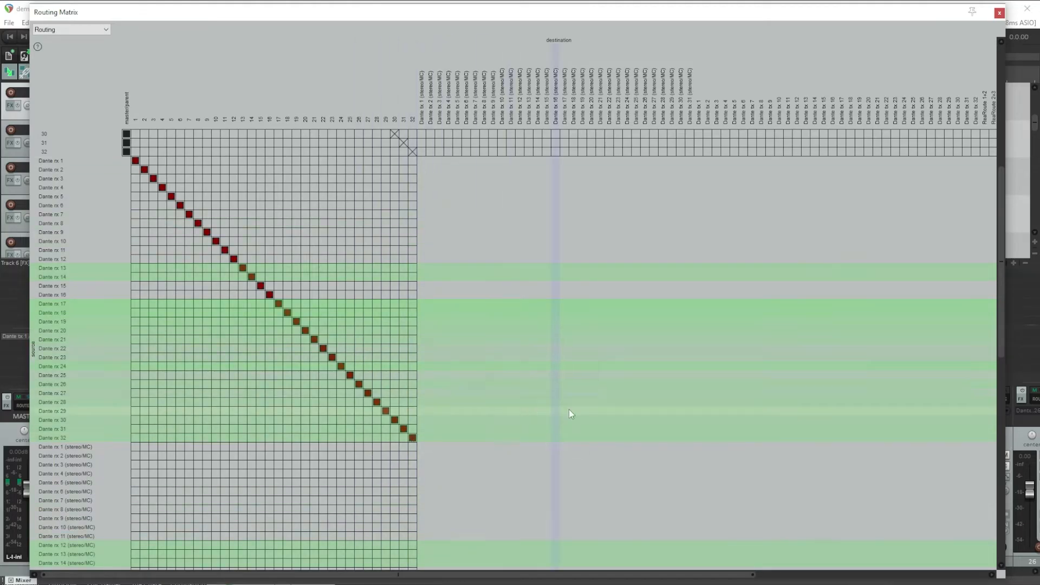
pyautogui.click(995, 14)
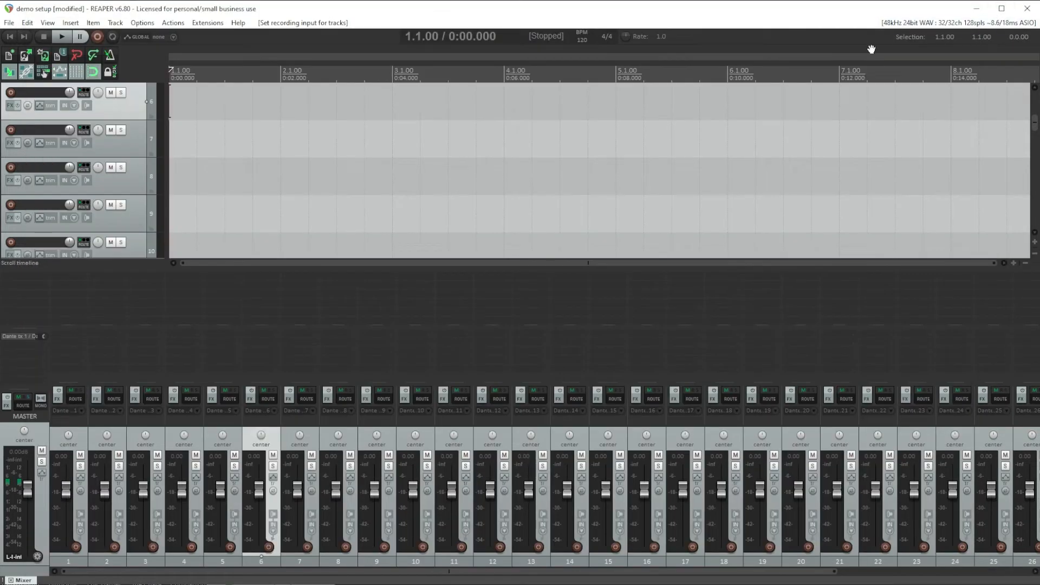
pyautogui.moveTo(364, 312)
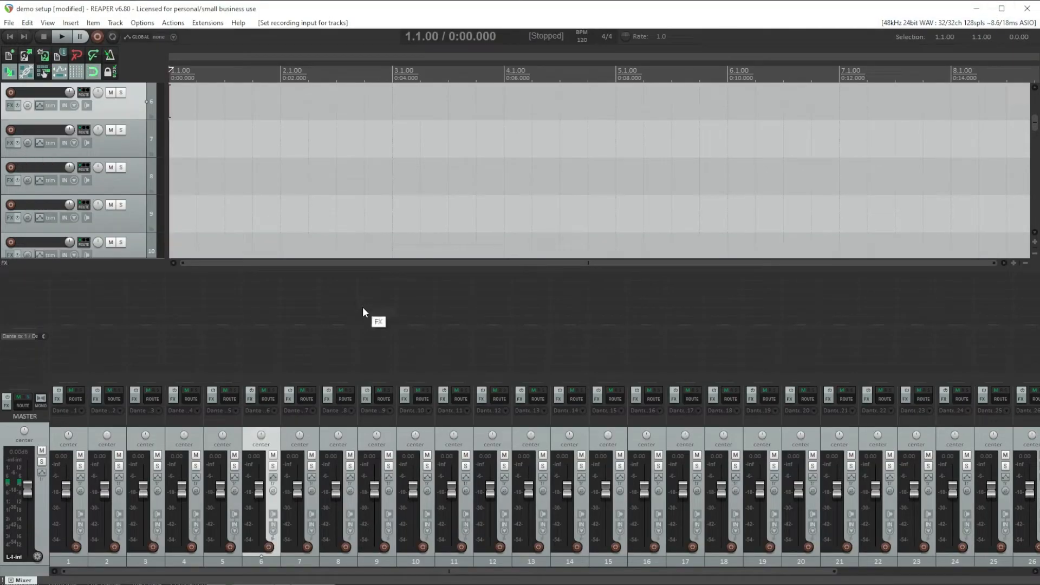
pyautogui.moveTo(315, 418)
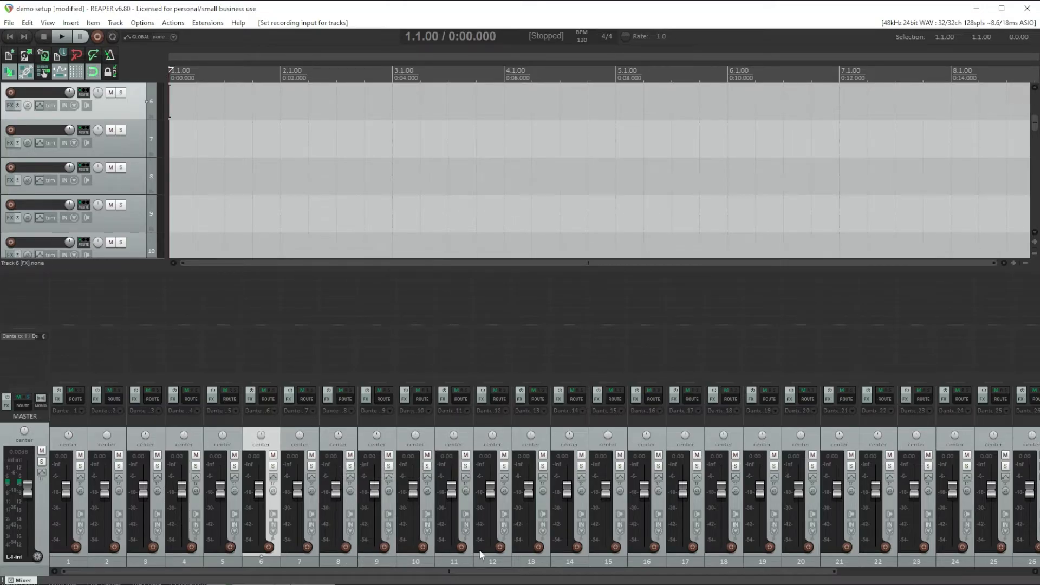
# Arm track 12, select all 32 tracks, and arm them all for recording
pyautogui.click(497, 547)
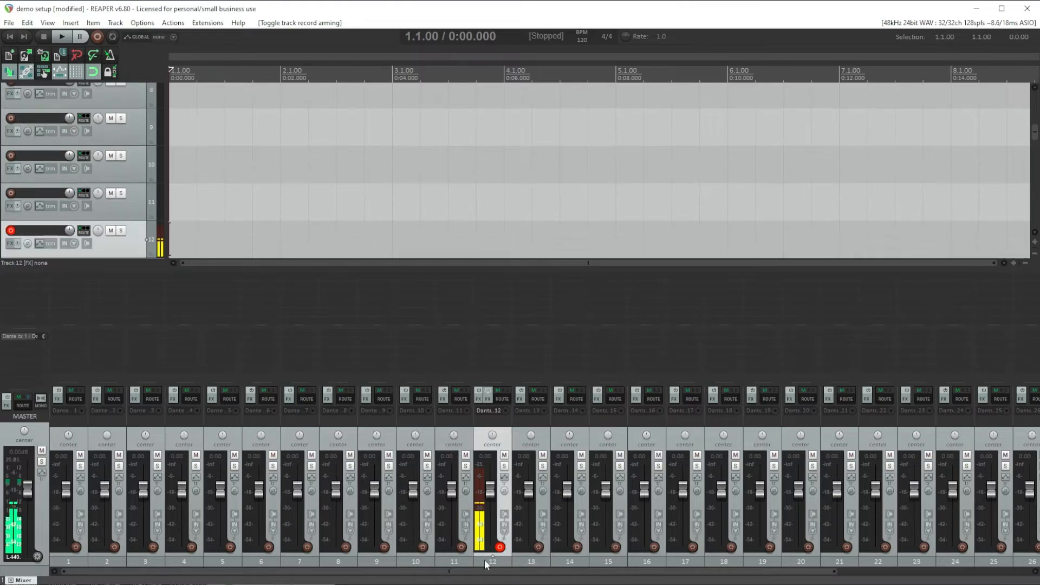
pyautogui.press('Ctrl+A')
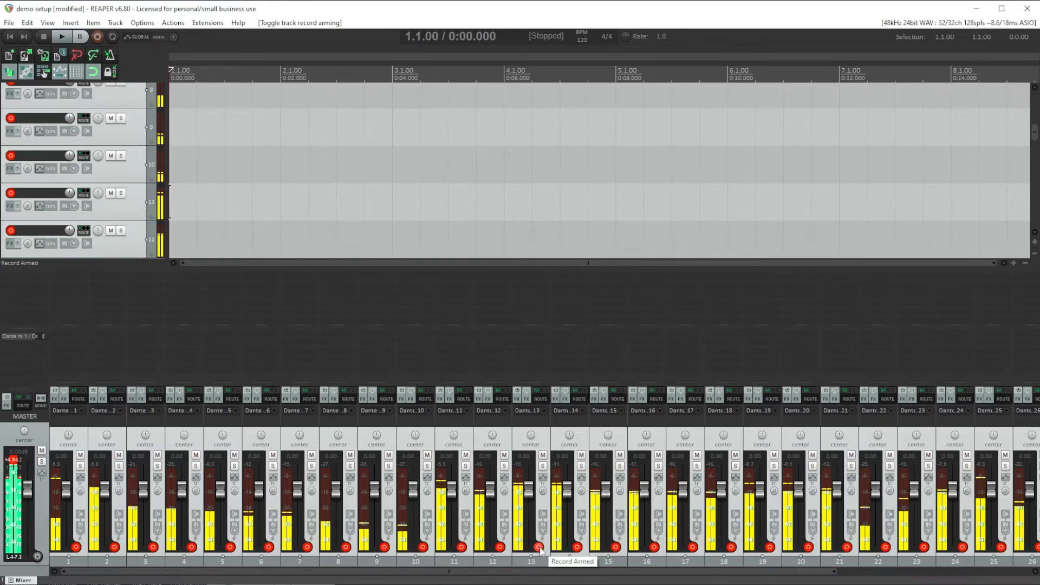
pyautogui.rightClick(533, 545)
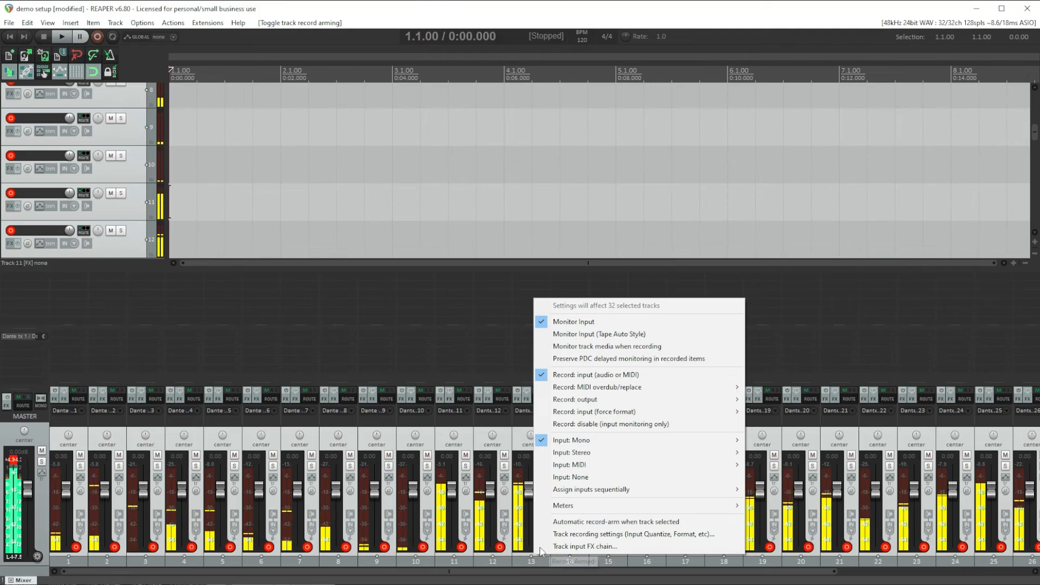
pyautogui.moveTo(591, 488)
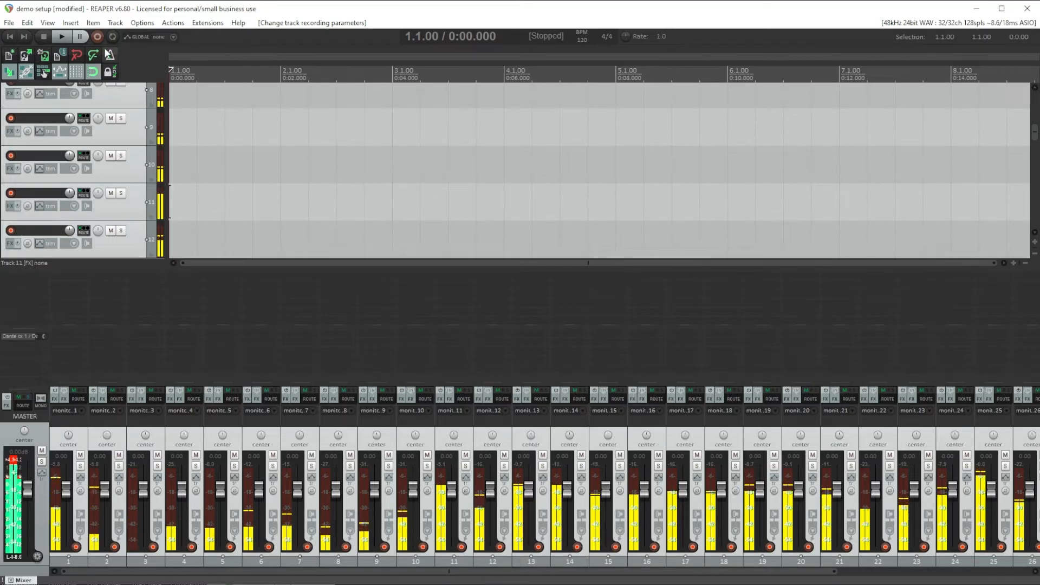
pyautogui.moveTo(100, 36)
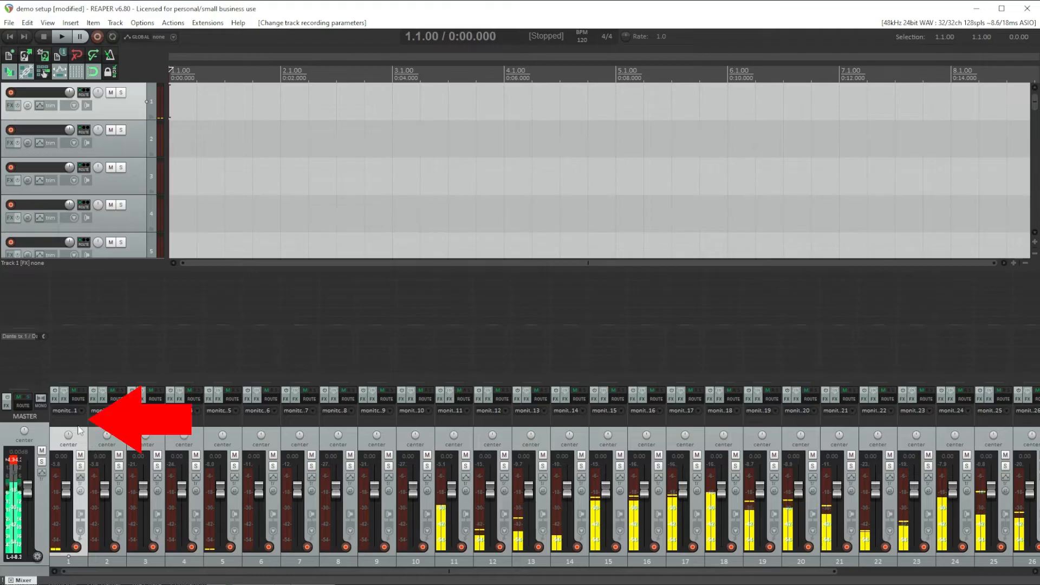
# Name the input tracks after their patch-sheet sources, starting with track 1
pyautogui.doubleClick(65, 421)
pyautogui.write('K')
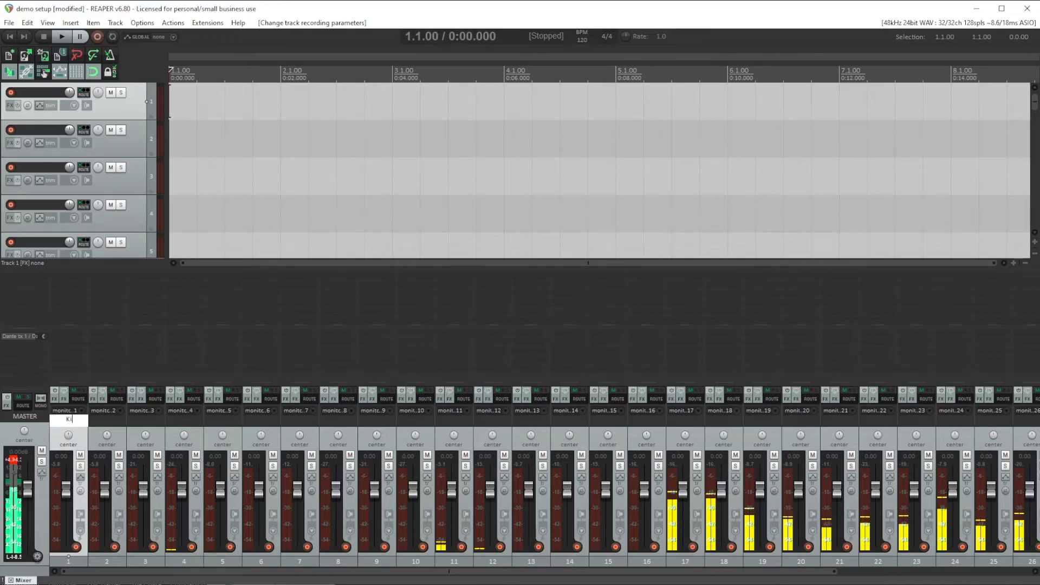
pyautogui.write('ick')
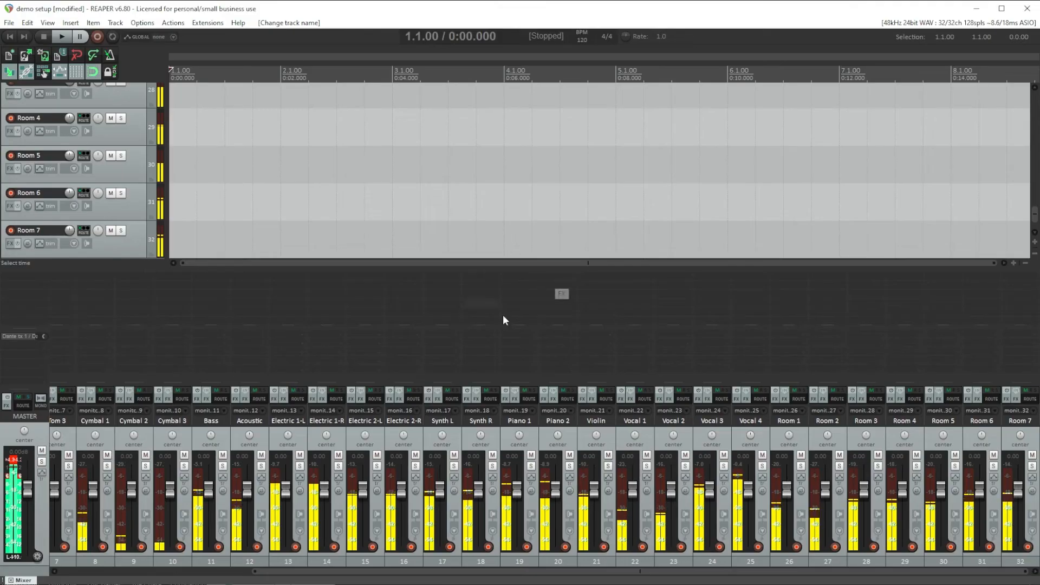
pyautogui.moveTo(652, 419)
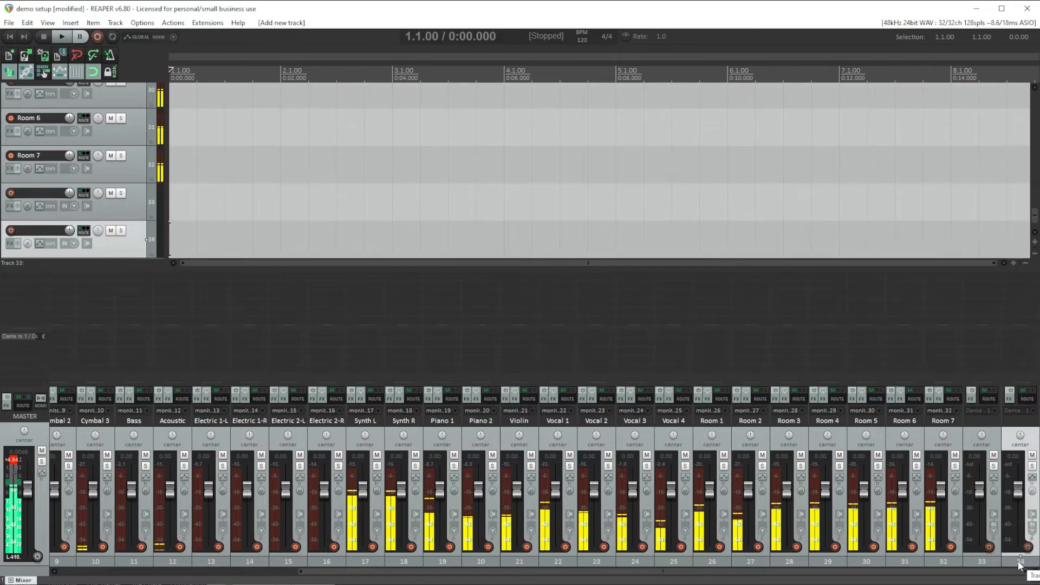
# Name the new bus tracks DRUMS, BASS, ELECTRICS, ACOUSTICS, SYNTH, PIANO, VOCALS and AR
pyautogui.hscroll(3)
pyautogui.write('DRUMS')
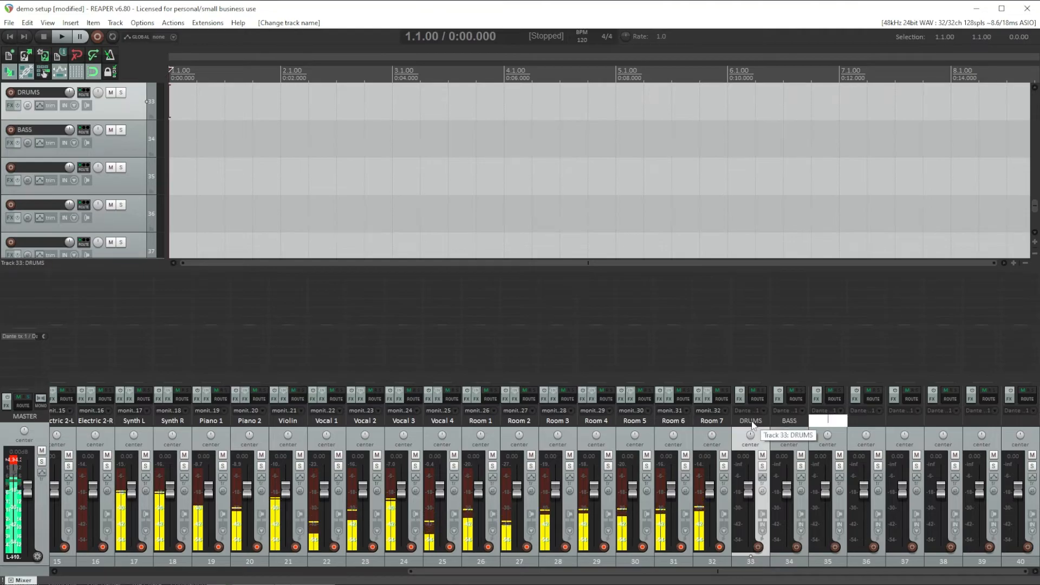
pyautogui.write('ELECTRICS')
pyautogui.click(1020, 420)
pyautogui.write('AR')
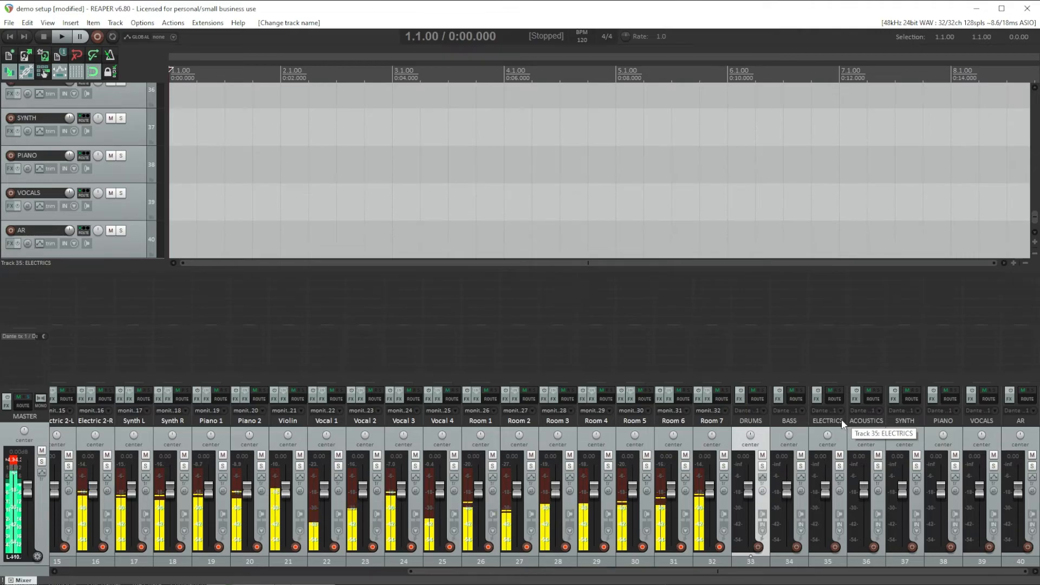
pyautogui.moveTo(800, 426)
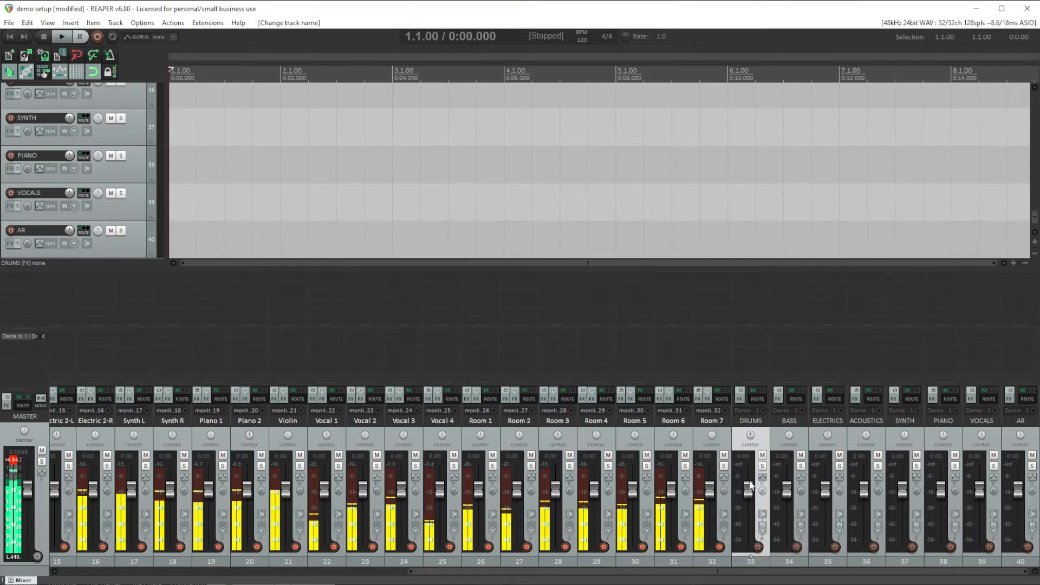
# Colour the eight bus tracks blue
pyautogui.click(749, 421)
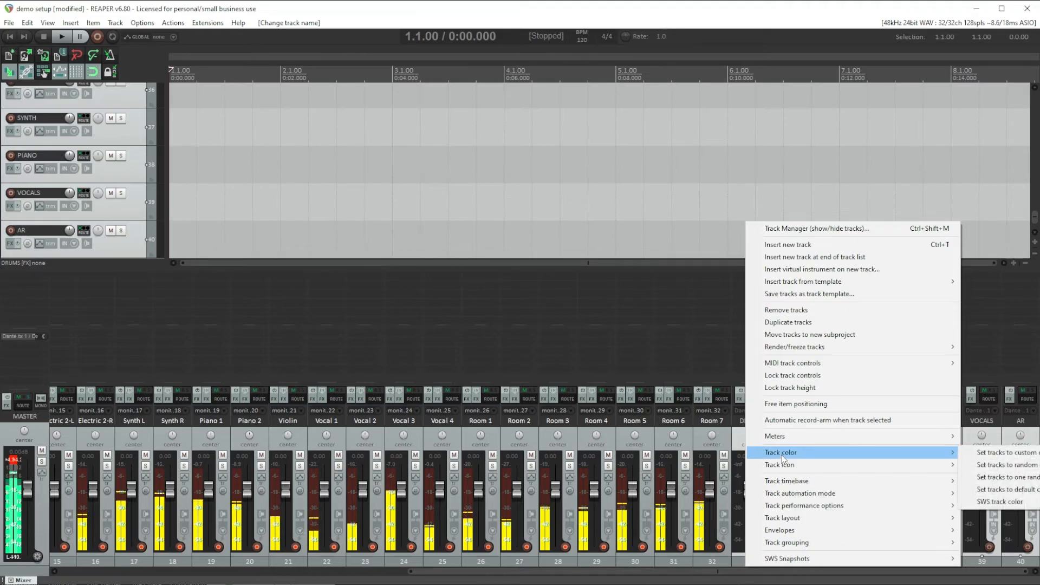
pyautogui.moveTo(994, 457)
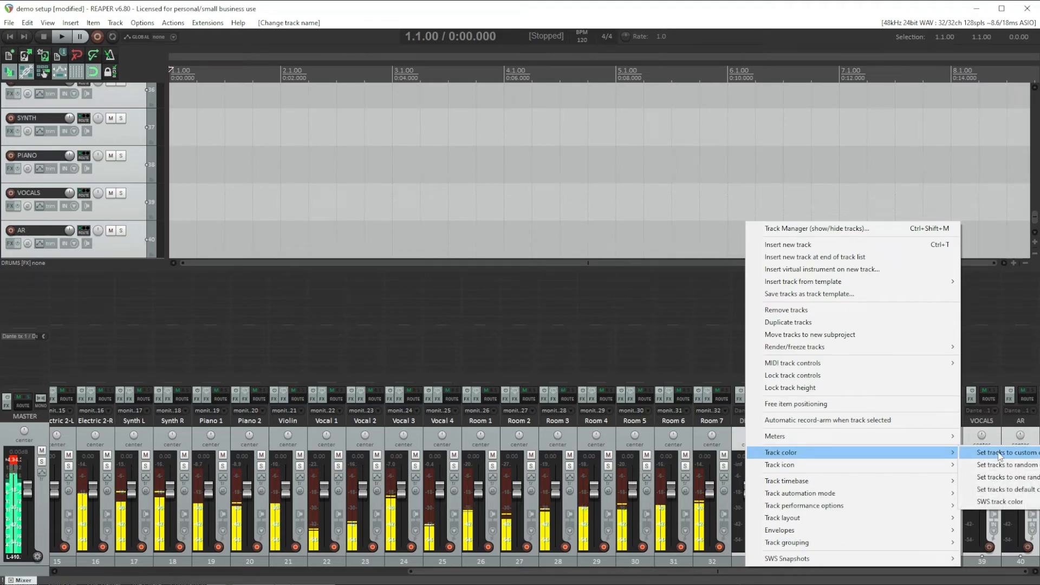
pyautogui.click(1003, 452)
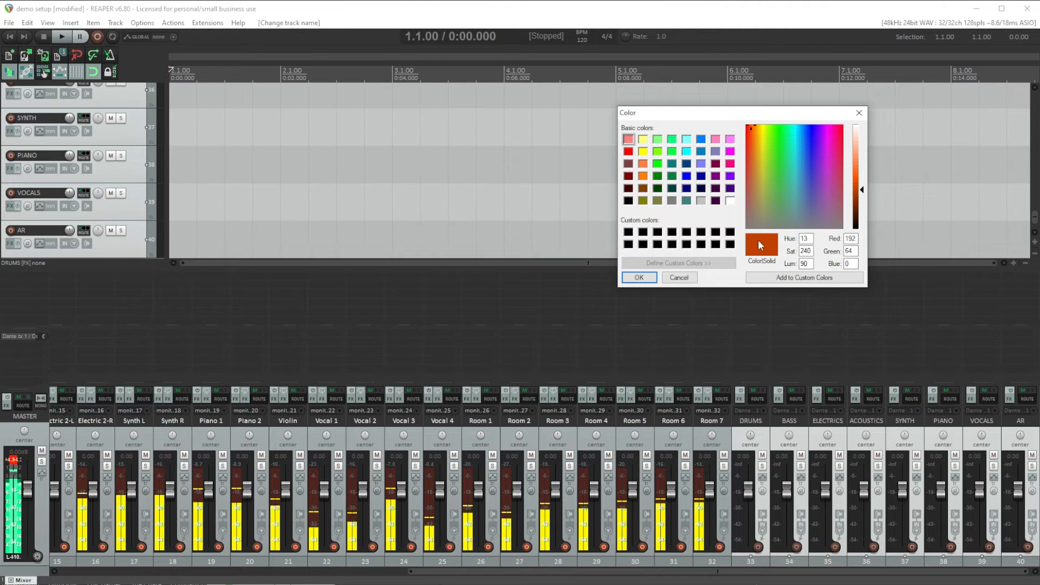
pyautogui.click(686, 176)
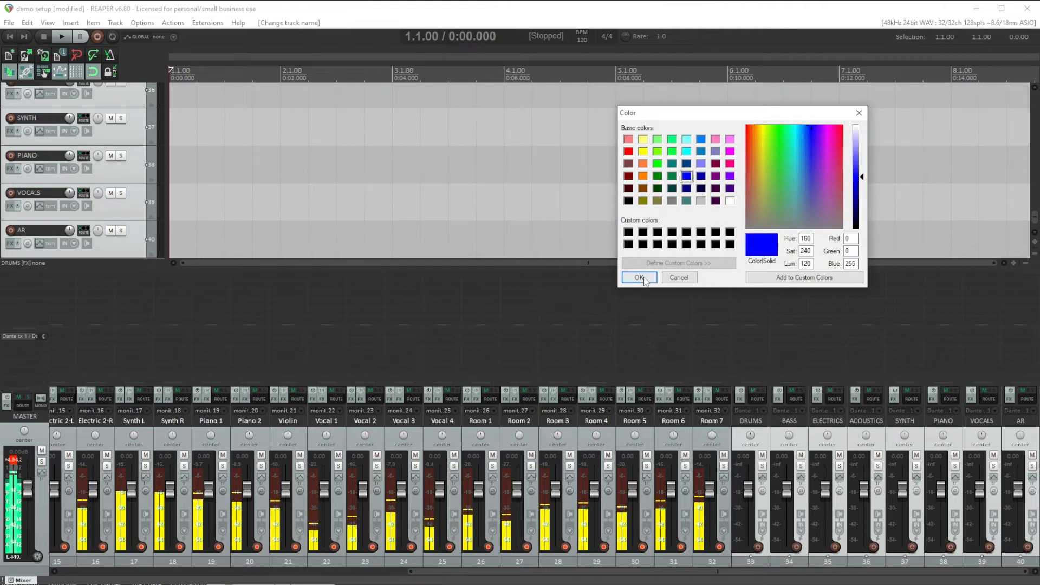
pyautogui.click(638, 277)
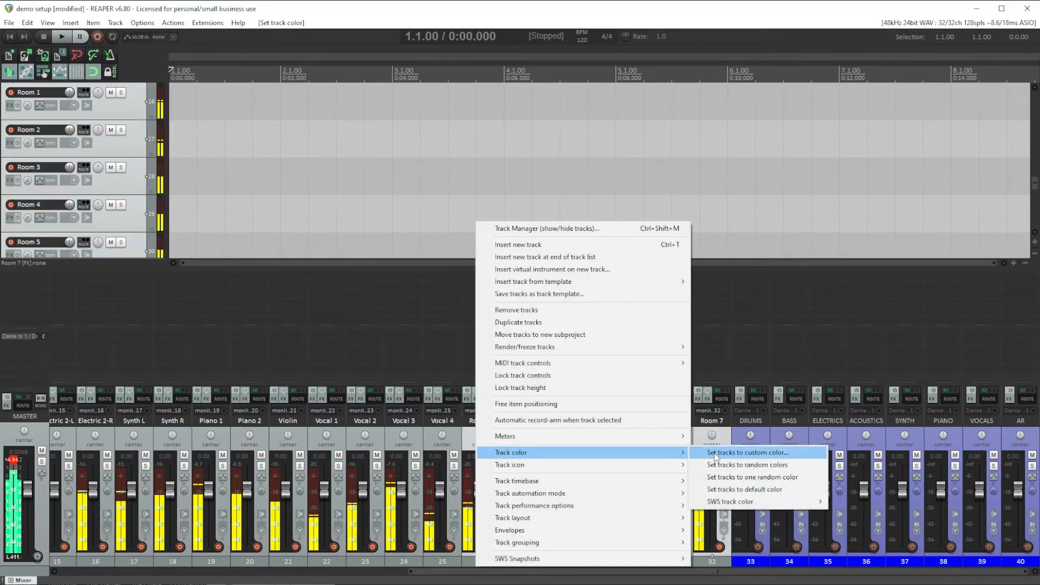
# Colour the Room mic tracks yellow and the Vocal tracks green
pyautogui.click(747, 452)
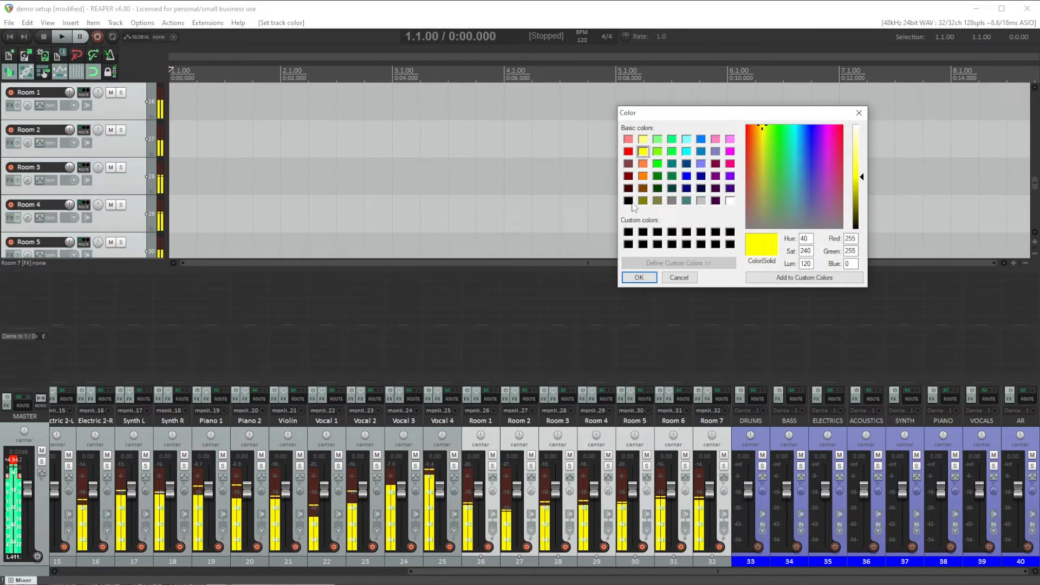
pyautogui.click(639, 277)
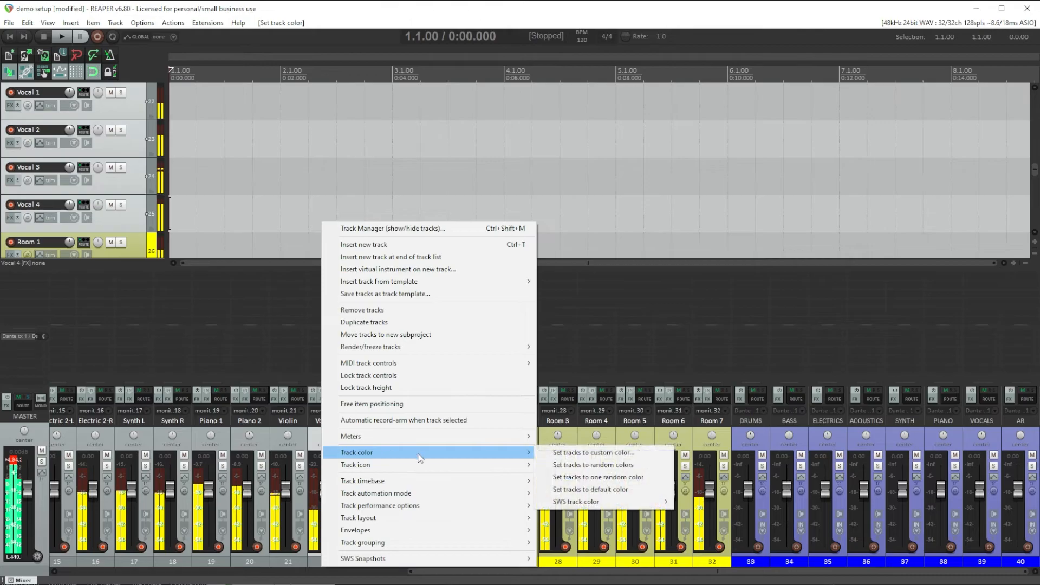
pyautogui.click(593, 452)
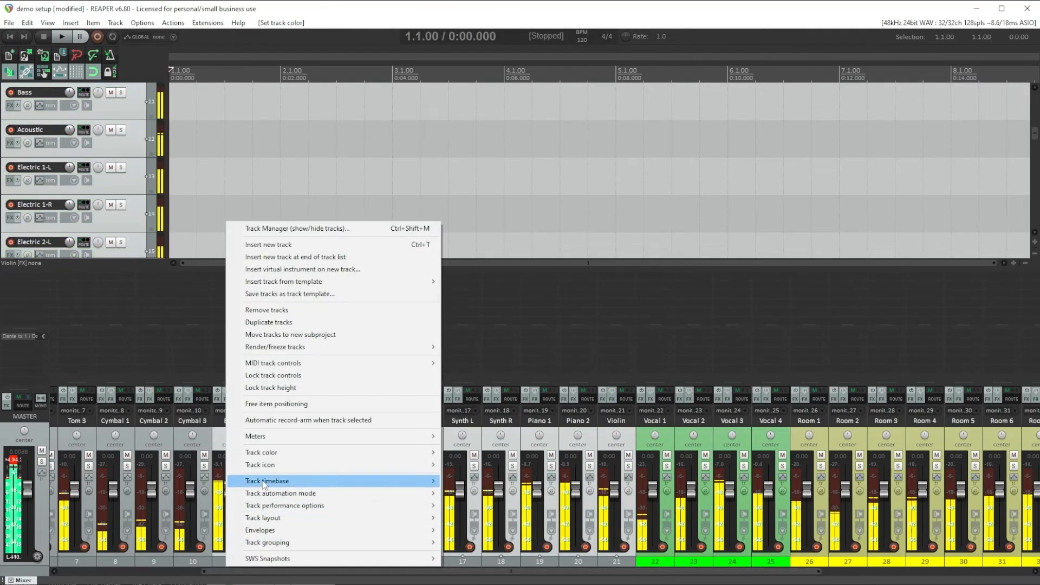
# Colour the instrument tracks orange and the drum tracks cyan
pyautogui.click(261, 452)
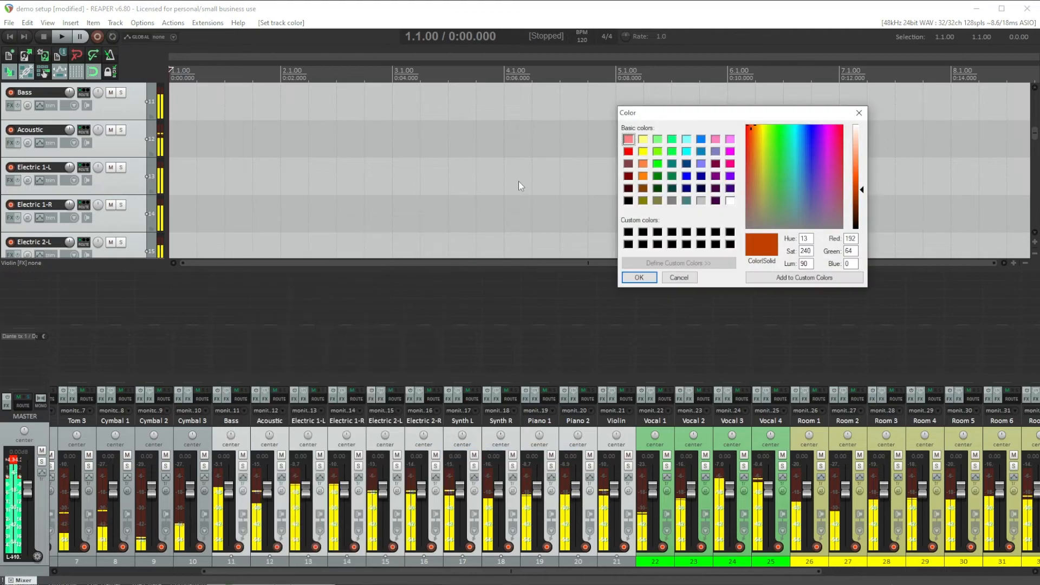
pyautogui.click(643, 163)
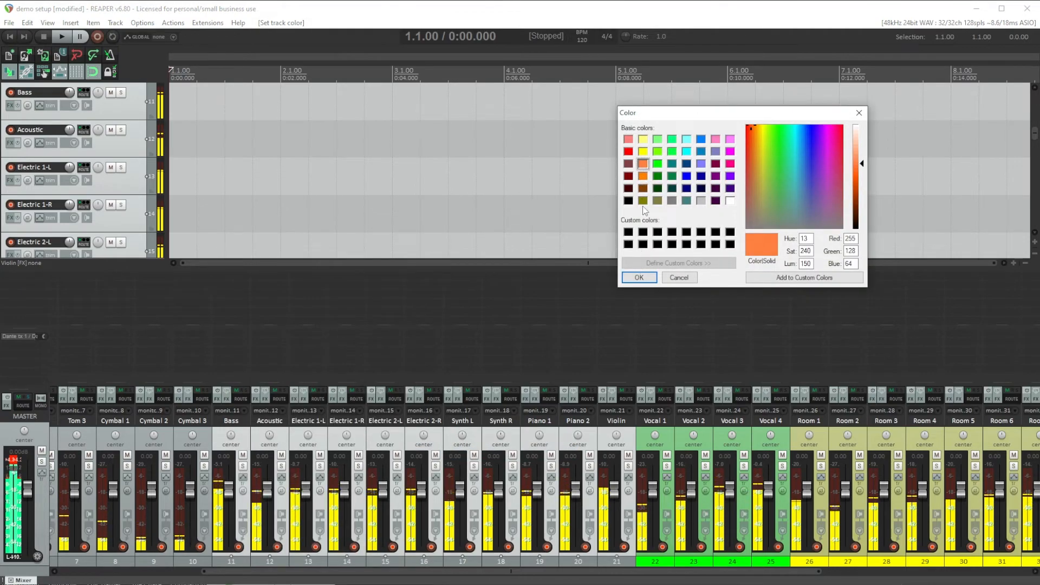
pyautogui.click(638, 278)
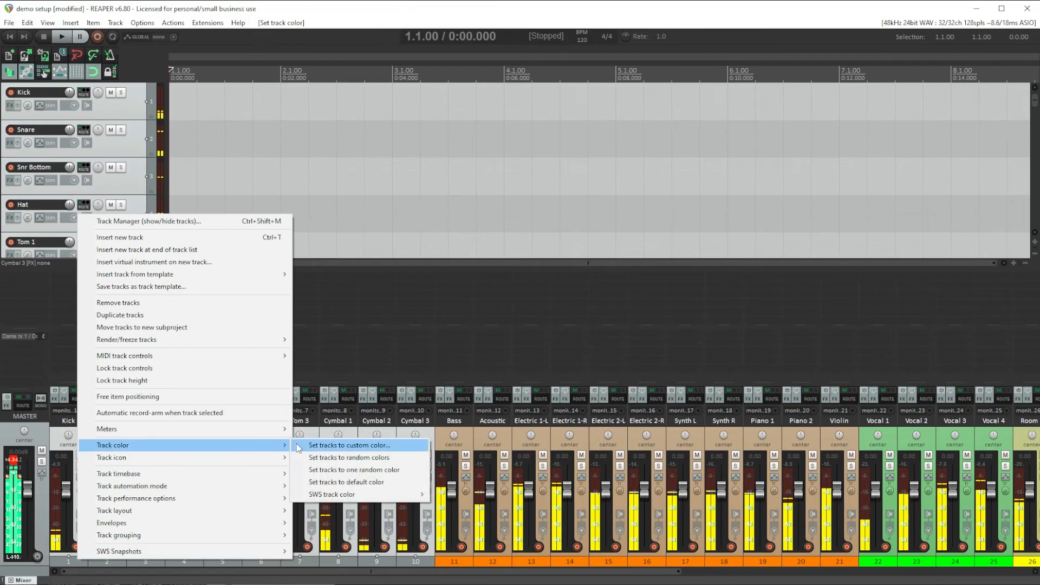
pyautogui.click(349, 445)
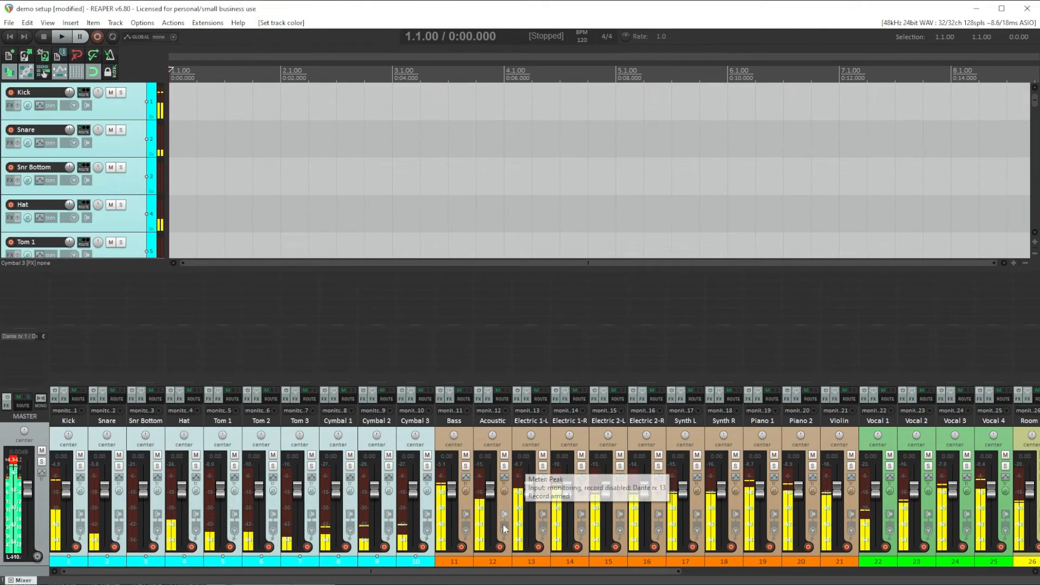
pyautogui.hscroll(3)
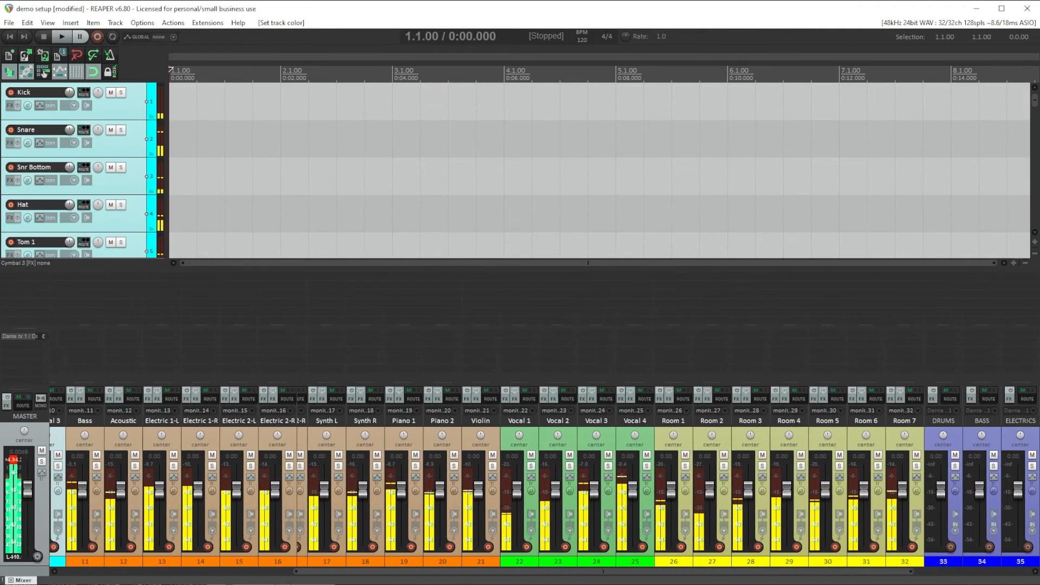
pyautogui.hscroll(3)
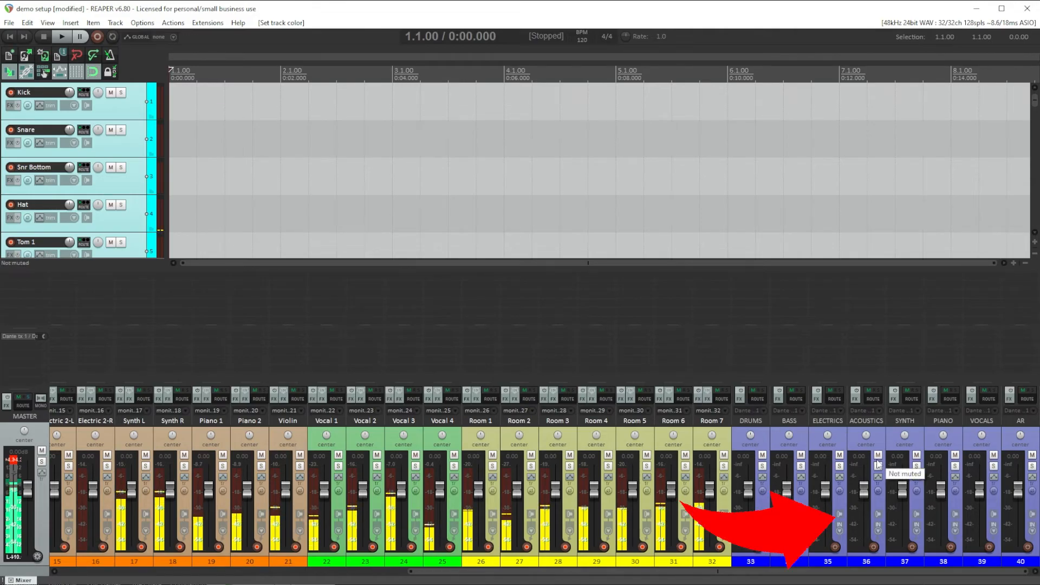
pyautogui.click(46, 22)
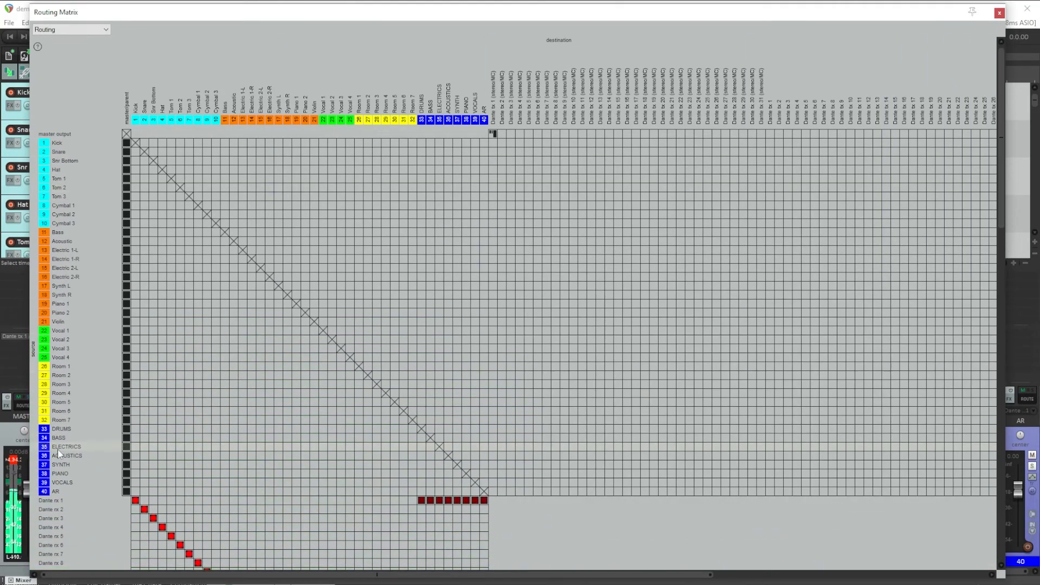
pyautogui.moveTo(323, 245)
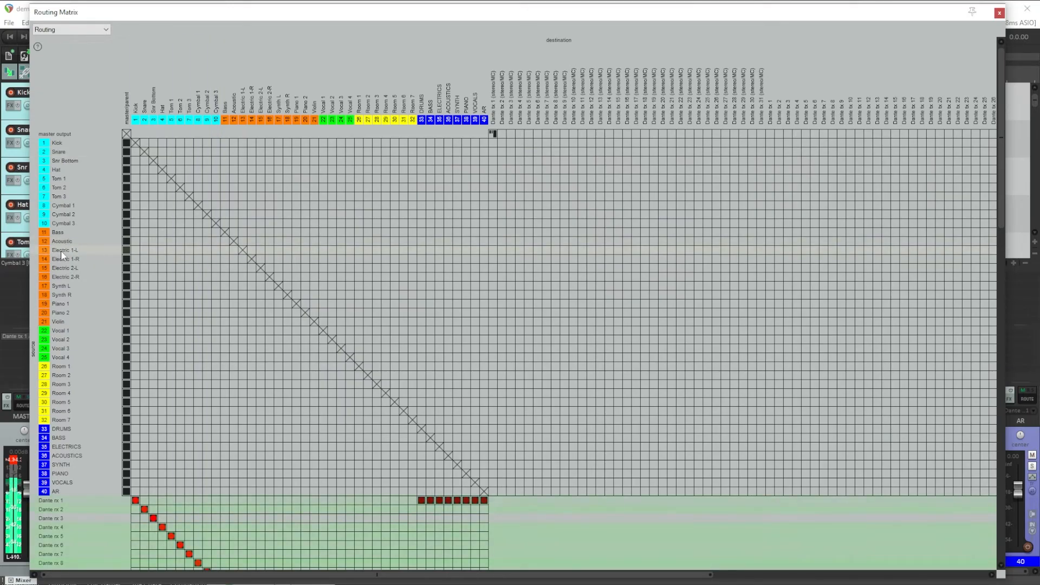
pyautogui.moveTo(421, 176)
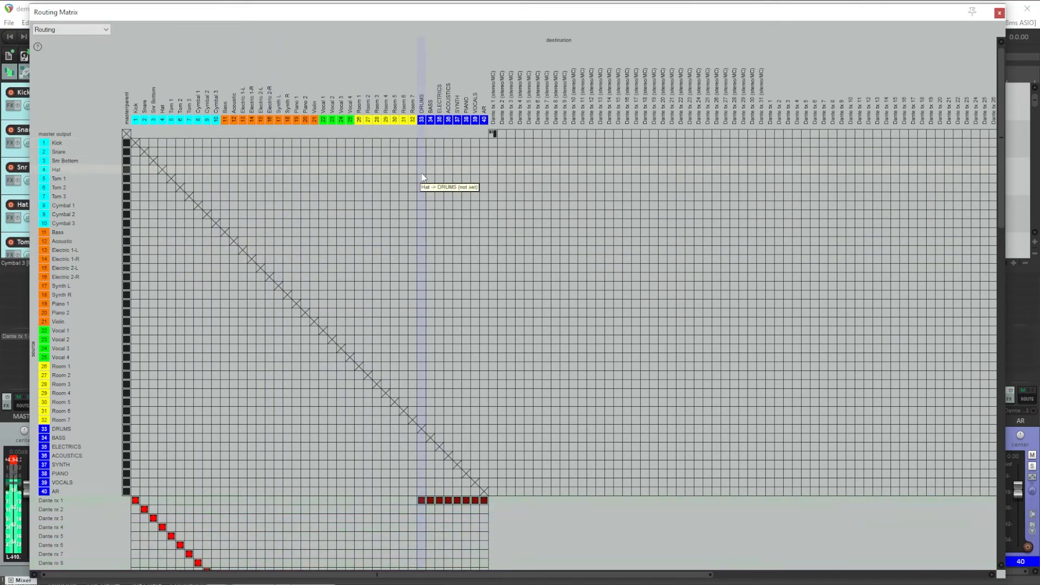
pyautogui.moveTo(126, 144)
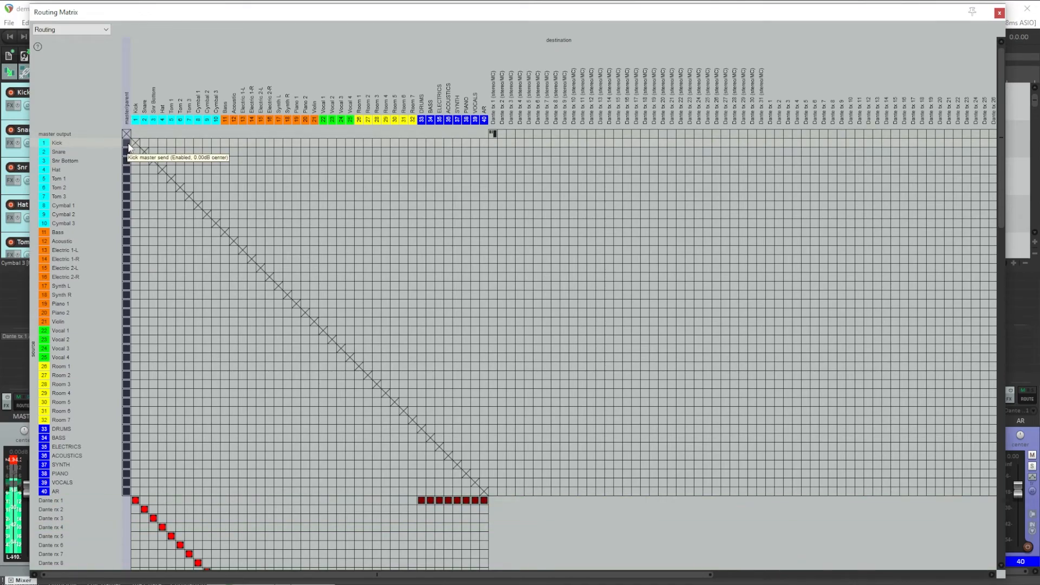
pyautogui.moveTo(126, 277)
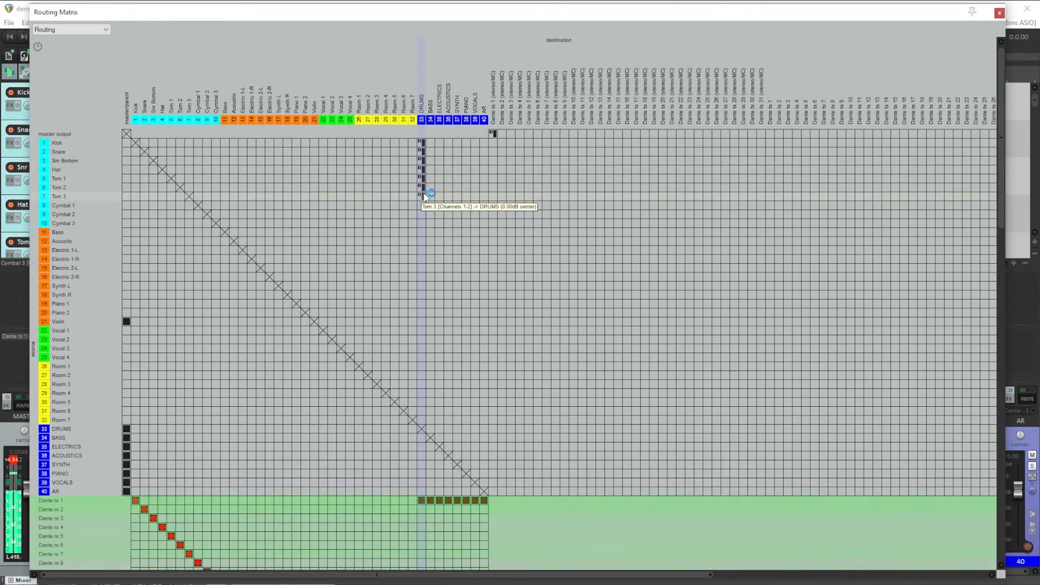
pyautogui.moveTo(441, 202)
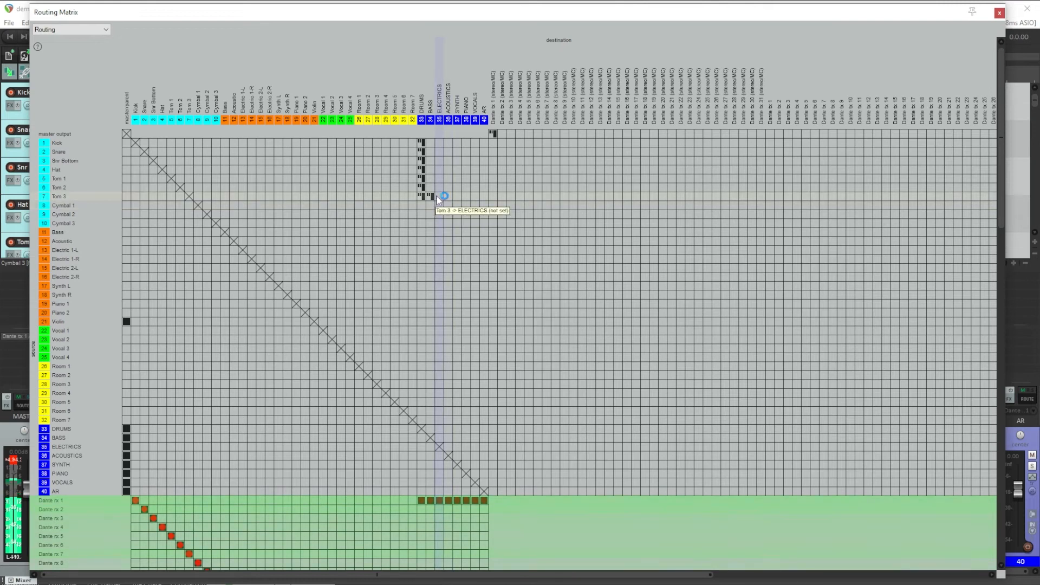
# Send Tom 3 to its bus, removing the accidental Tom 3 send to BASS
pyautogui.click(427, 208)
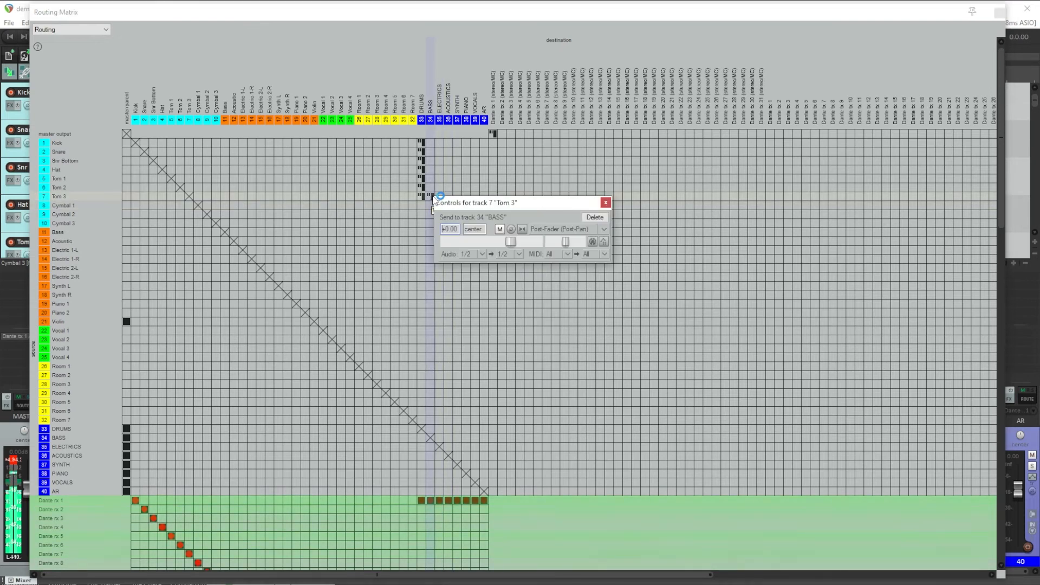
pyautogui.click(605, 202)
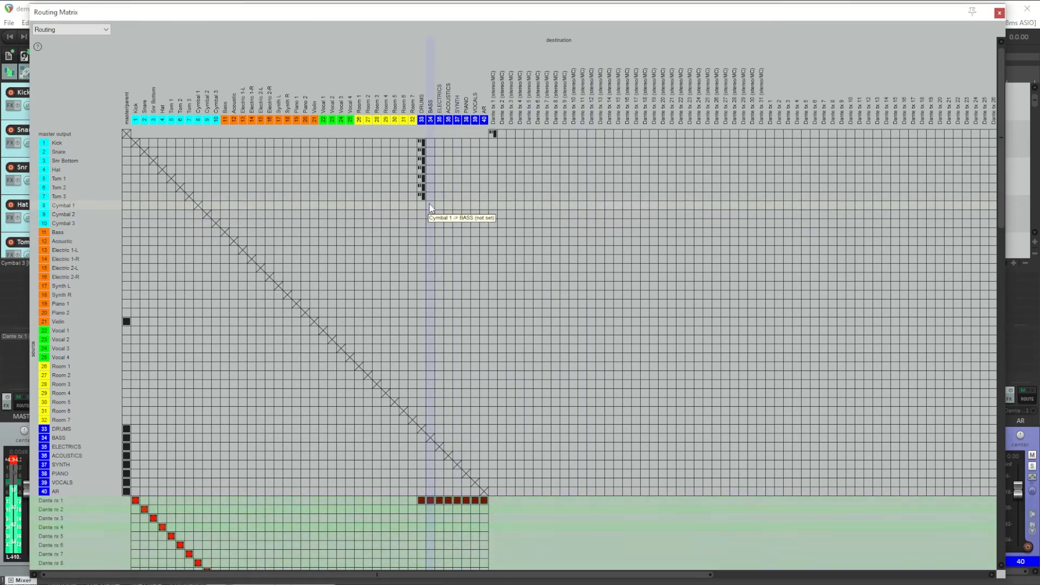
pyautogui.moveTo(448, 246)
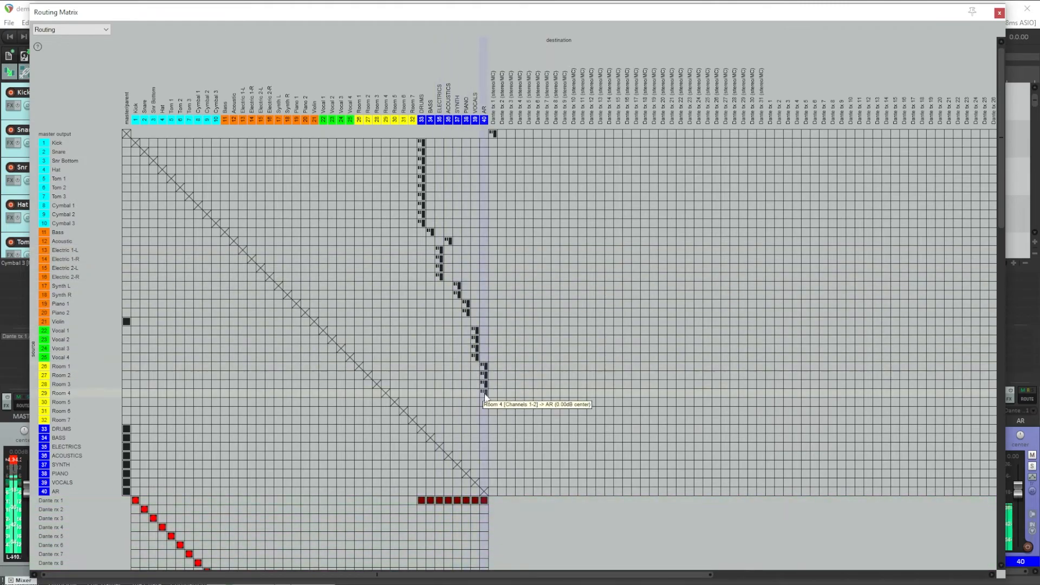
pyautogui.click(997, 15)
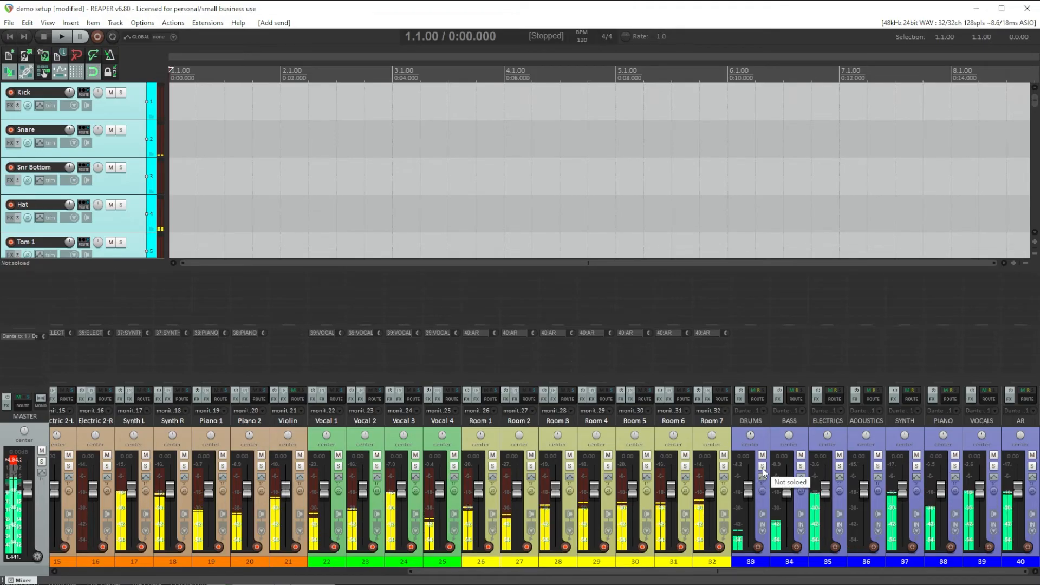
# Solo the BASS bus during playback and scroll the mixer across the other buses
pyautogui.click(761, 468)
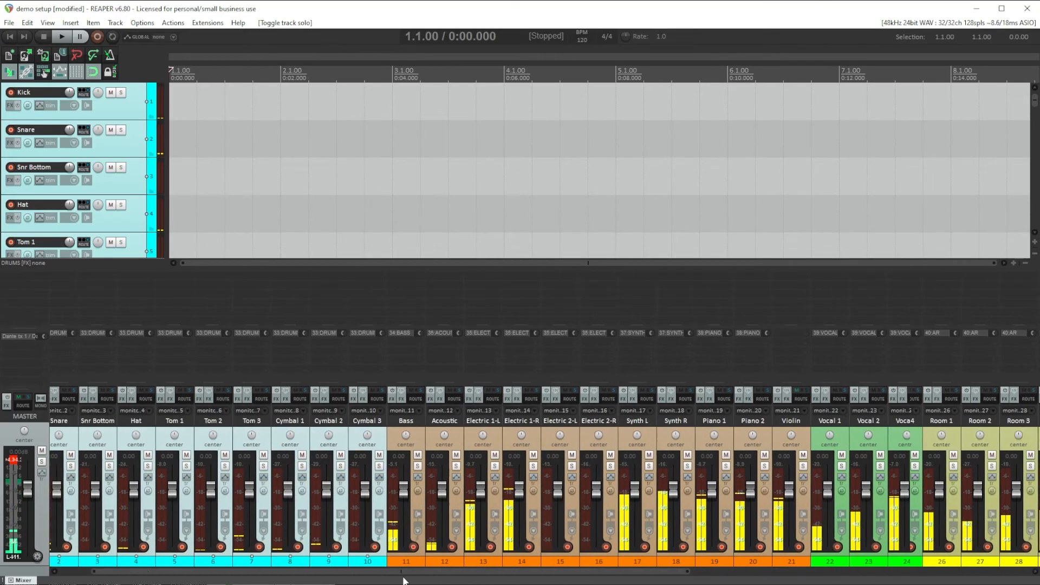
pyautogui.hscroll(3)
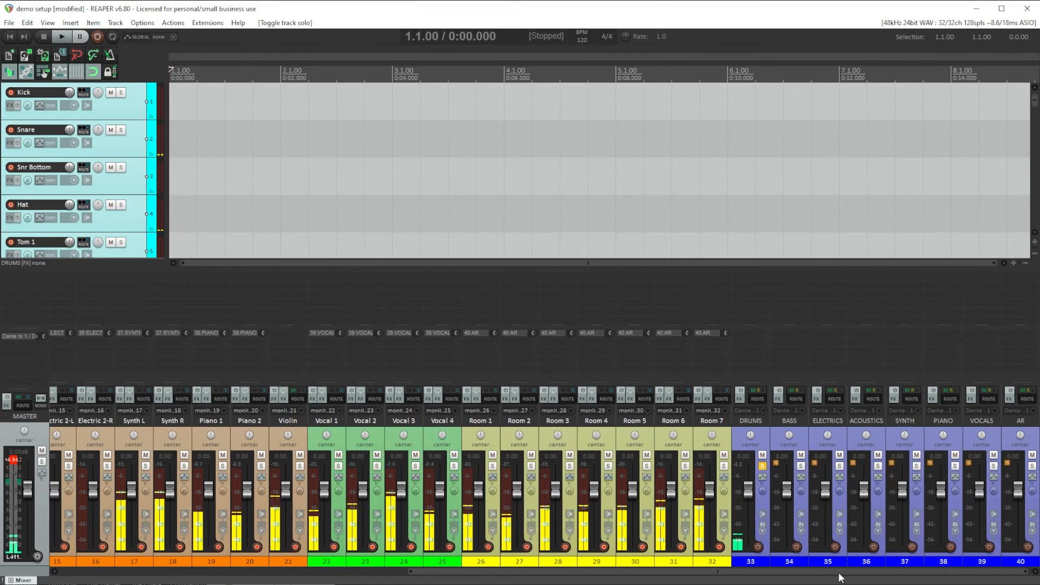
pyautogui.click(61, 38)
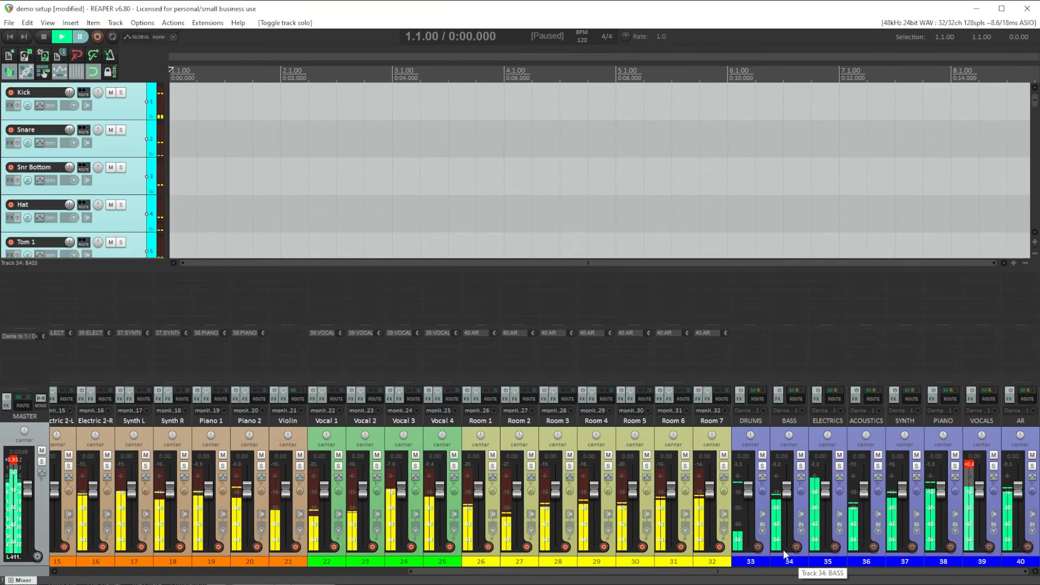
# Switch off the default in-place solo preference, then toggle solo on a bus track
pyautogui.click(143, 22)
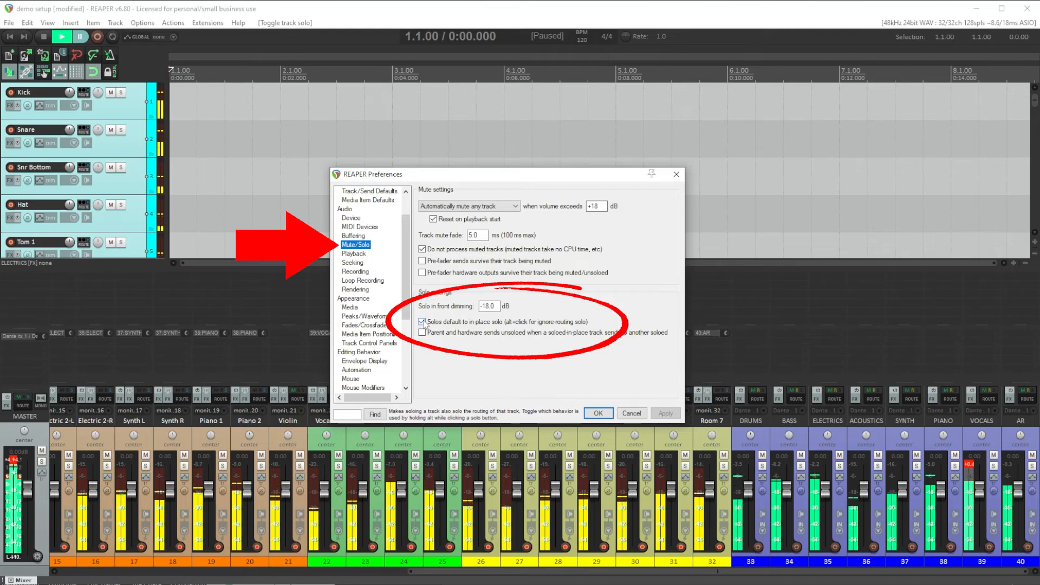
pyautogui.click(423, 321)
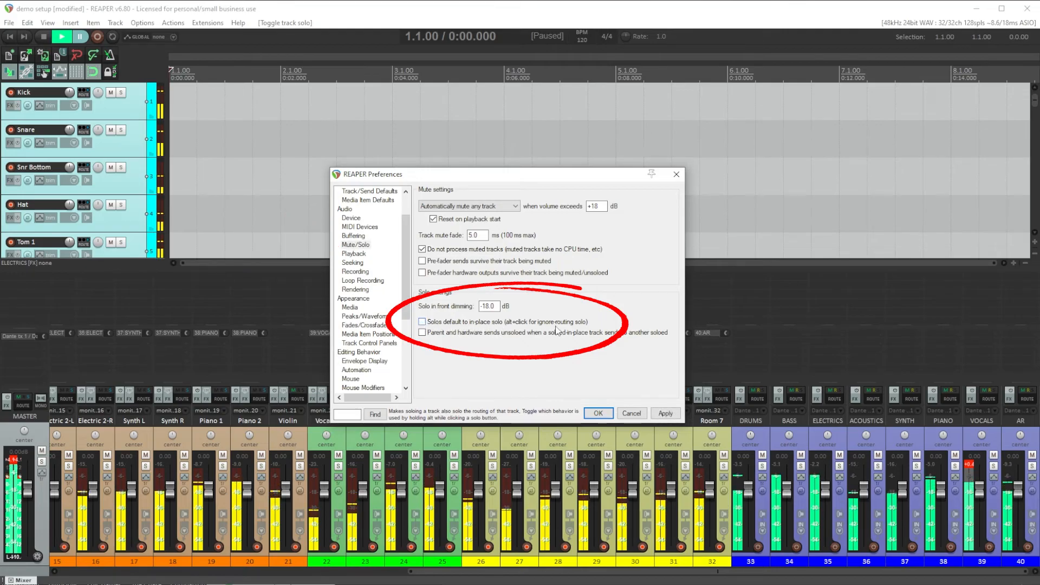
pyautogui.click(598, 413)
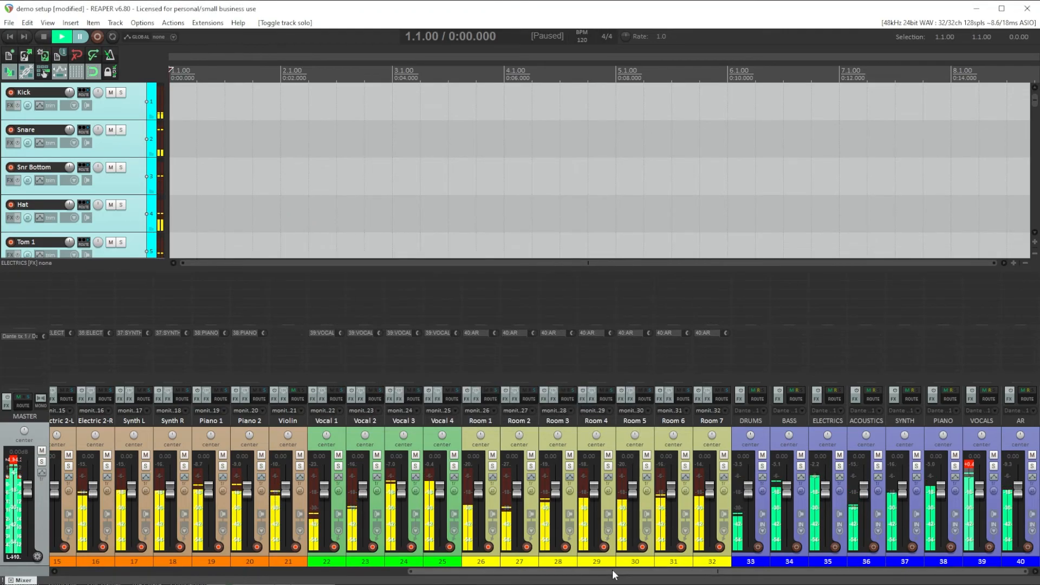
# Colour the new LIVE OUT track red and enable solo defeat on it
pyautogui.hscroll(-3)
pyautogui.write('LIVE OUT')
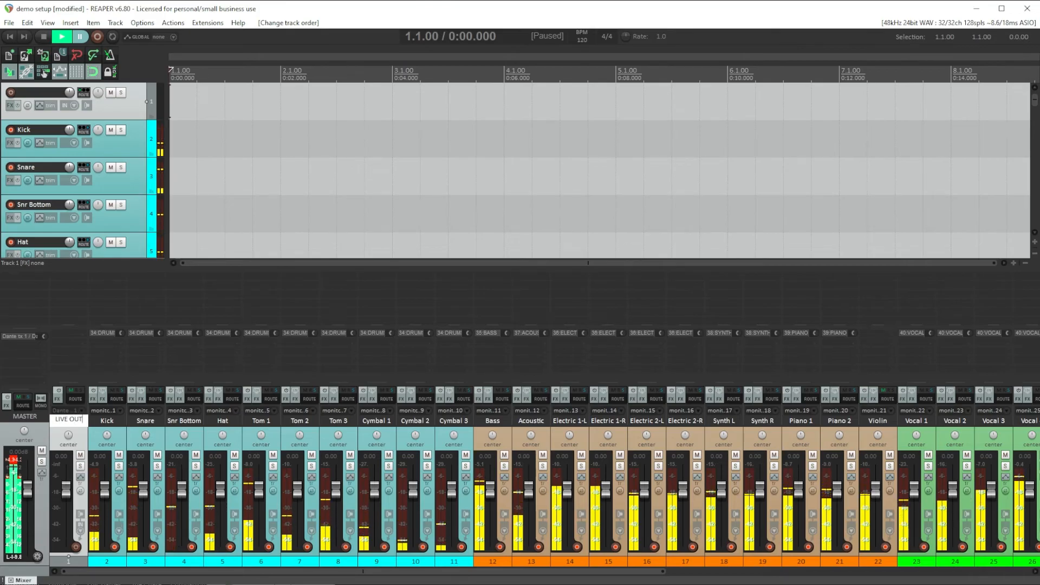
pyautogui.rightClick(38, 92)
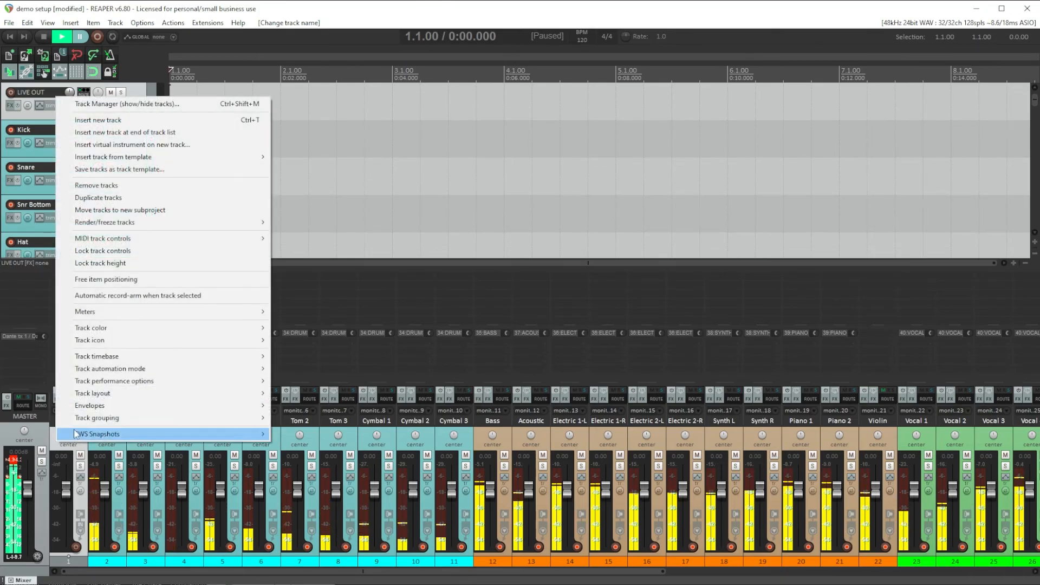
pyautogui.click(90, 327)
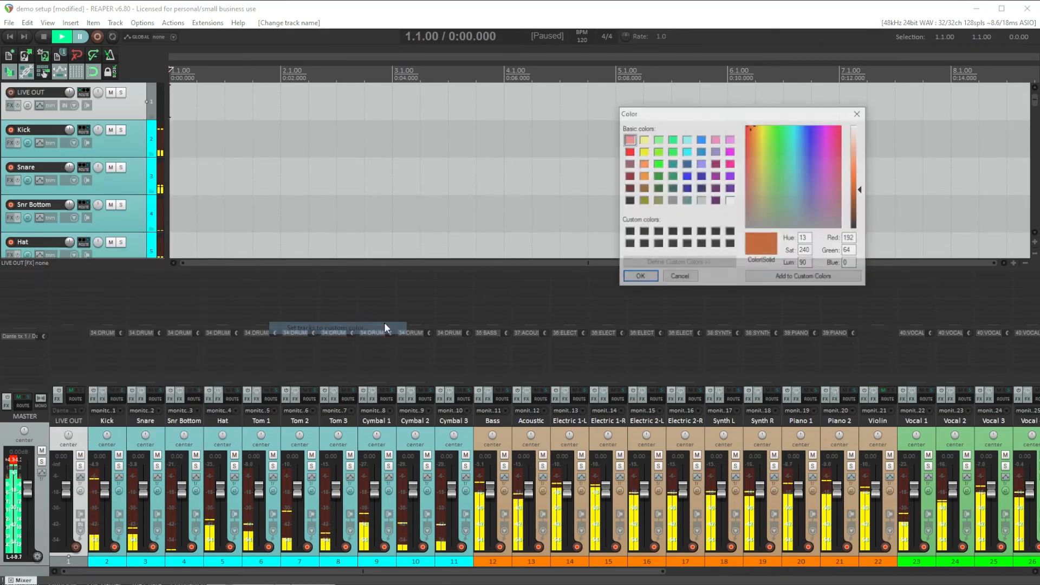
pyautogui.click(628, 151)
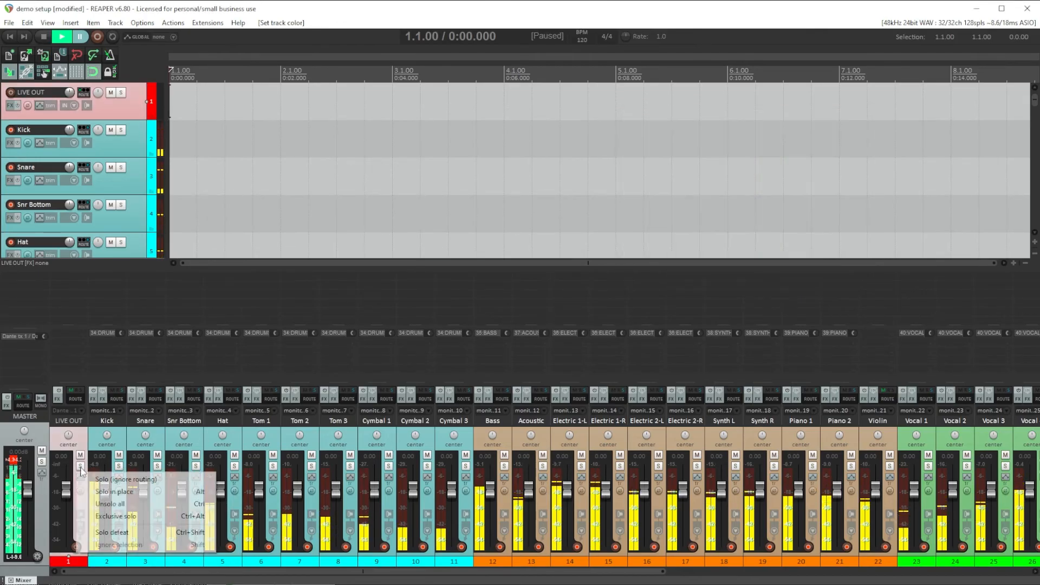
pyautogui.moveTo(109, 503)
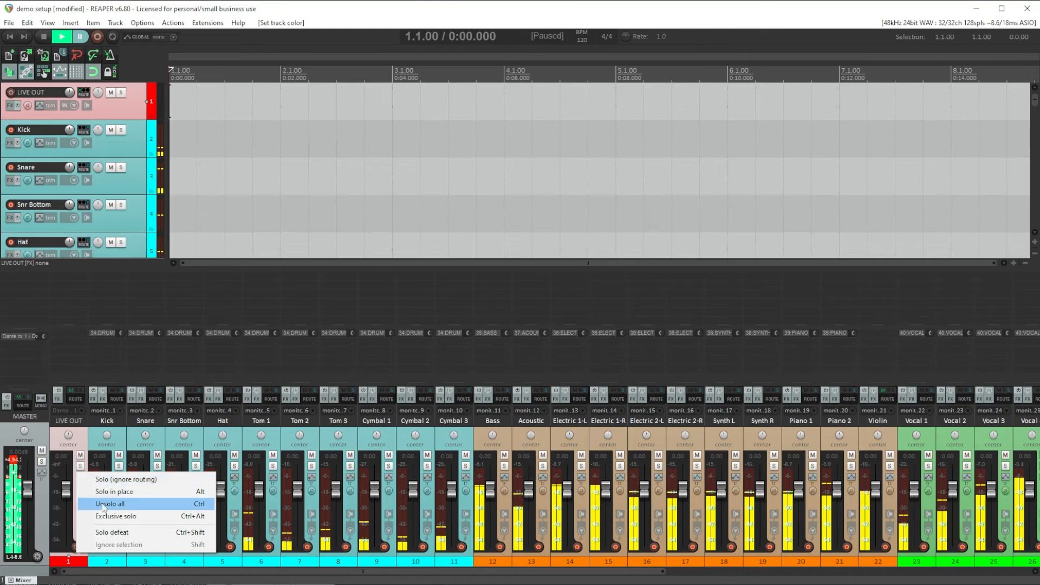
pyautogui.click(109, 503)
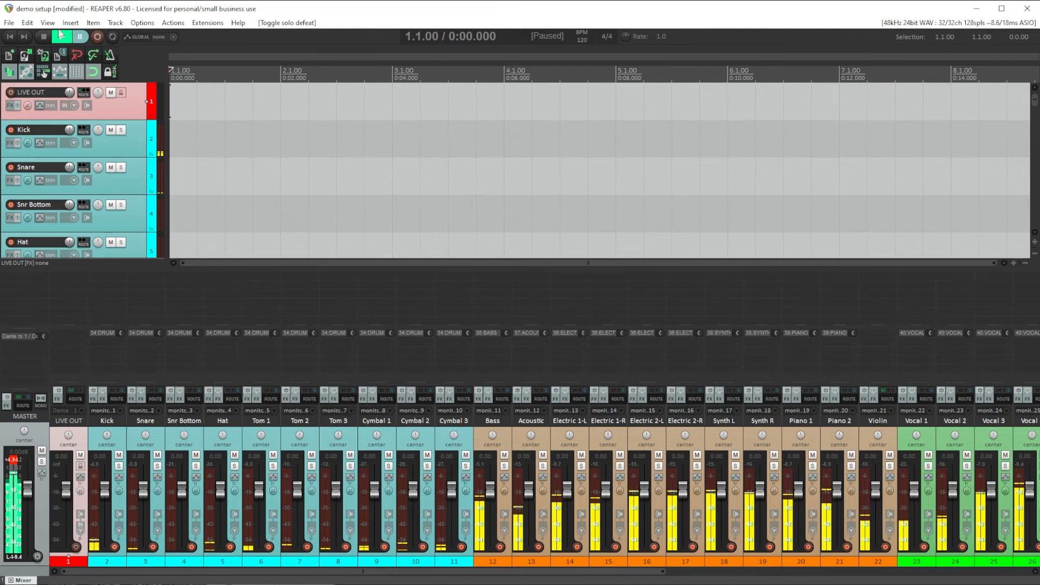
# Open the Routing Matrix from the View menu, showing all 41 tracks
pyautogui.click(48, 22)
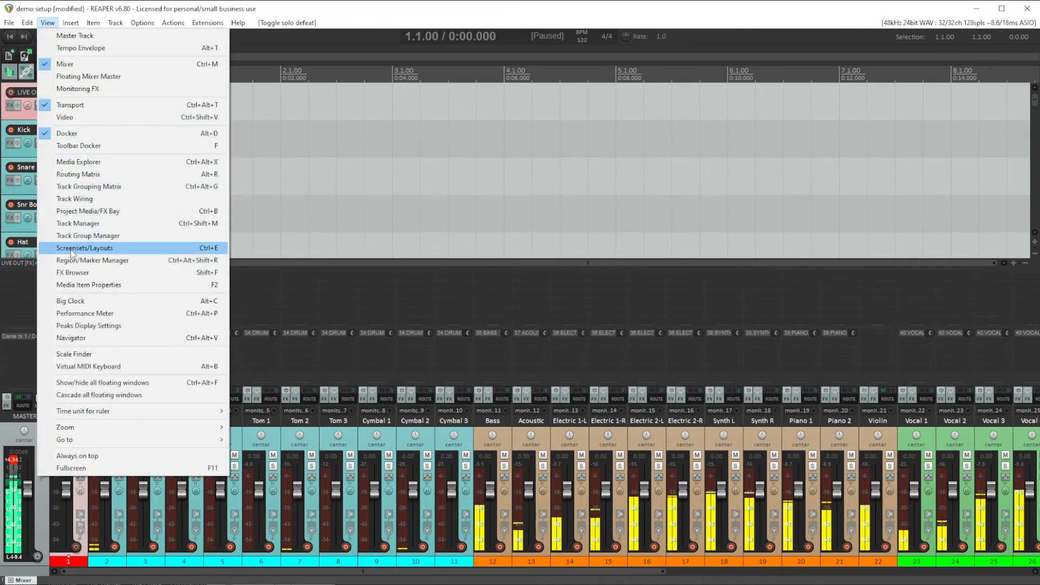
pyautogui.click(78, 174)
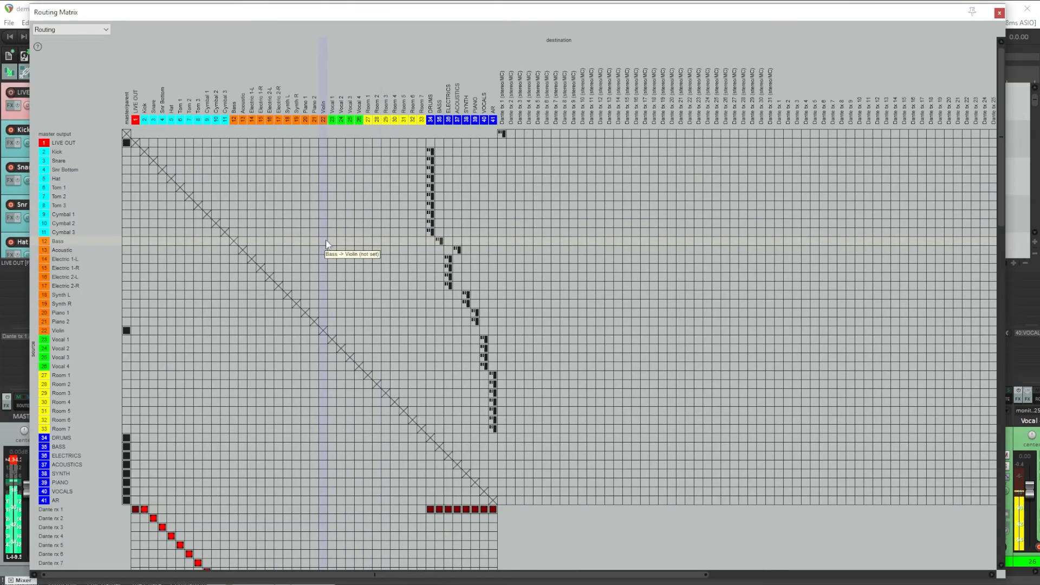
pyautogui.moveTo(190, 412)
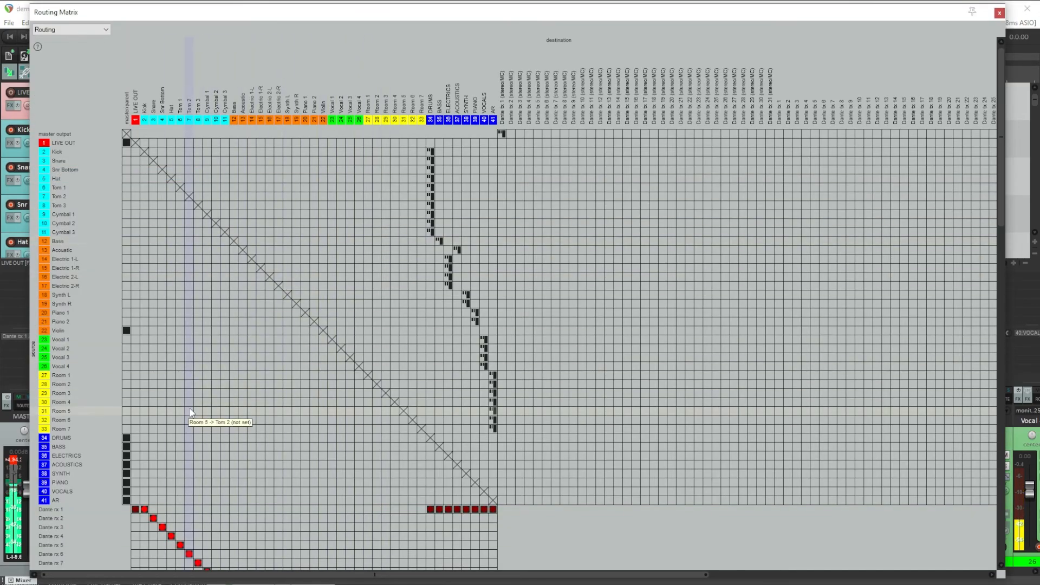
pyautogui.moveTo(181, 421)
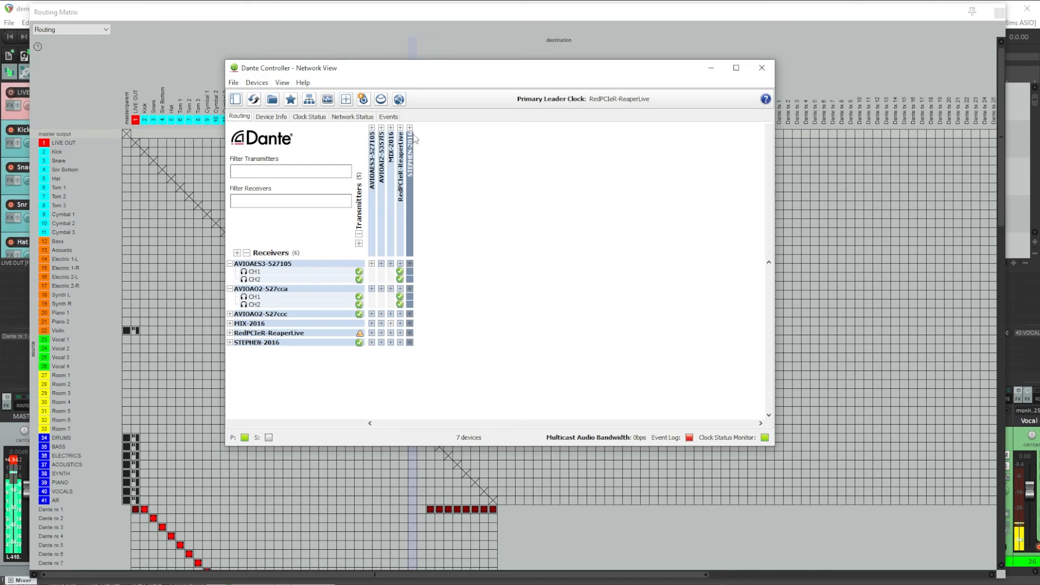
pyautogui.moveTo(416, 135)
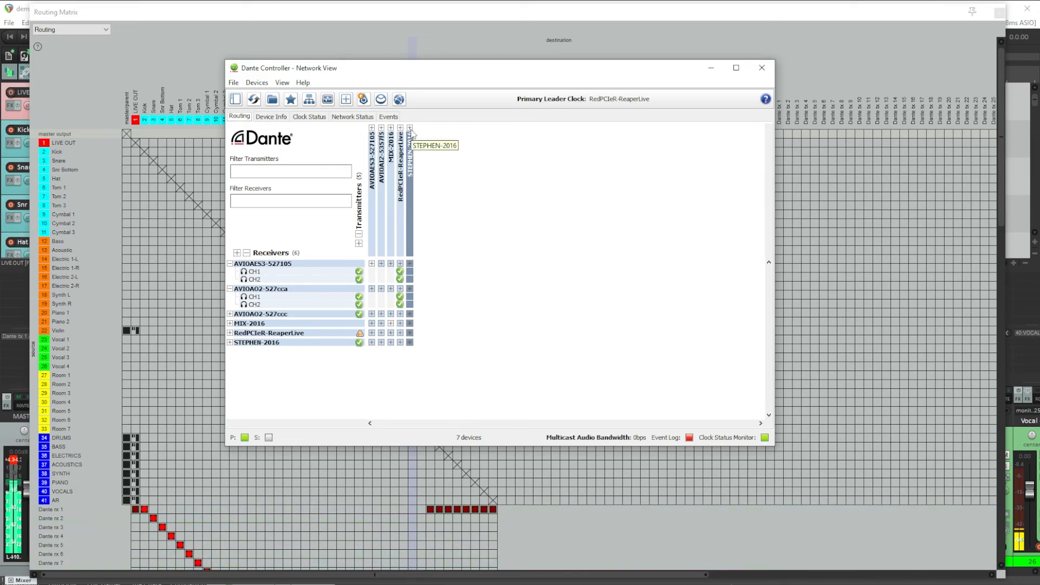
# Expand RedPCIeR-ReaperLive and subscribe AVIOAO2-527cca CH2 to its channel 04
pyautogui.click(410, 128)
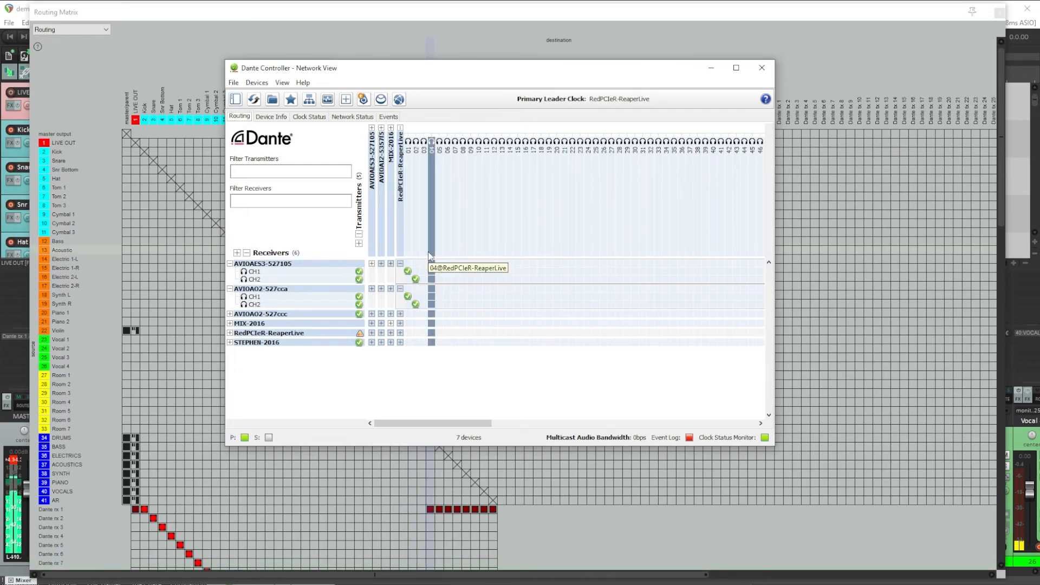
pyautogui.moveTo(424, 296)
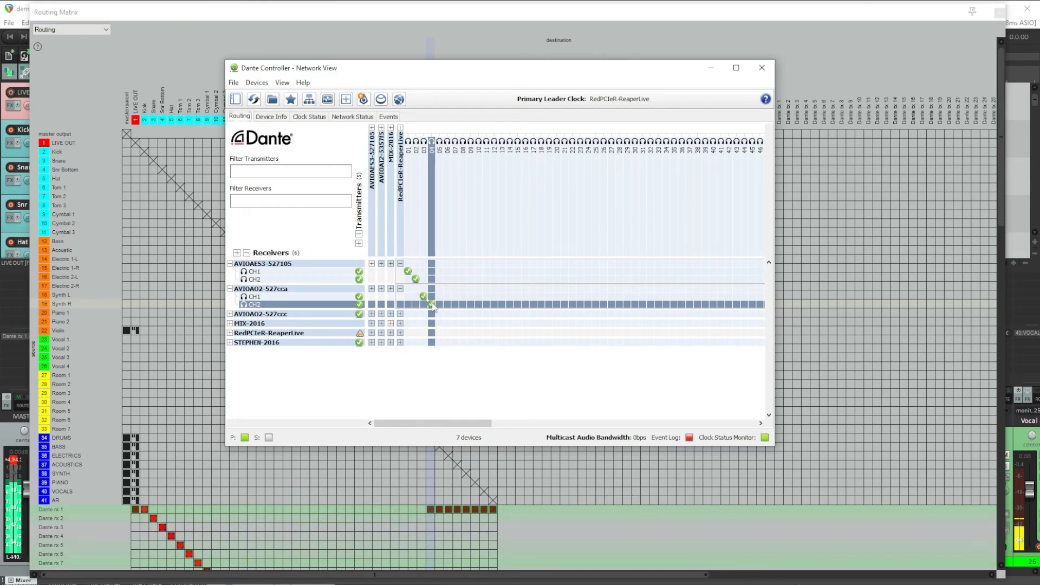
pyautogui.click(761, 67)
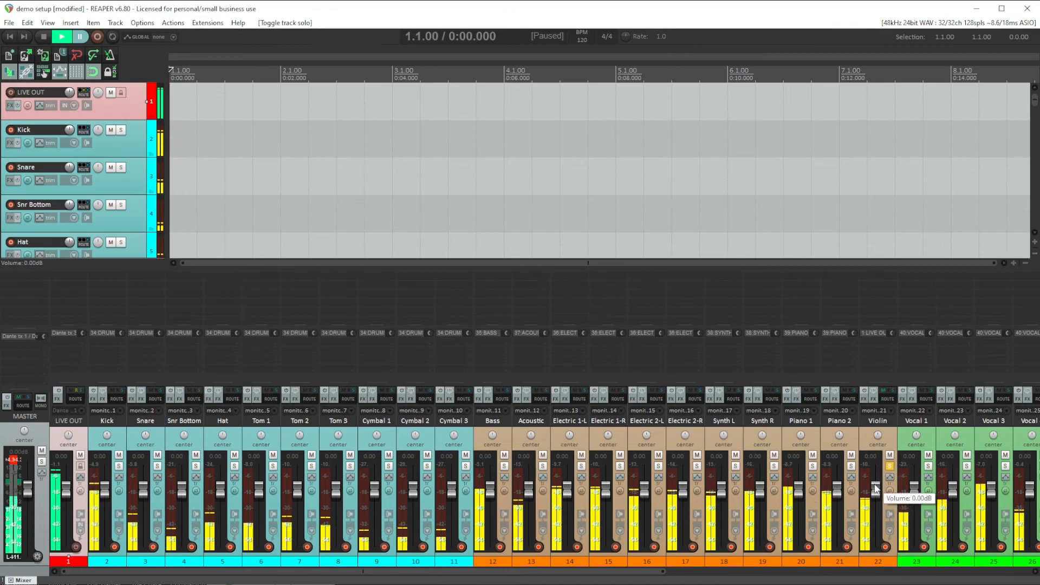
# Lower the Violin fader to about -0.6 dB and solo the VOCALS bus to check it
pyautogui.moveTo(875, 488); pyautogui.dragTo(875, 494)
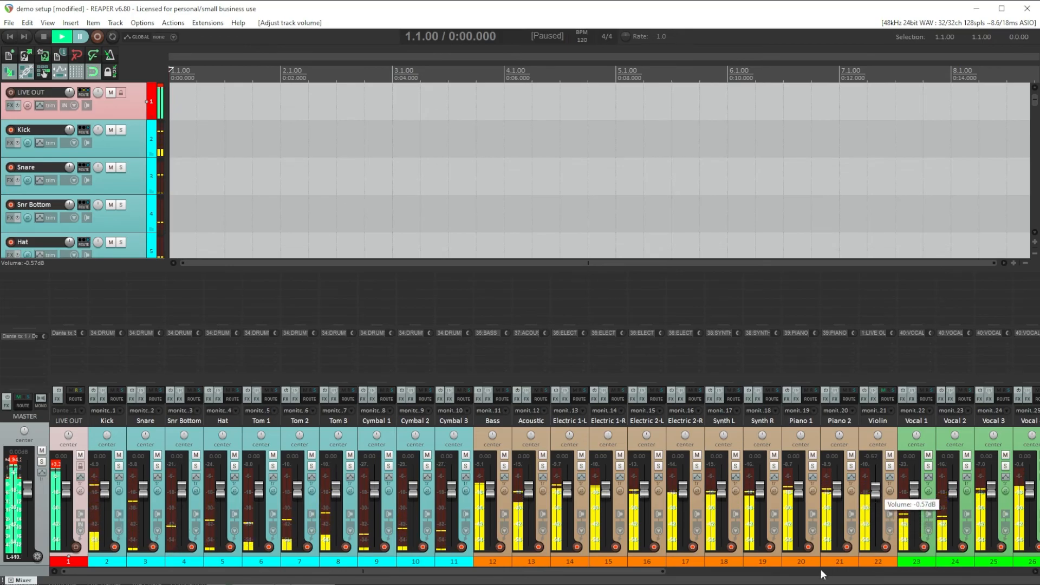
pyautogui.hscroll(3)
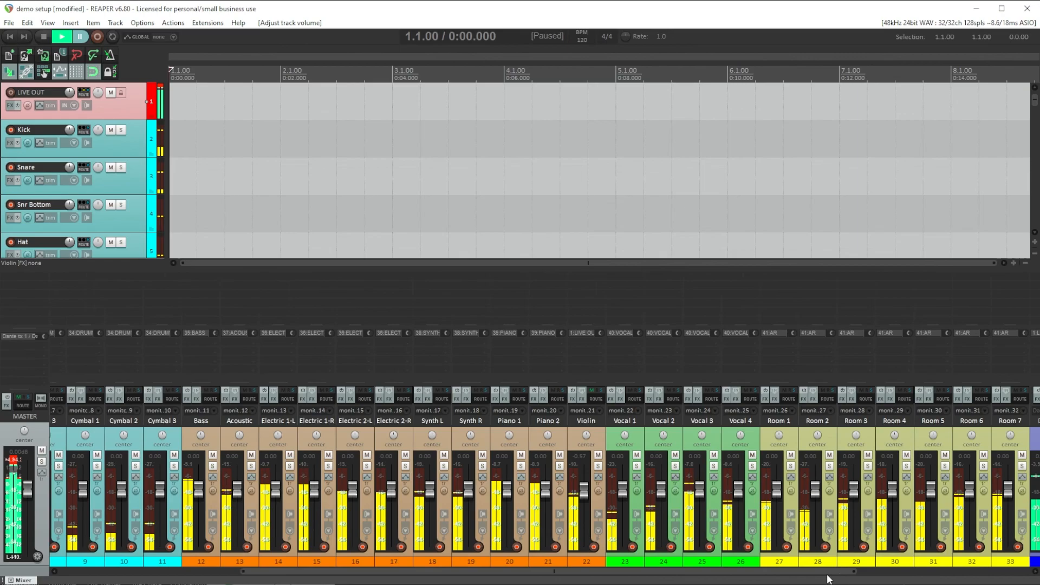
pyautogui.hscroll(3)
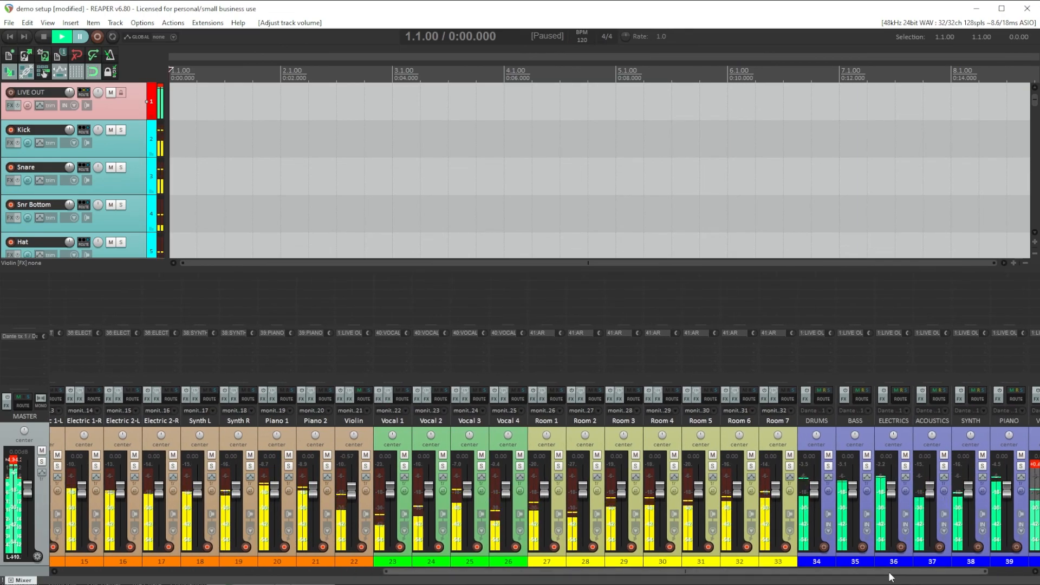
pyautogui.click(480, 468)
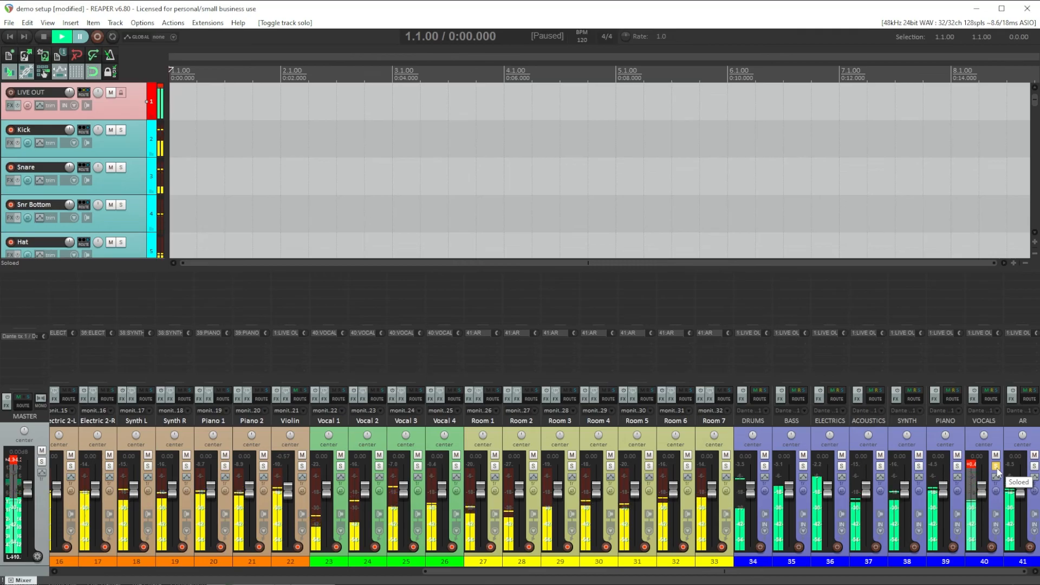
pyautogui.hscroll(-3)
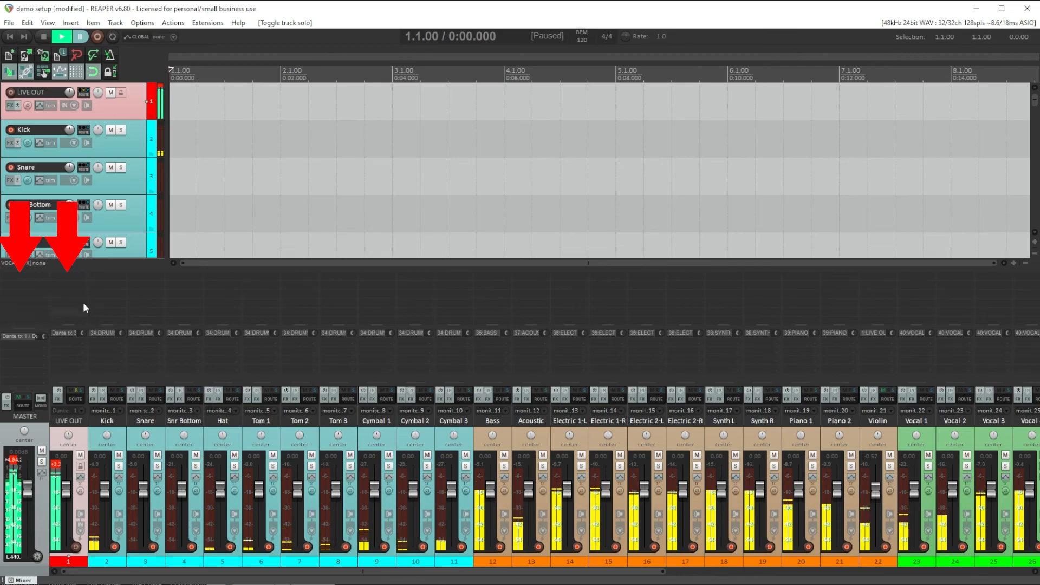
pyautogui.moveTo(37, 314)
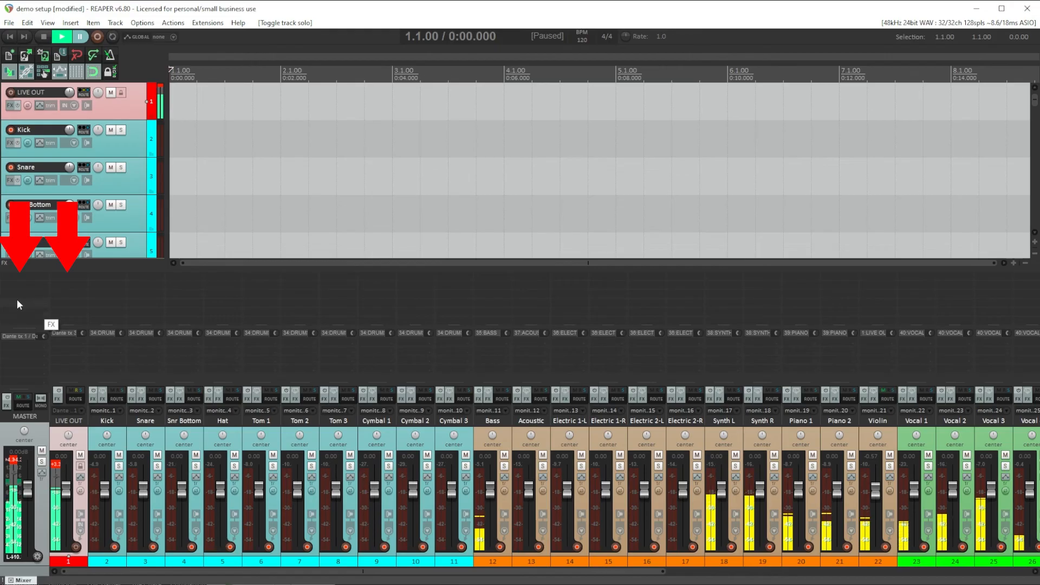
pyautogui.click(143, 22)
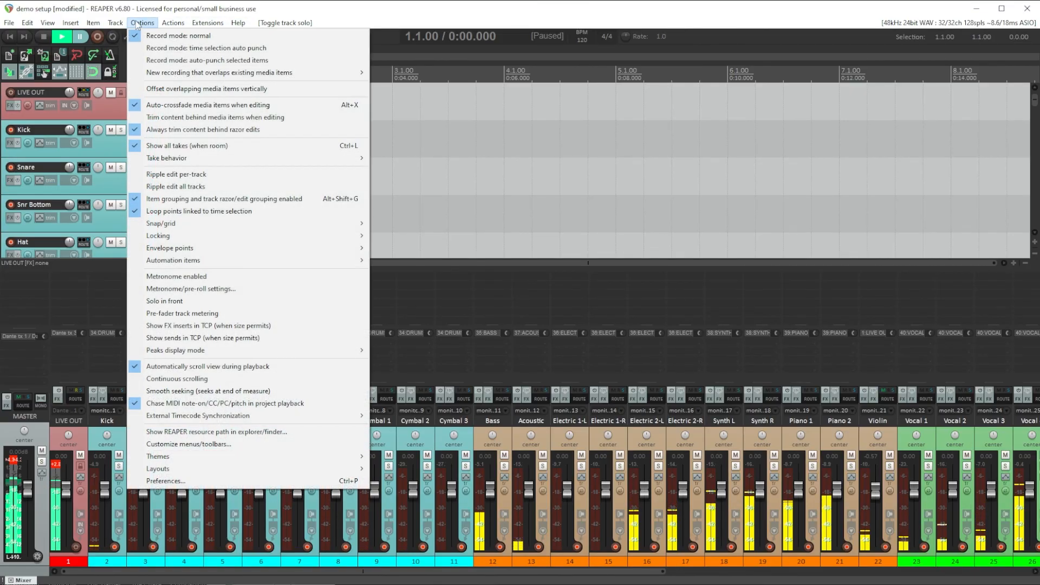
pyautogui.click(166, 481)
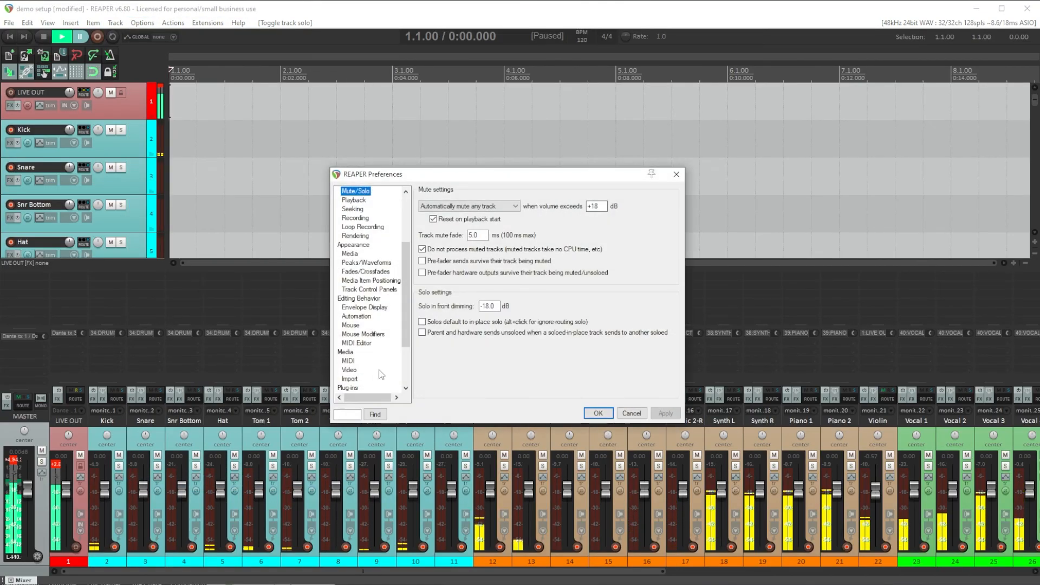
pyautogui.click(421, 321)
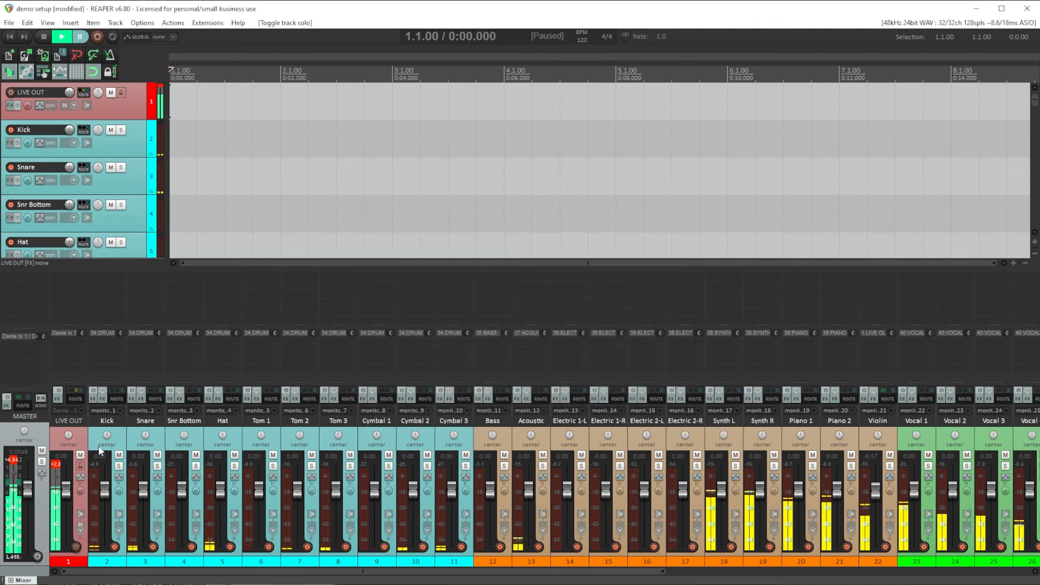
pyautogui.moveTo(81, 439)
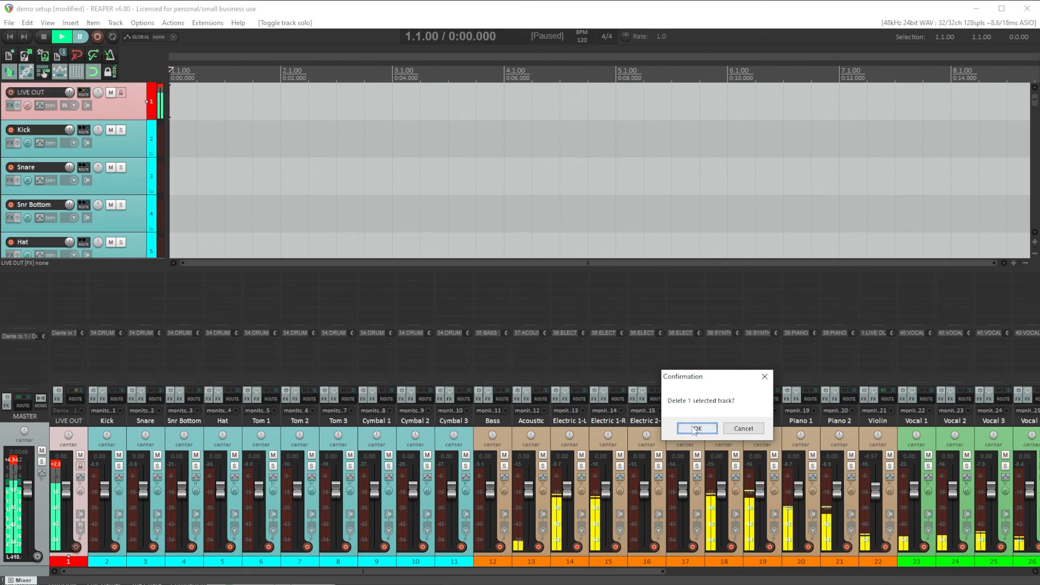
# Confirm deleting the LIVE OUT track and scroll the mixer to the buses
pyautogui.click(696, 428)
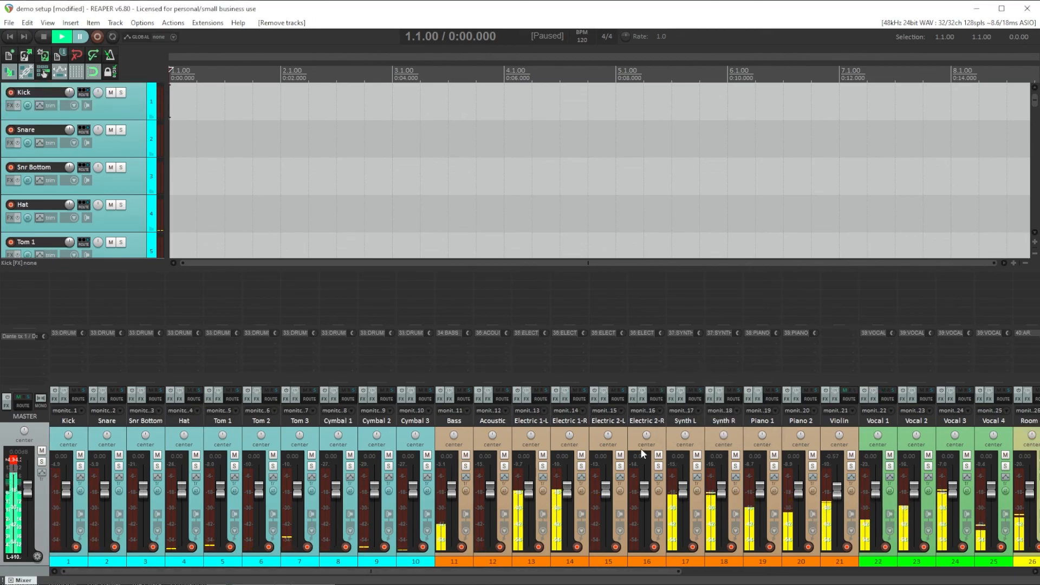
pyautogui.hscroll(3)
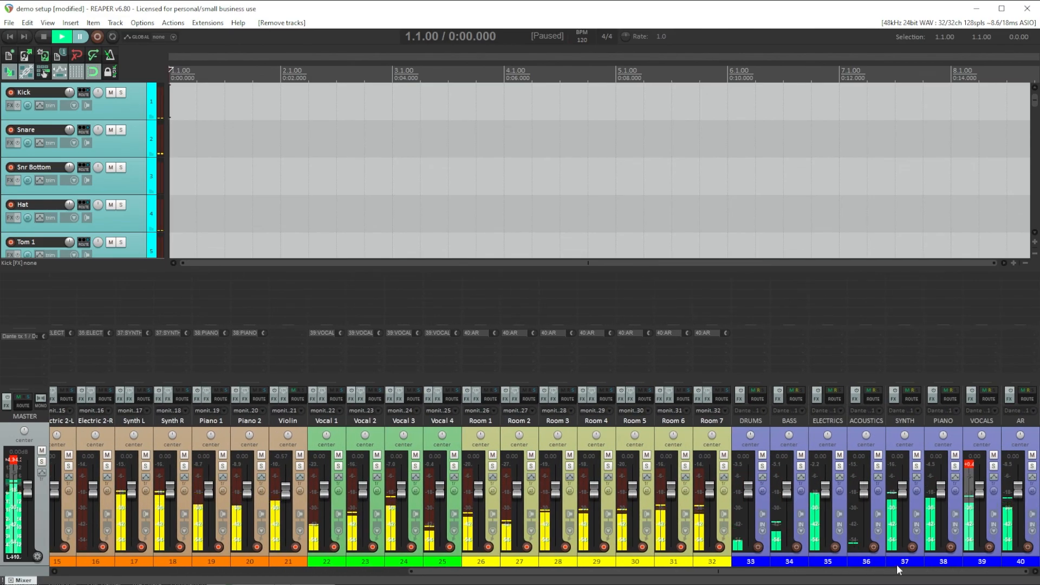